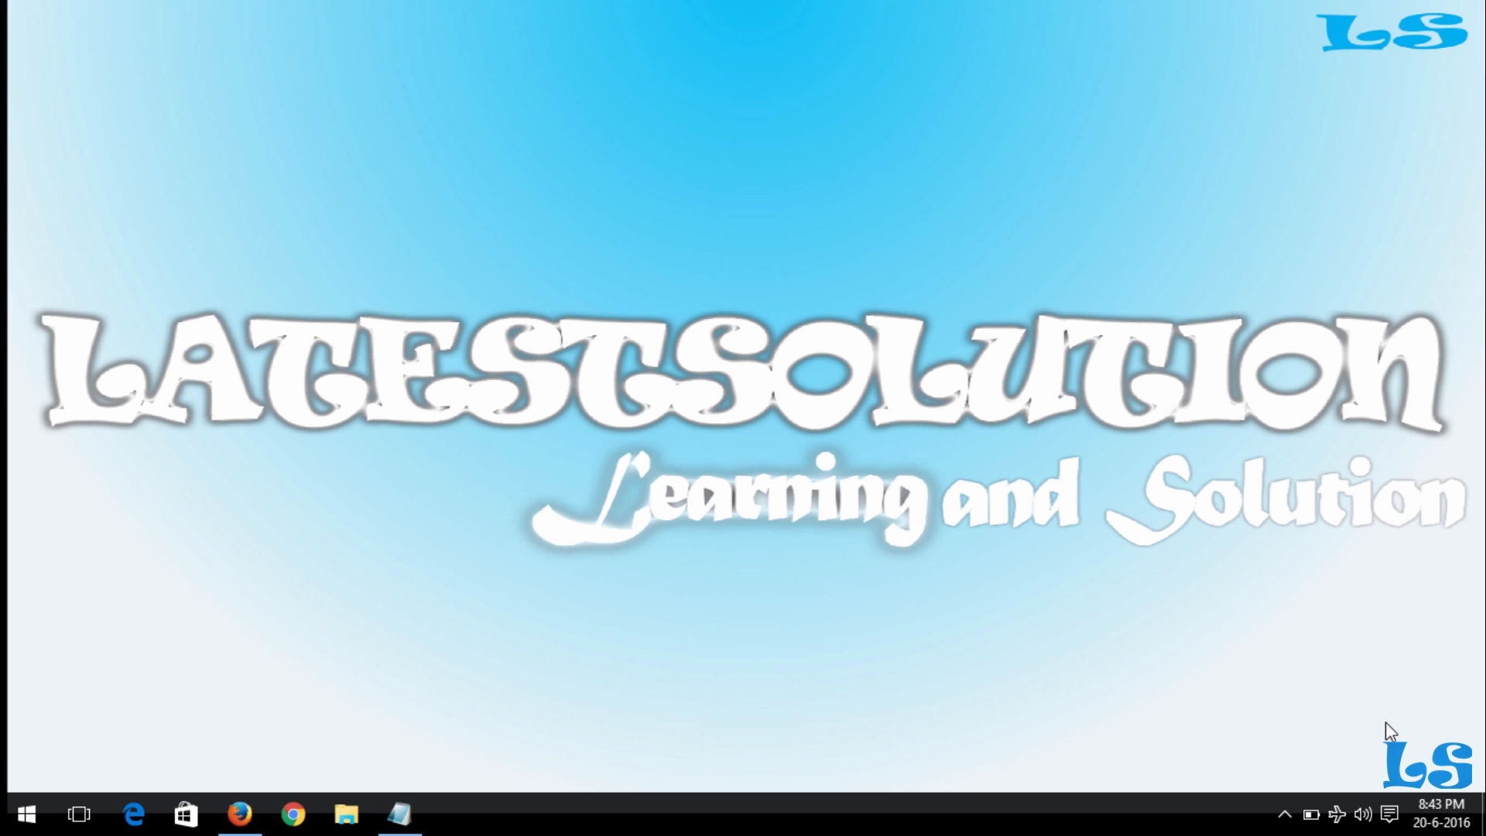
mouse_move(737, 470)
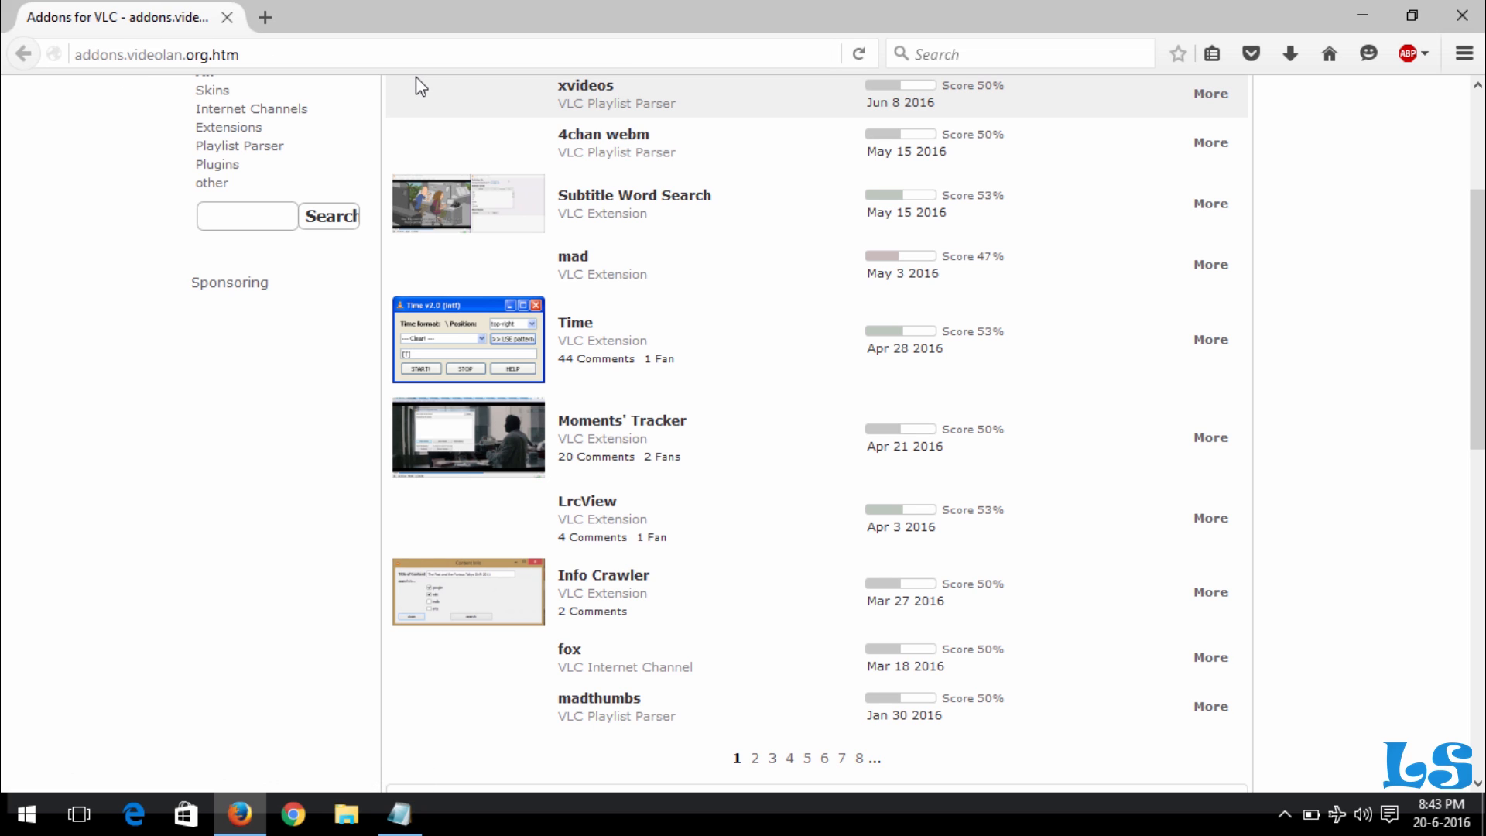
mouse_move(573, 339)
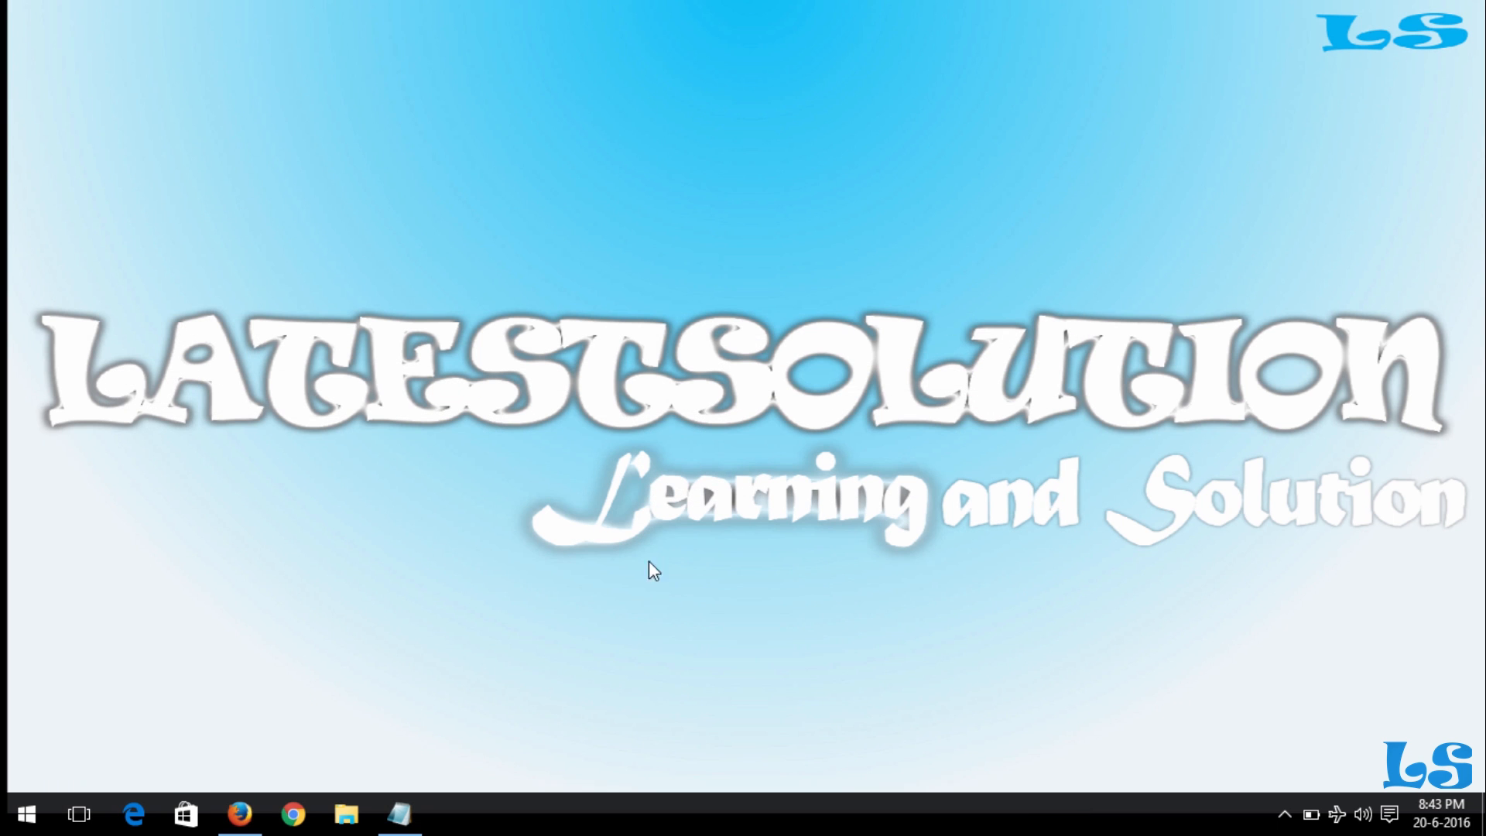
Step: Restore Notepad, change 'v2.0.9' to 'v2.0.x' in the note, then minimize it
click(400, 813)
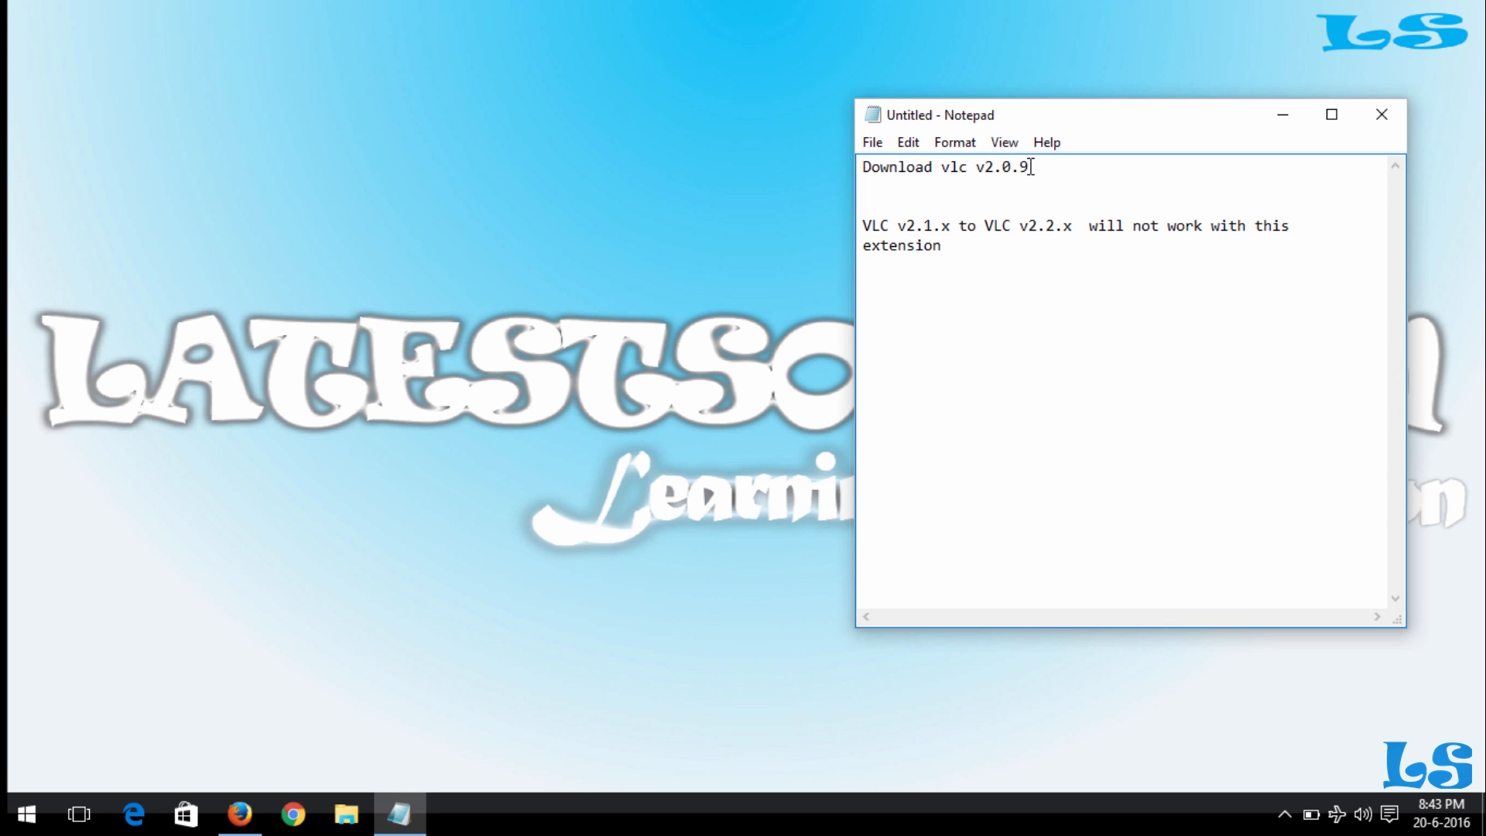
text(x)
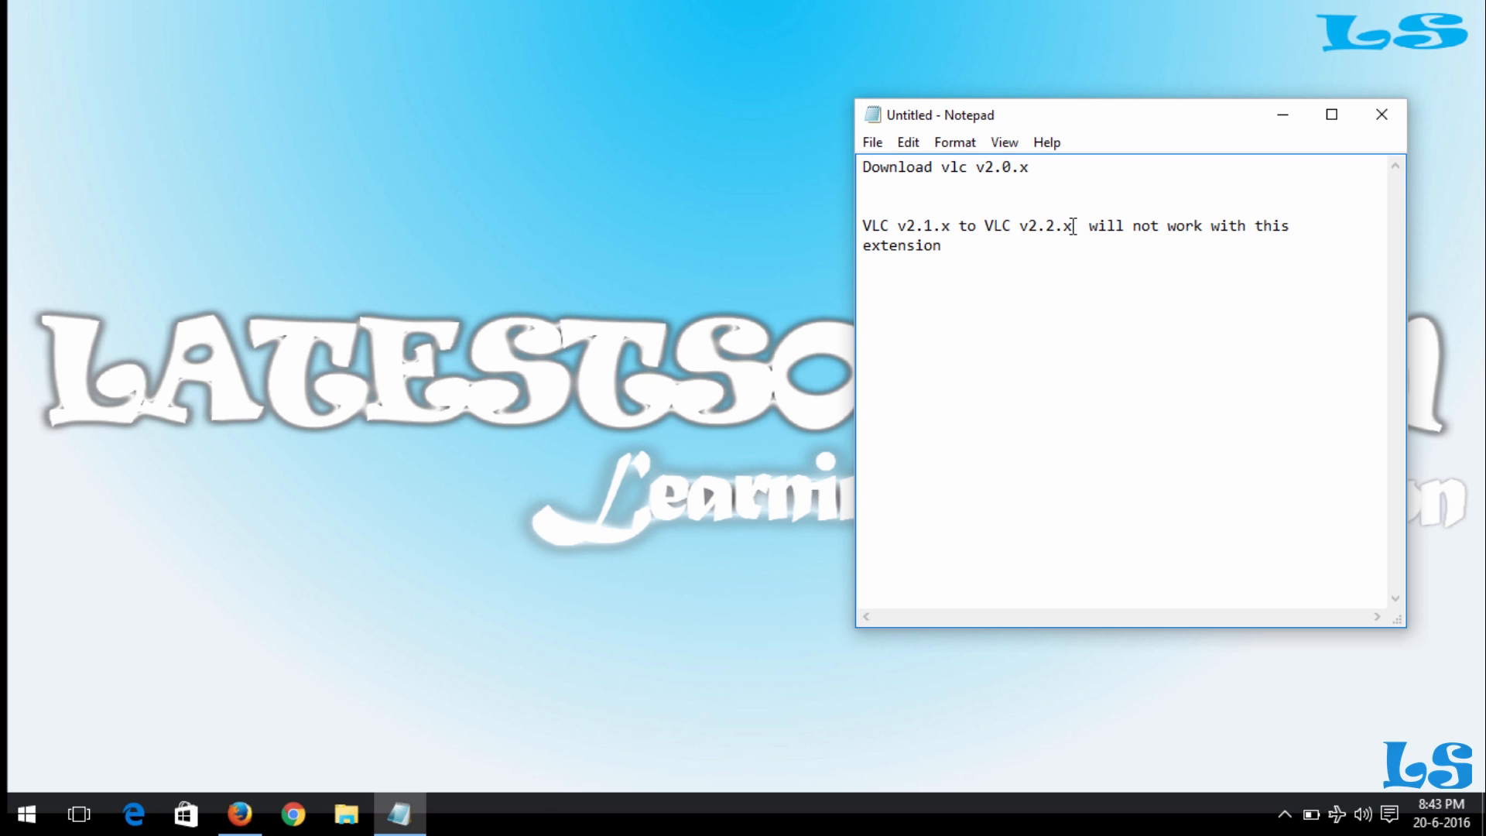
click(1381, 113)
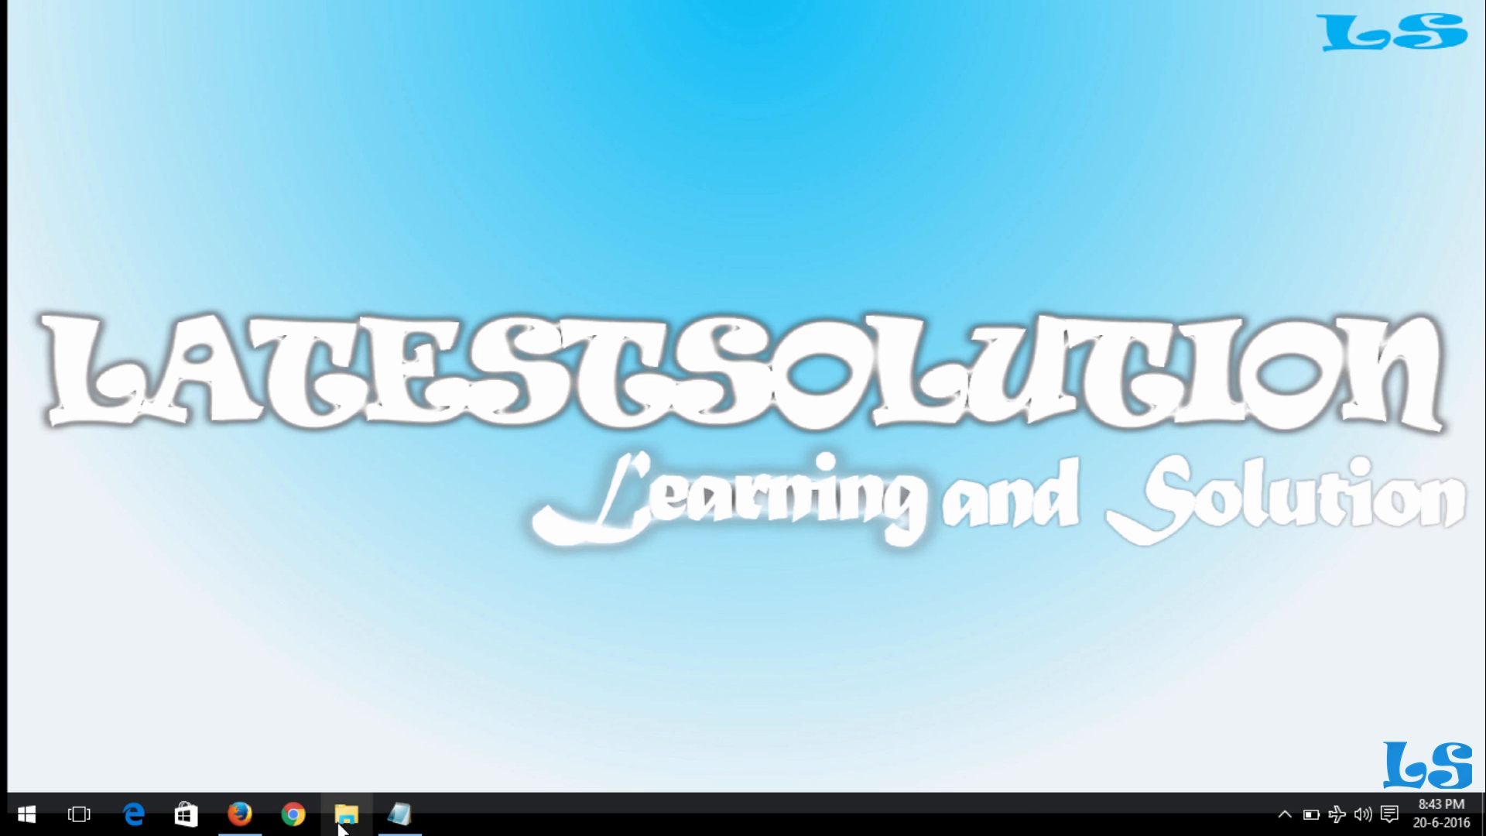
Step: Launch the VLC 2.0.8 setup from Downloads\Compressed and switch to drive Reall (H:)
click(346, 815)
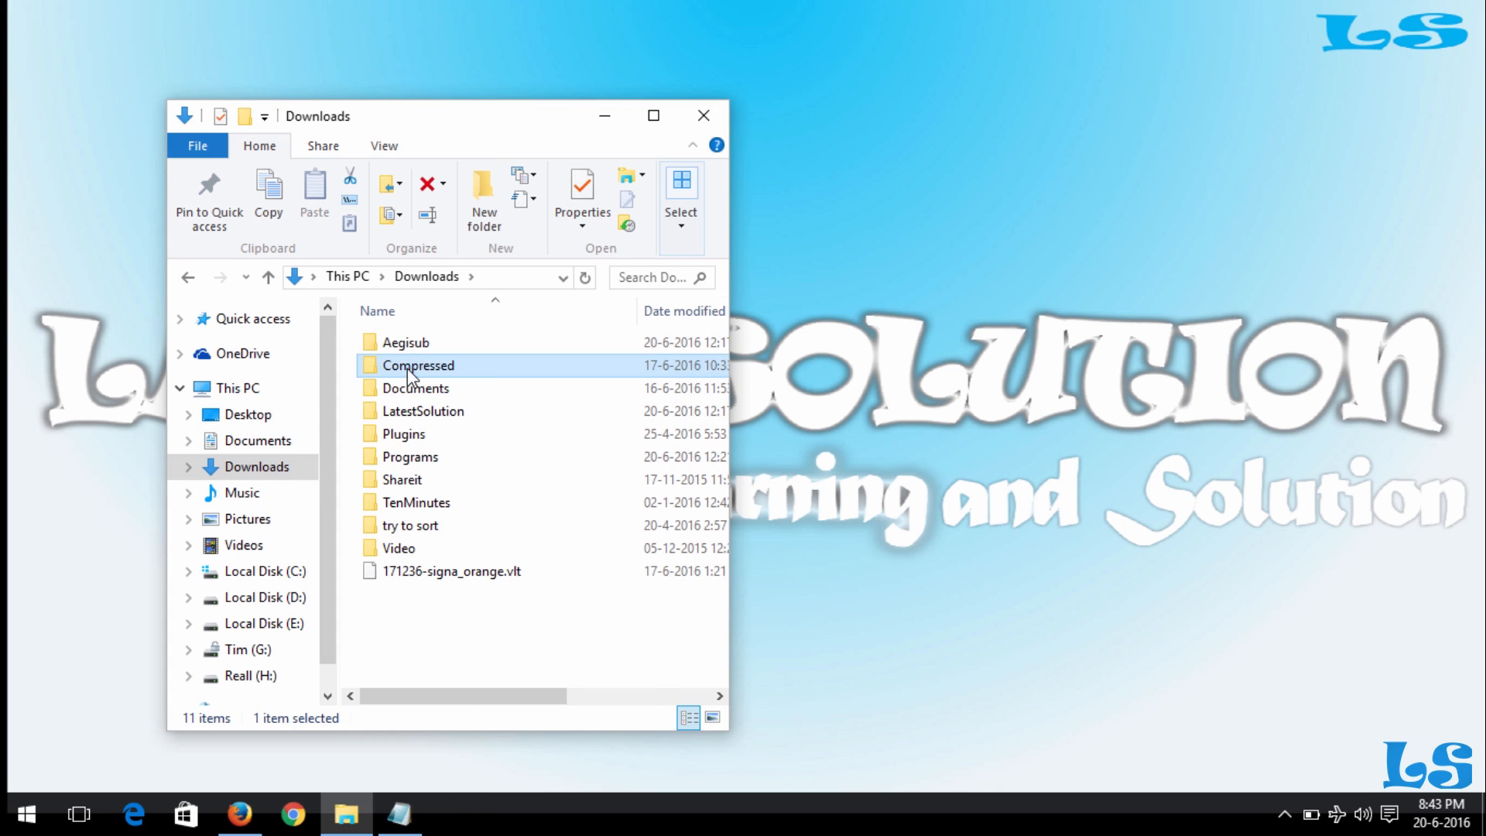
double_click(416, 366)
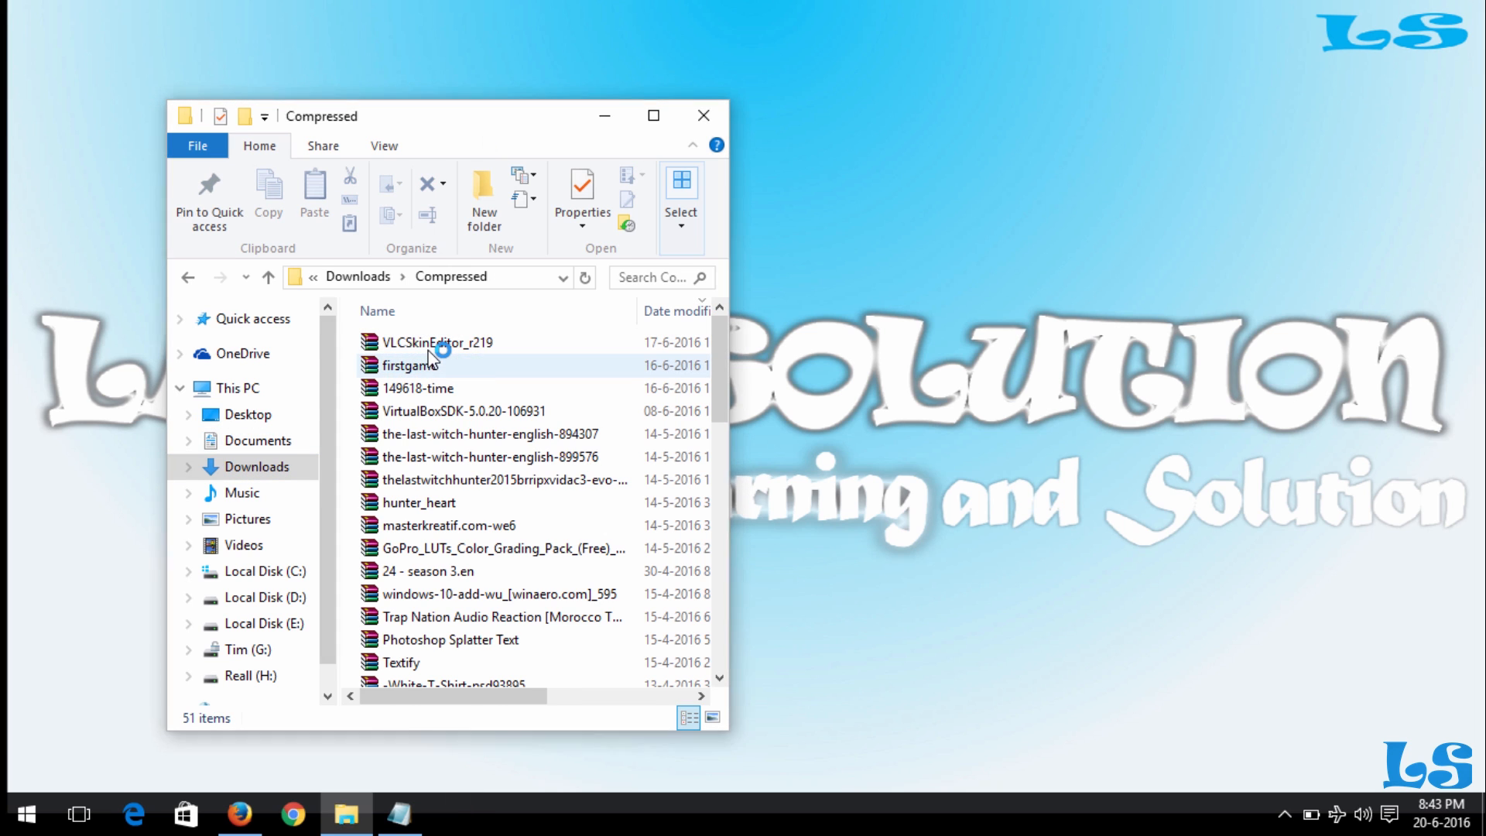
double_click(435, 342)
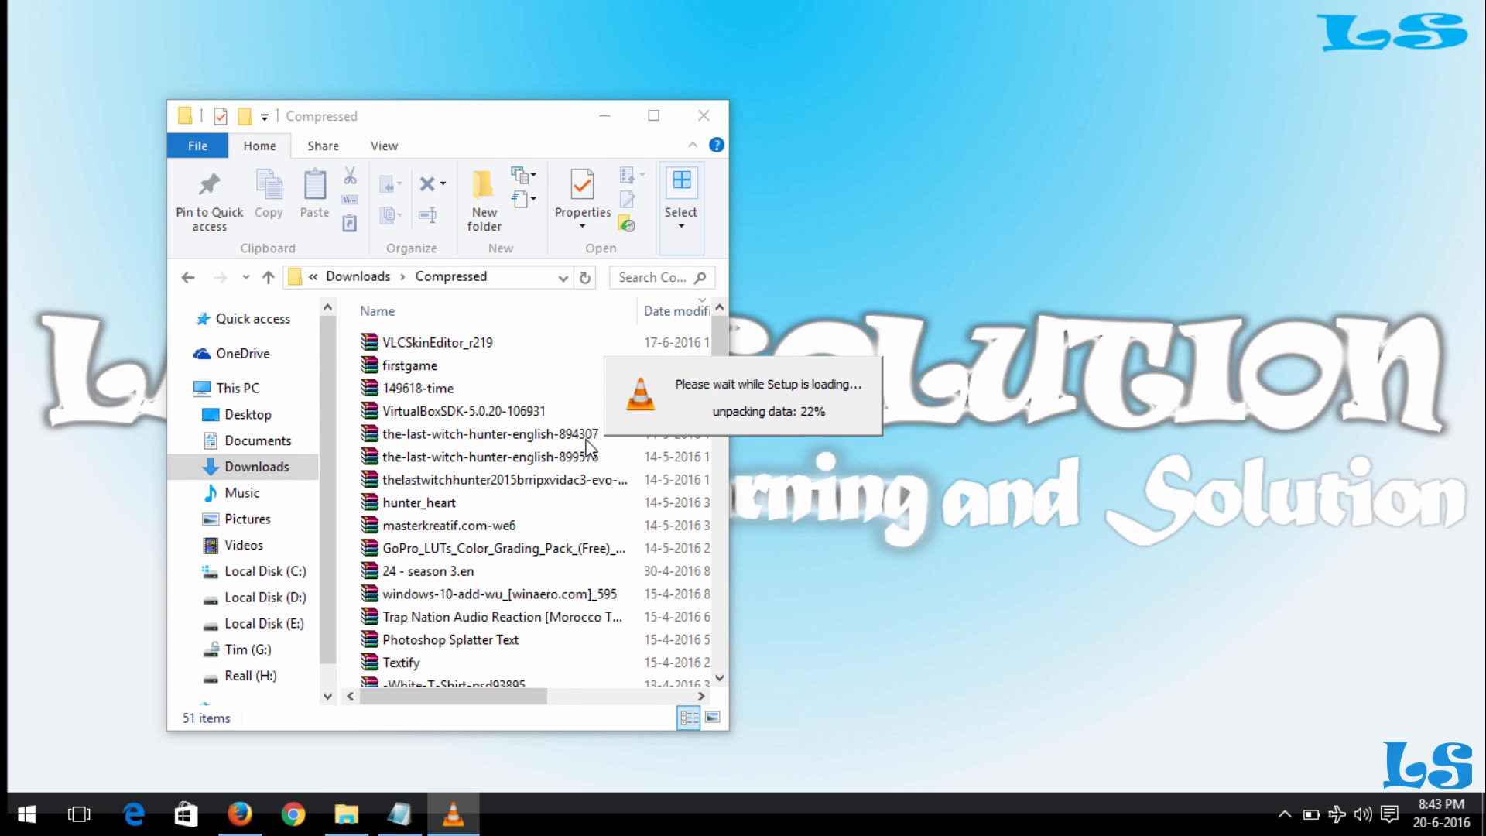
click(415, 387)
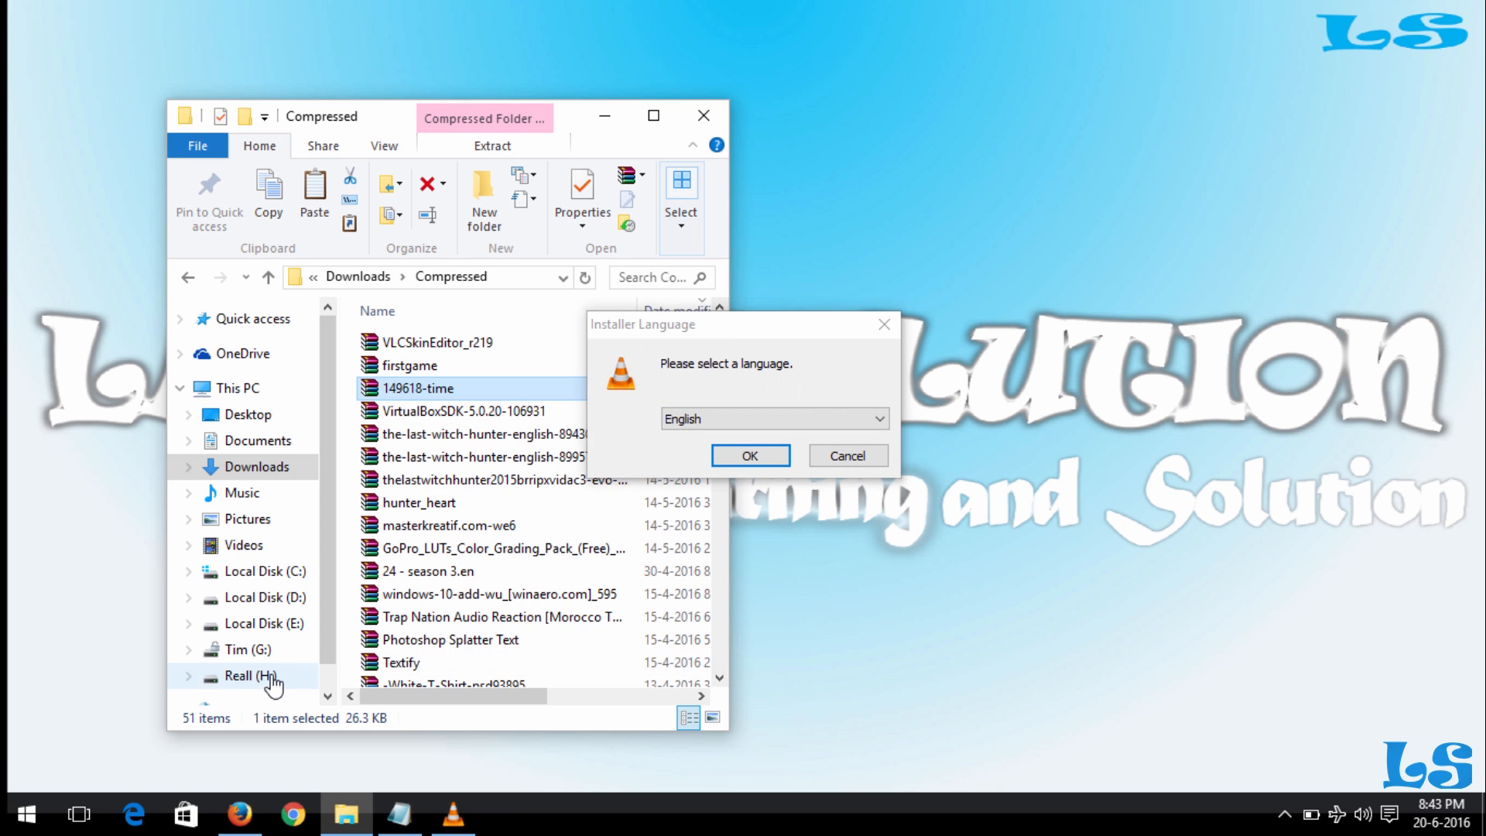
click(252, 677)
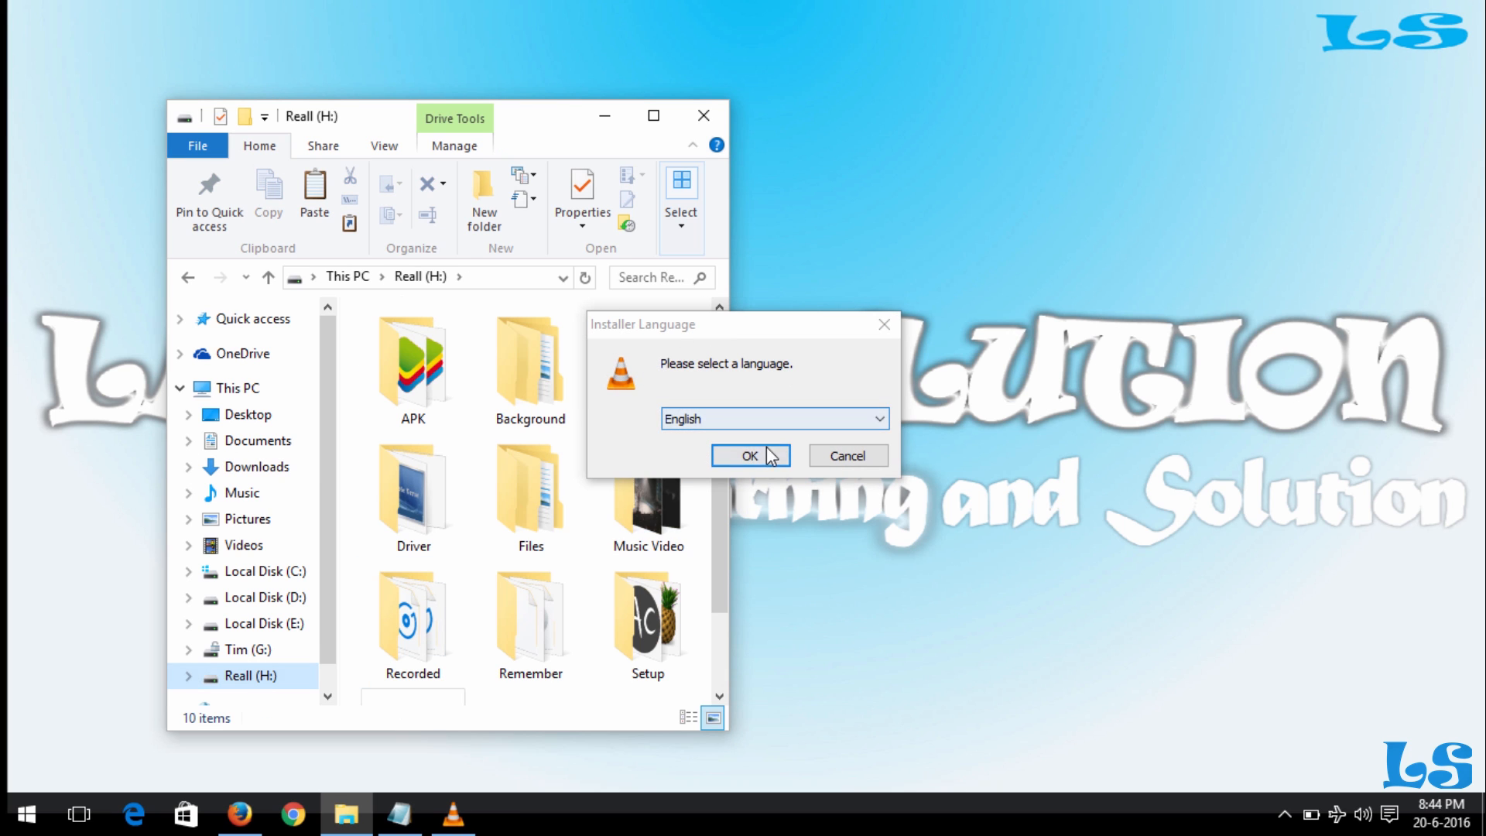
Step: Accept English and the license in the installer, then bring Explorer forward
click(749, 455)
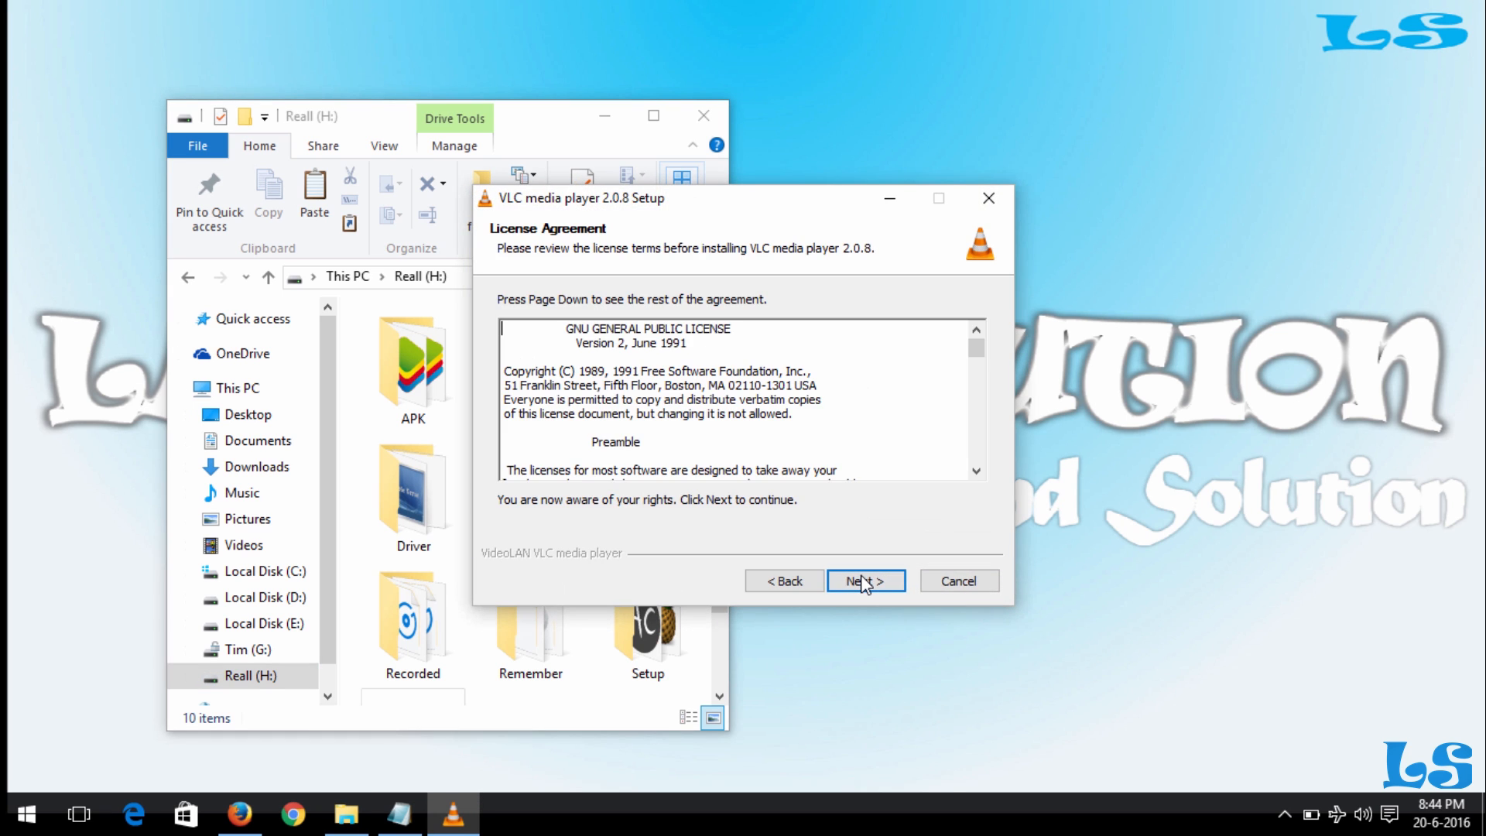
click(864, 581)
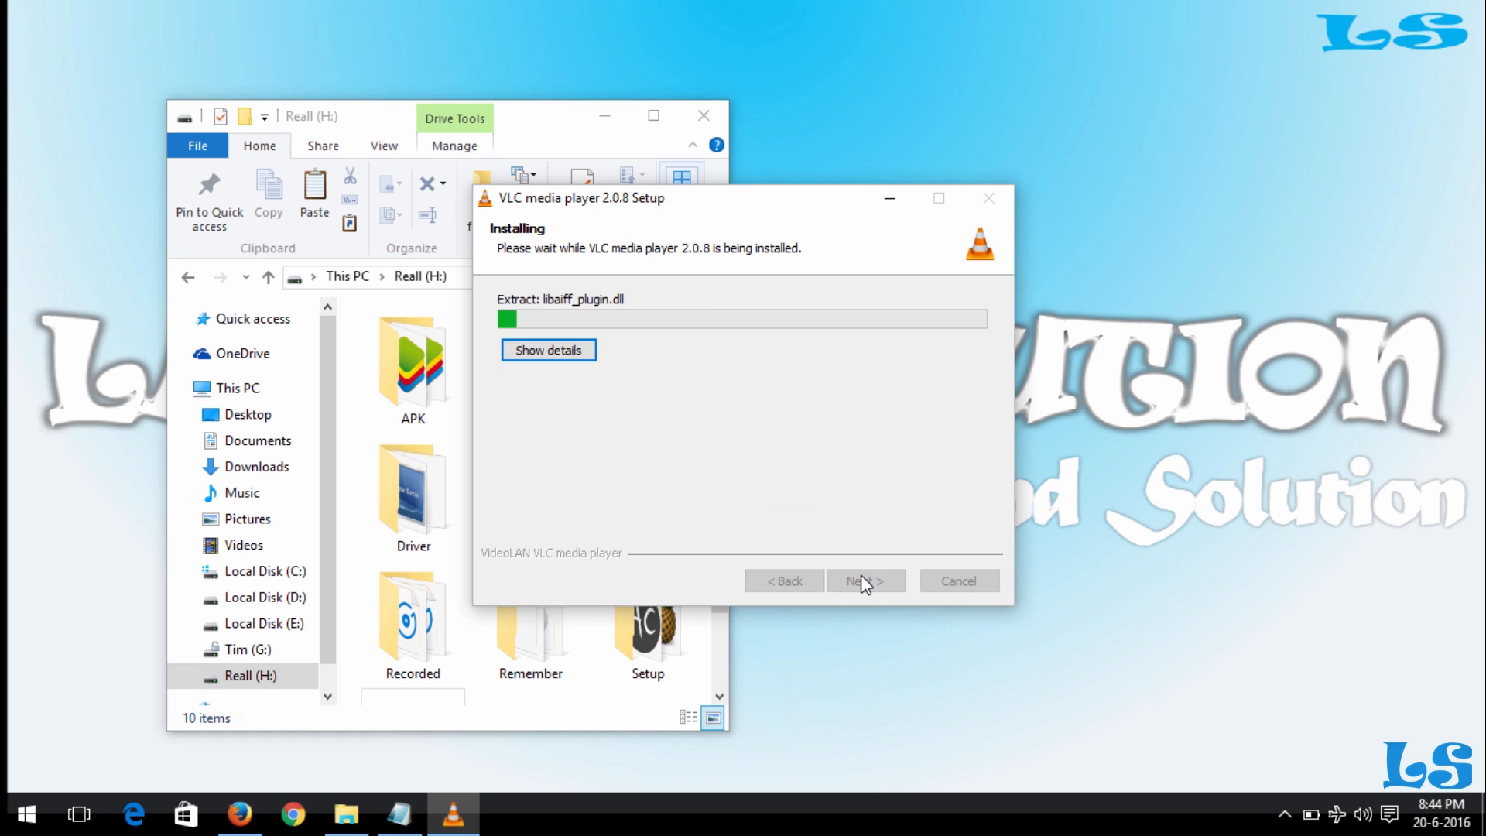
click(658, 116)
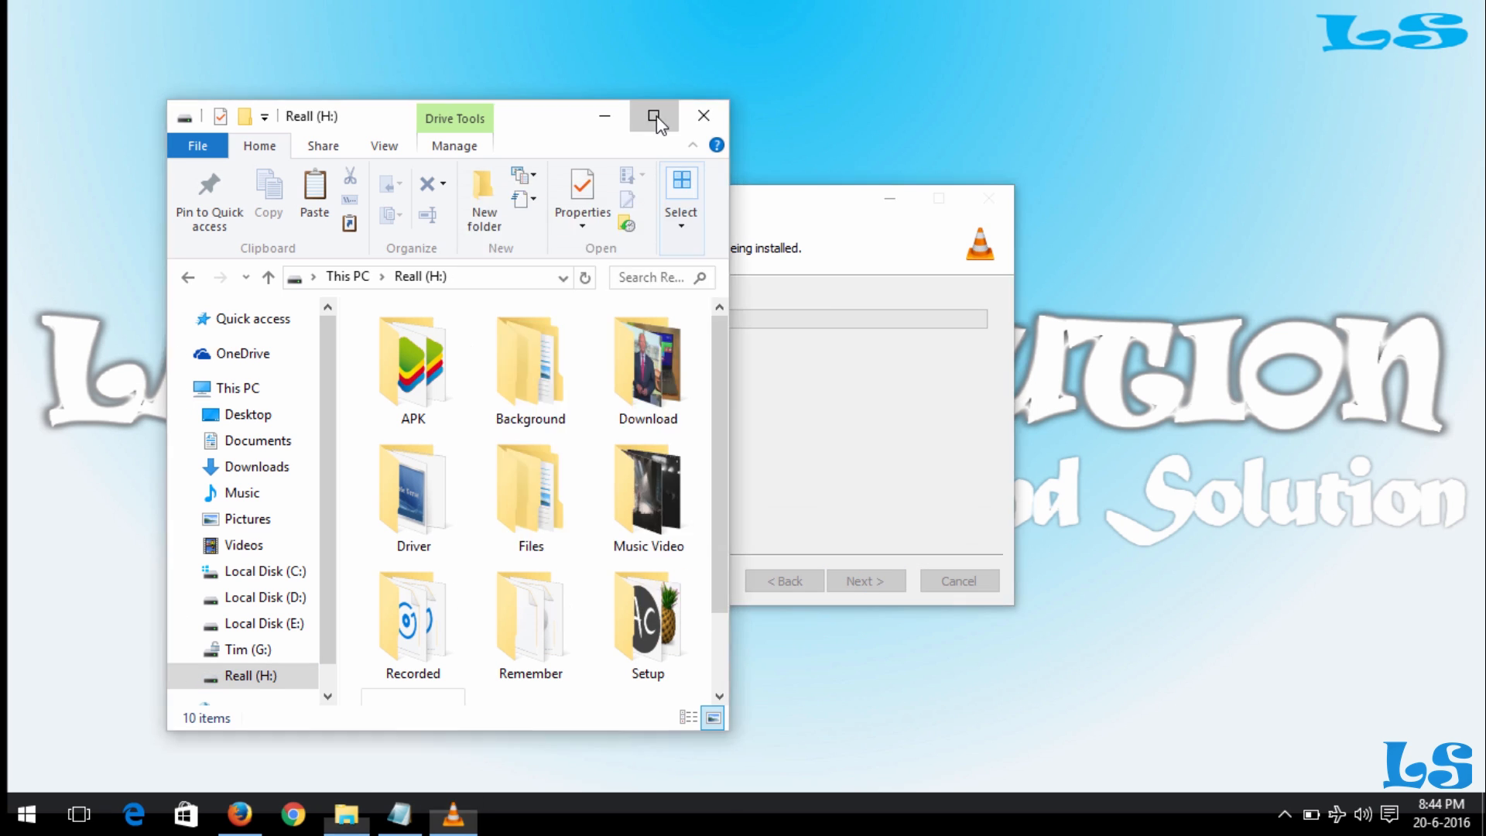
Step: Create a new folder named Time on drive H: and open it
click(656, 116)
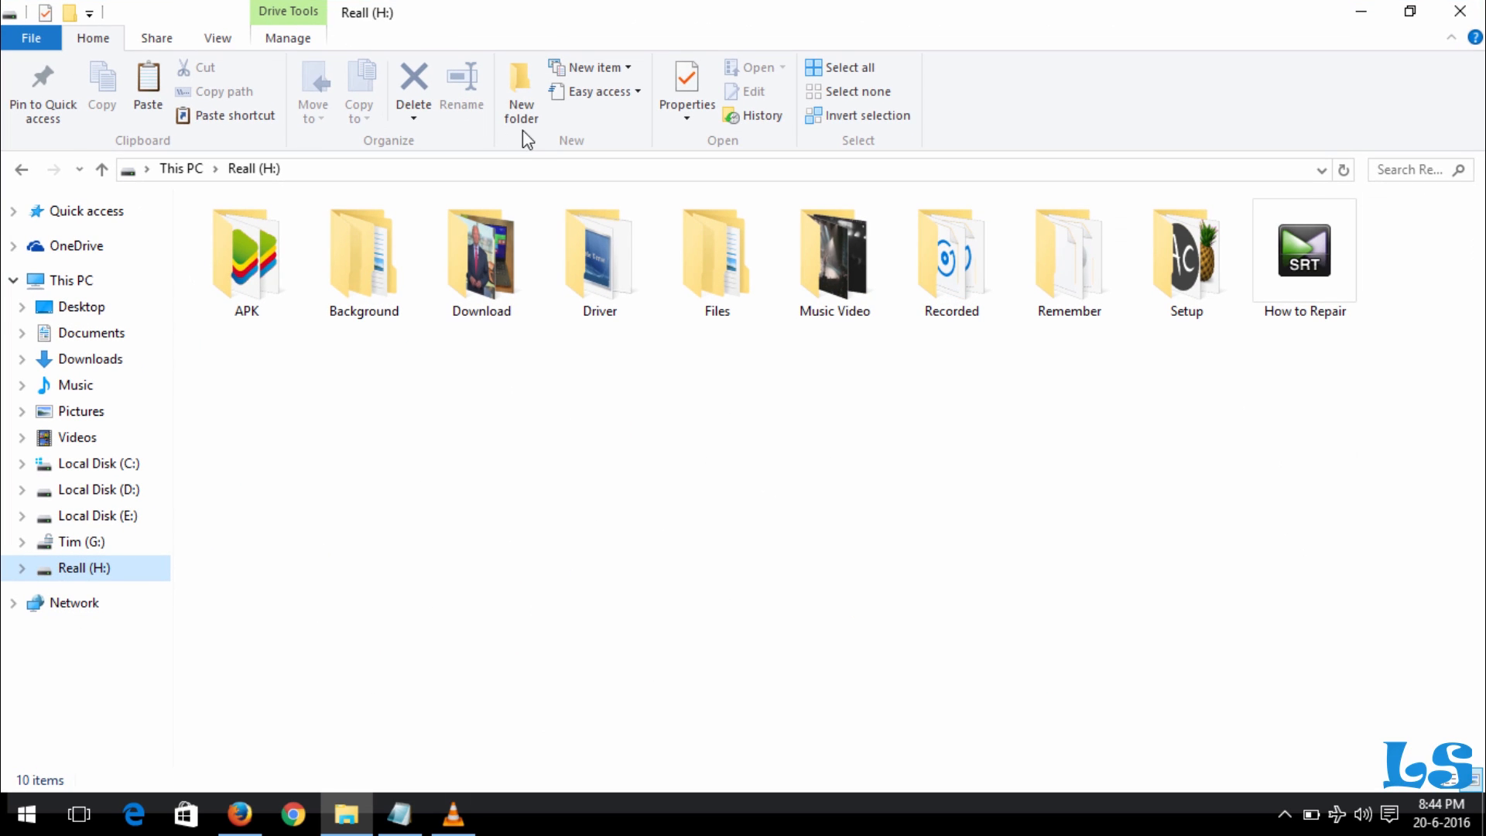
click(520, 85)
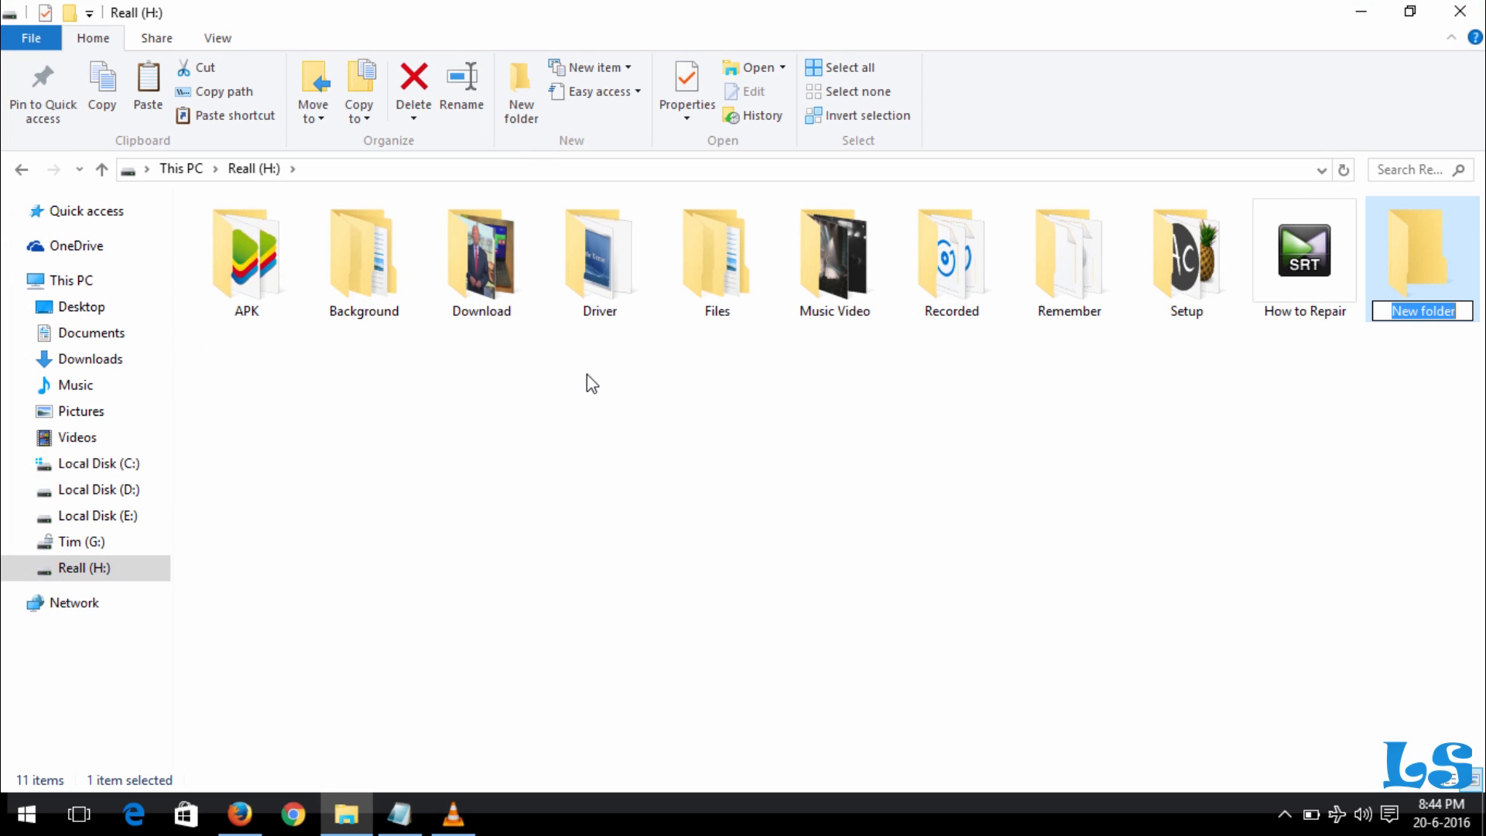
text(Time)
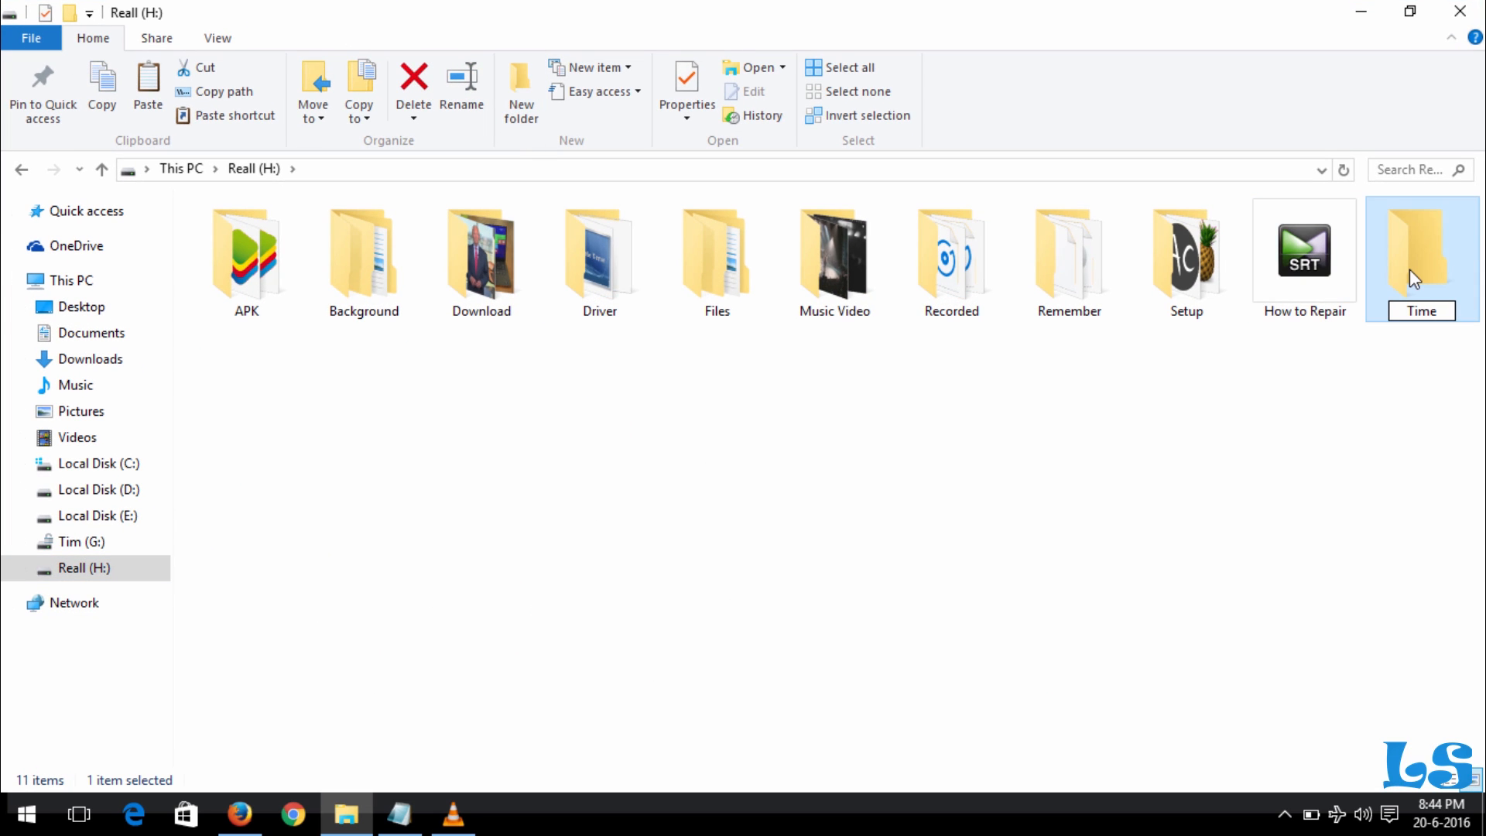
double_click(1421, 251)
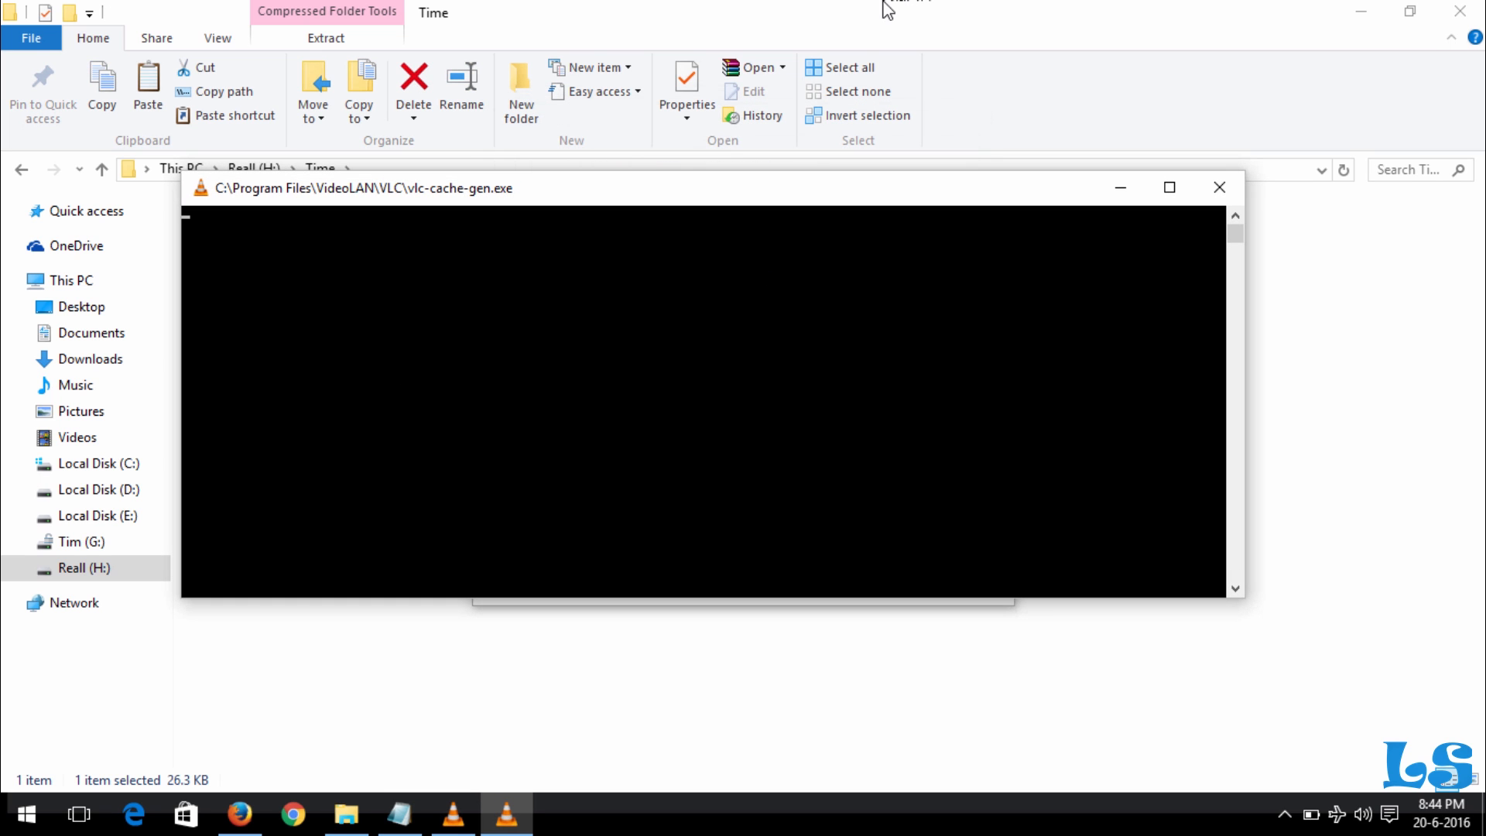
Step: Extract the 149618-time archive here and open the Time v2.0 (intf) folder
right_click(242, 234)
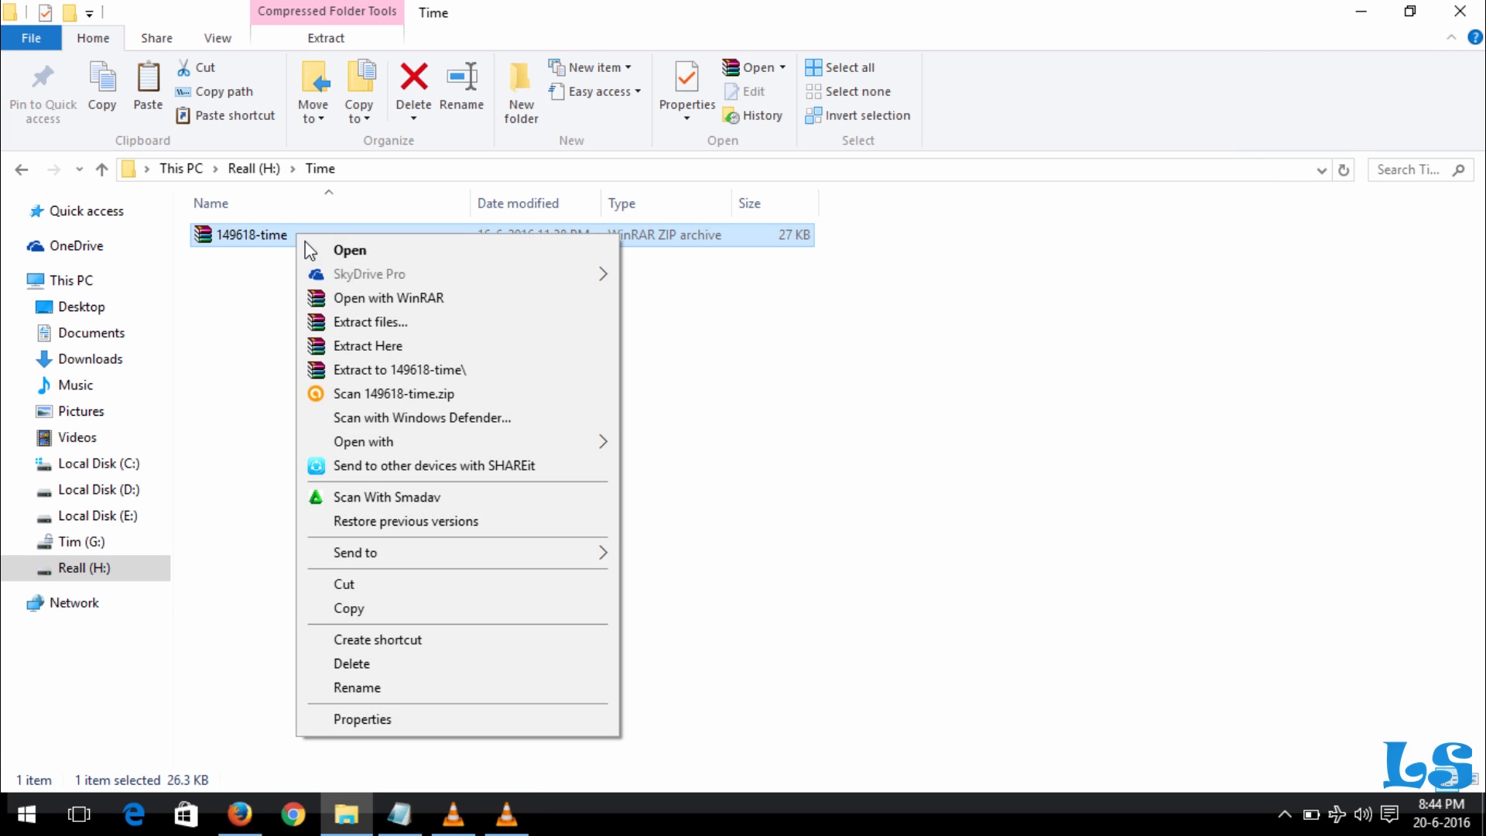
click(358, 356)
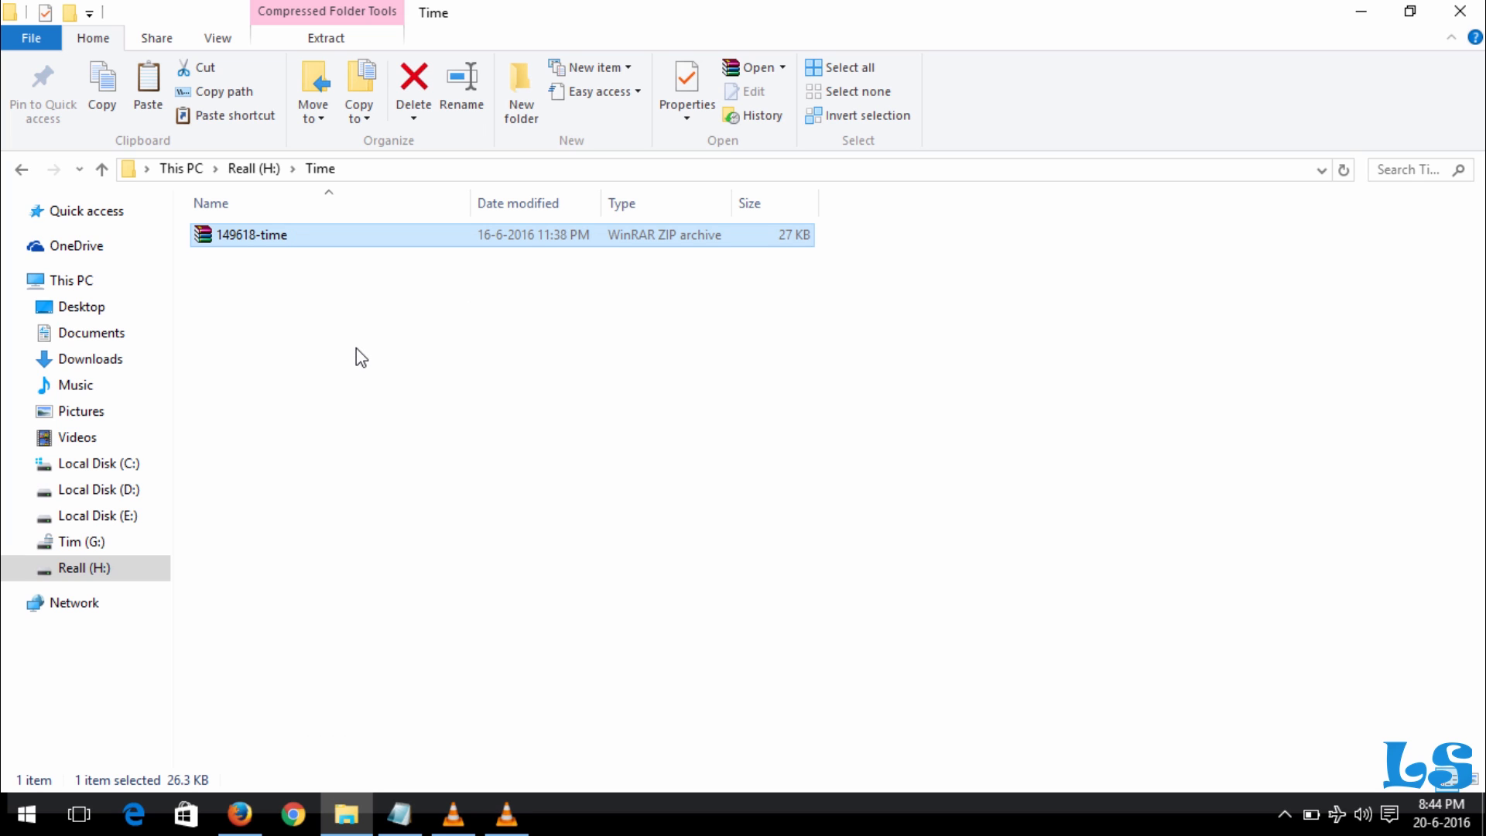
mouse_move(500, 370)
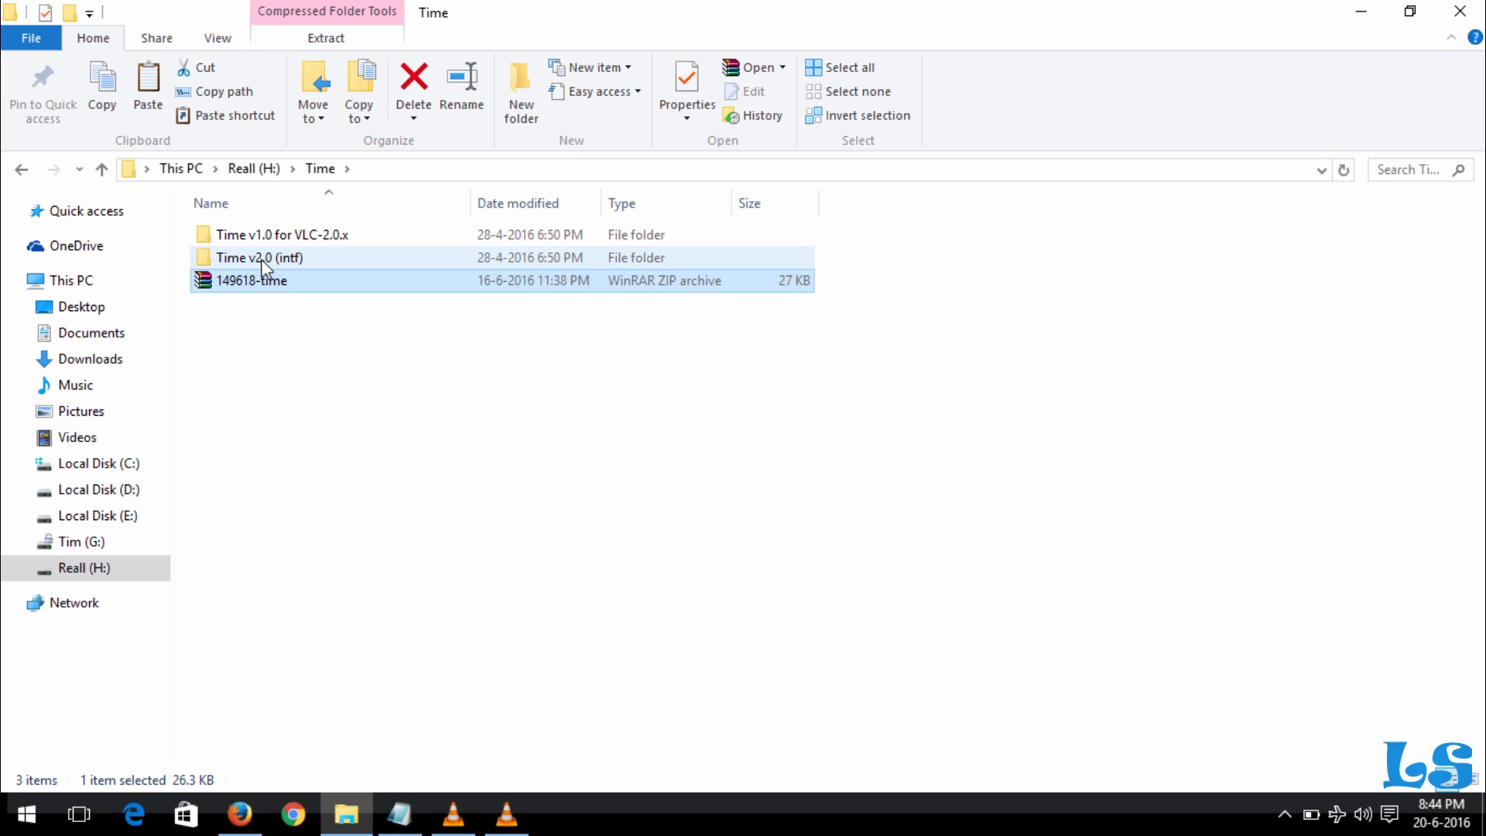
click(265, 257)
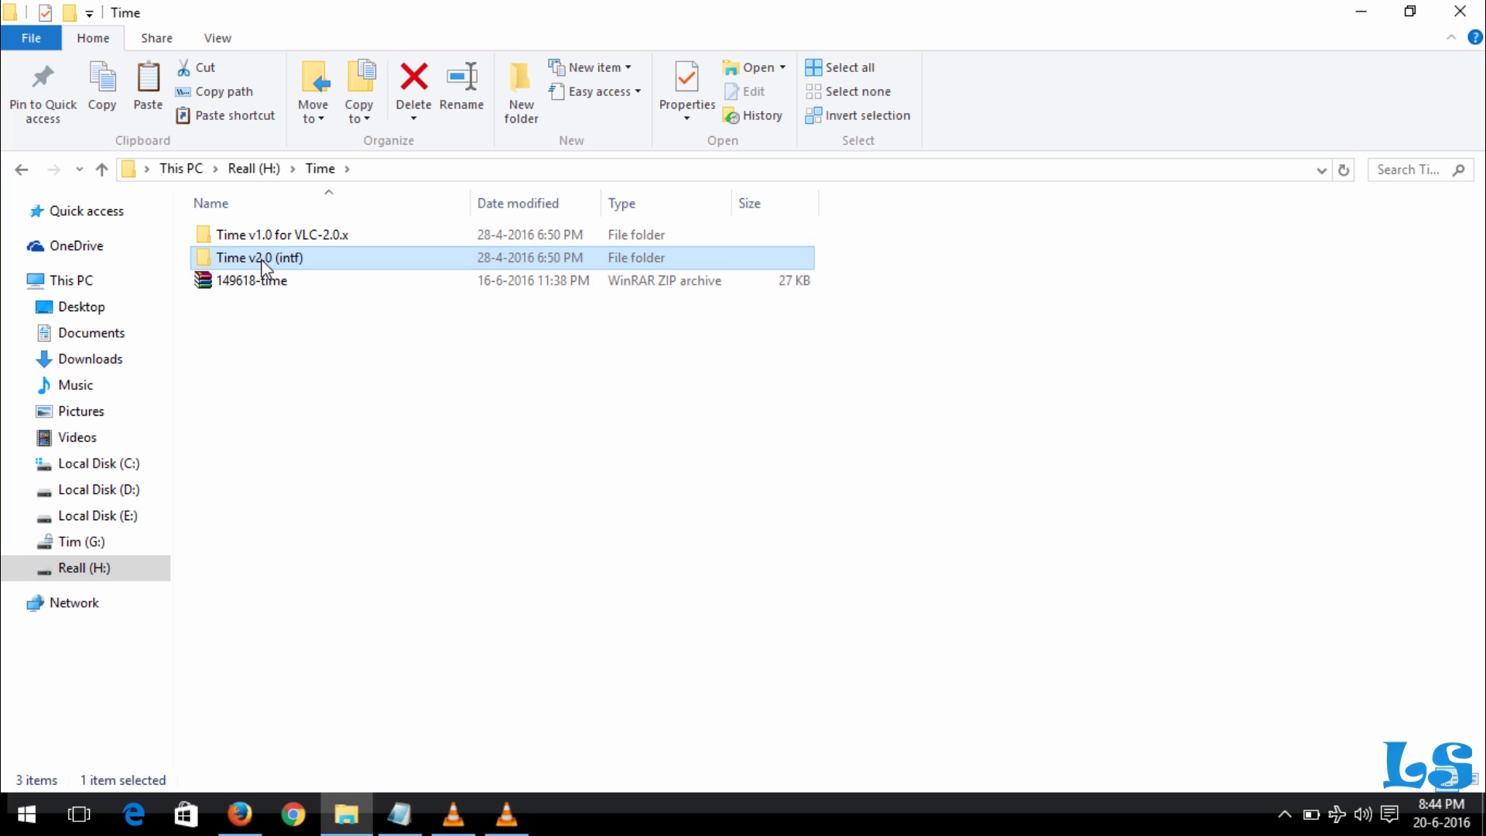
mouse_move(293, 268)
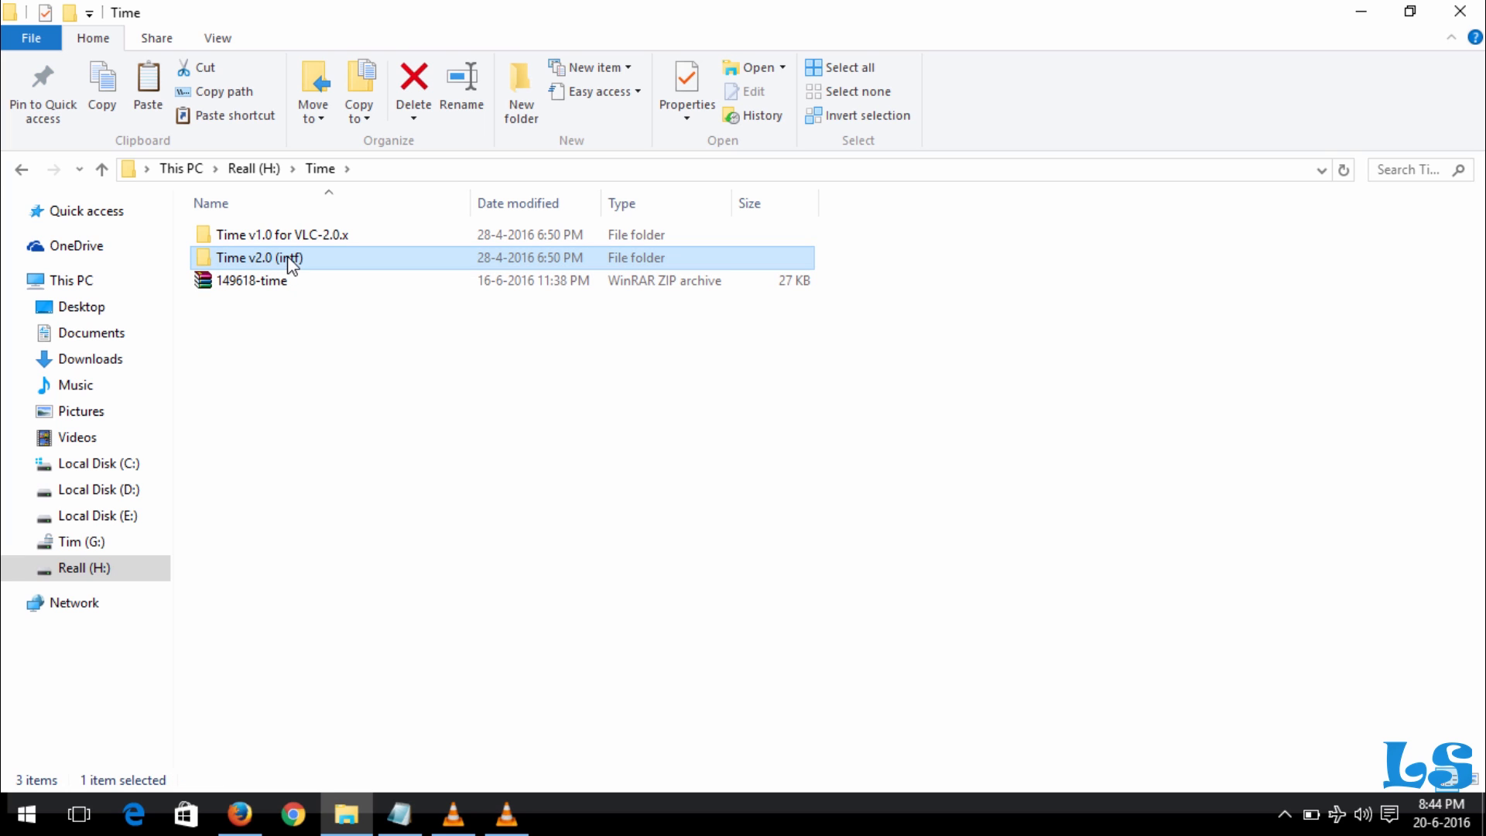
double_click(258, 257)
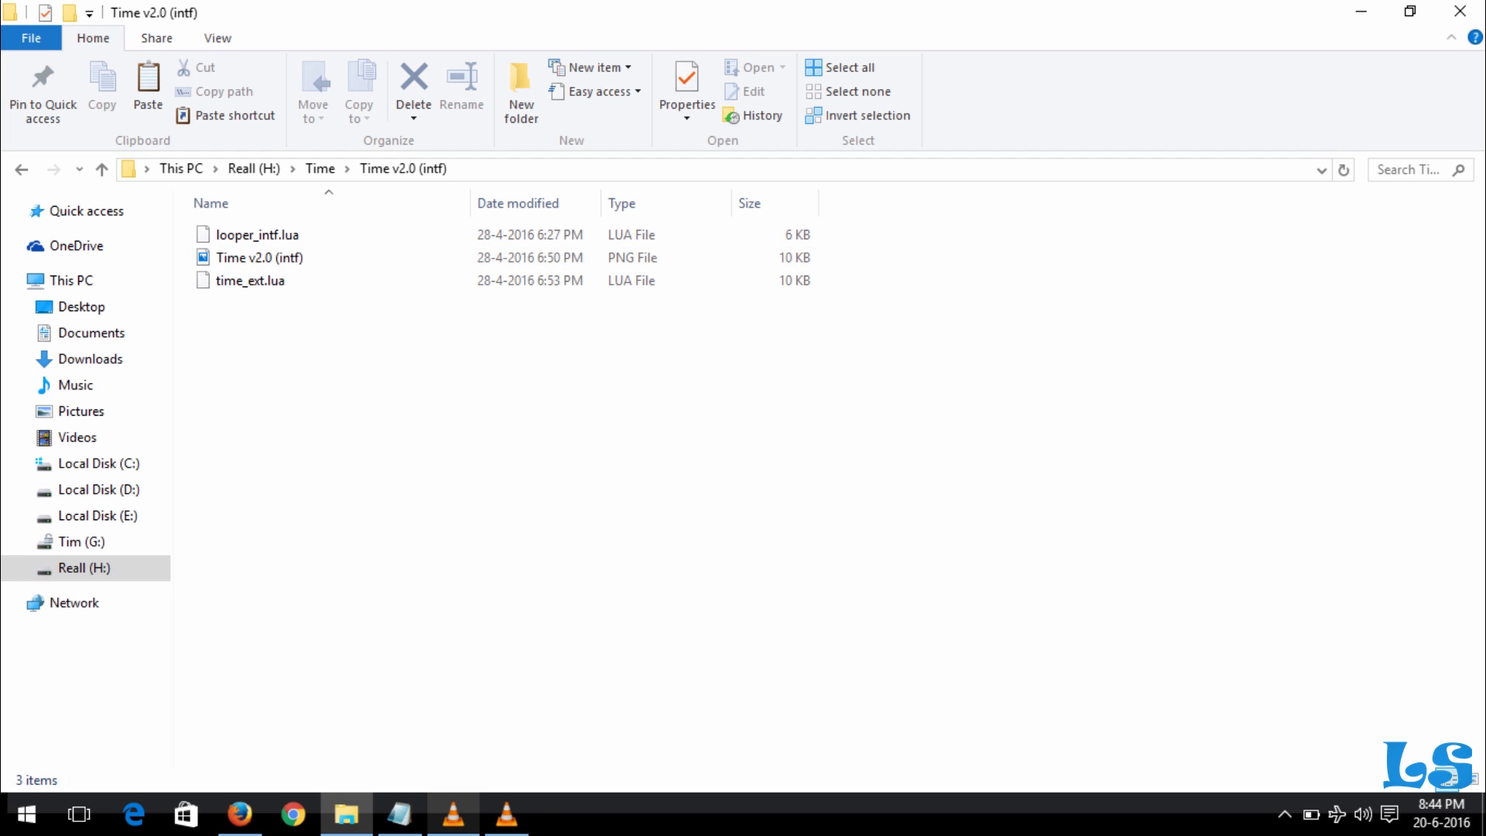
click(453, 813)
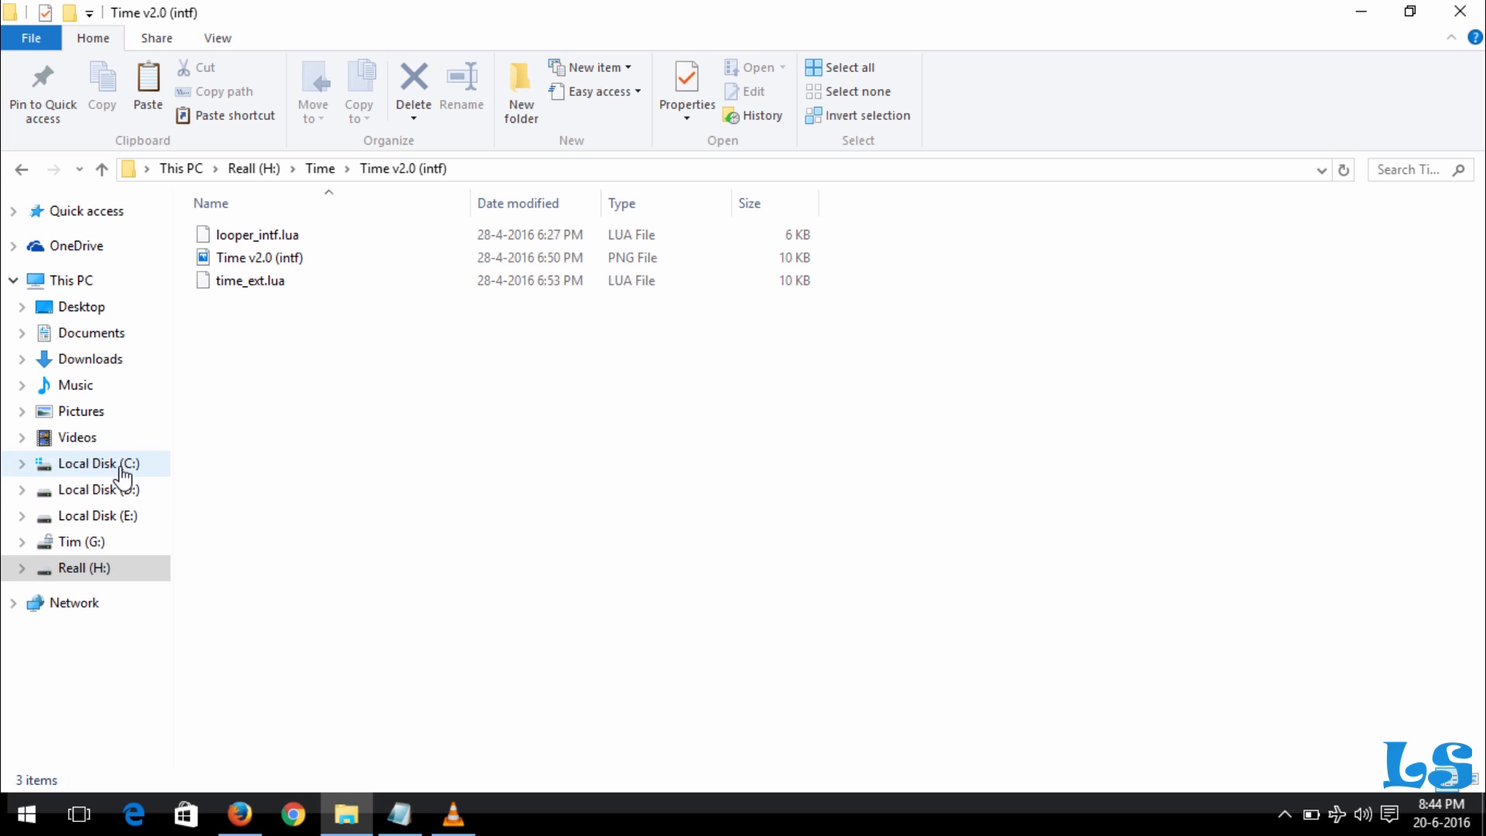
Step: Go to Local Disk (C:) Program Files and select the VideoLAN folder
click(93, 463)
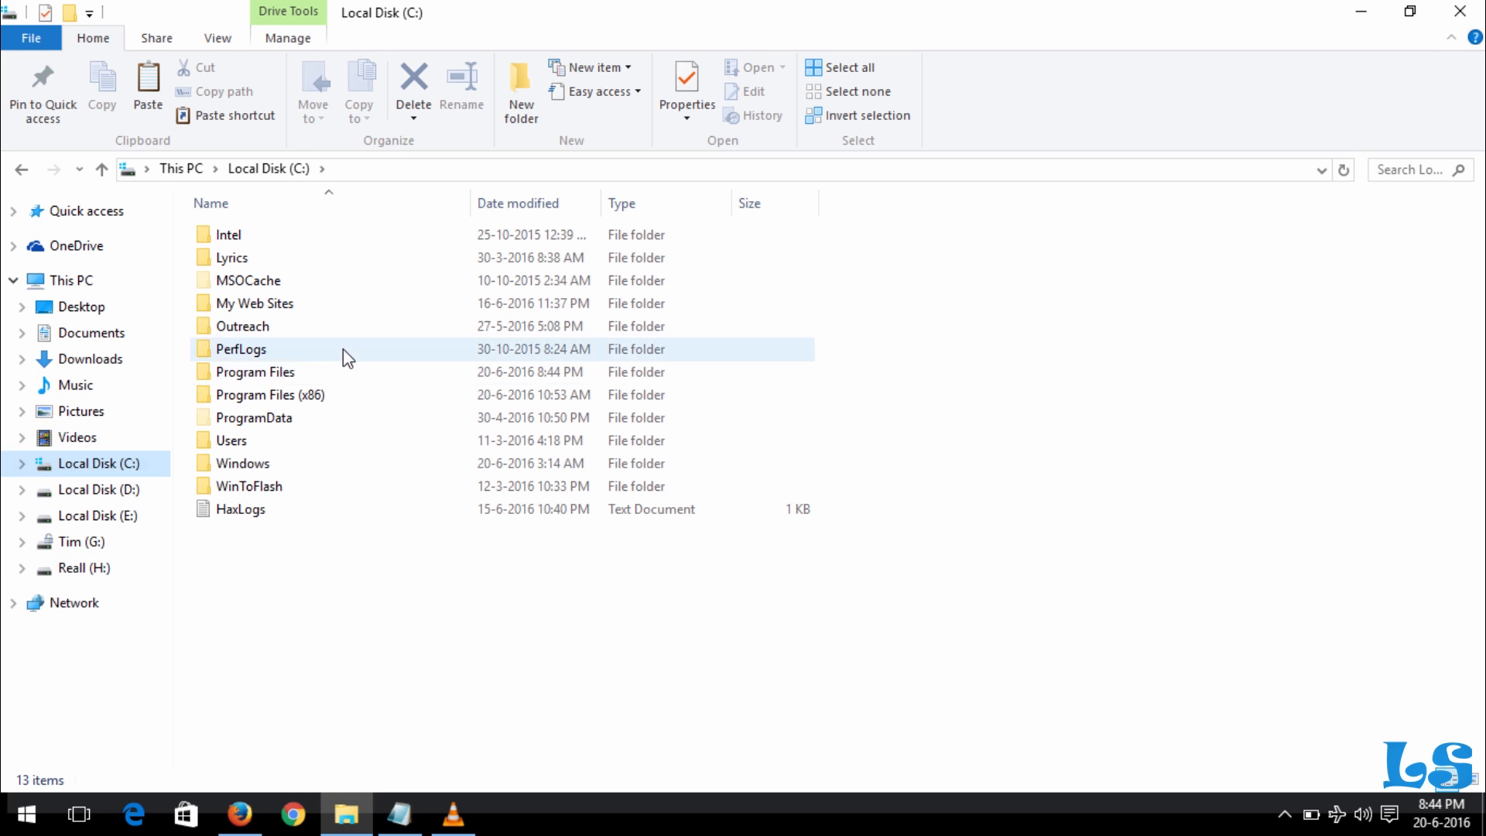
double_click(257, 371)
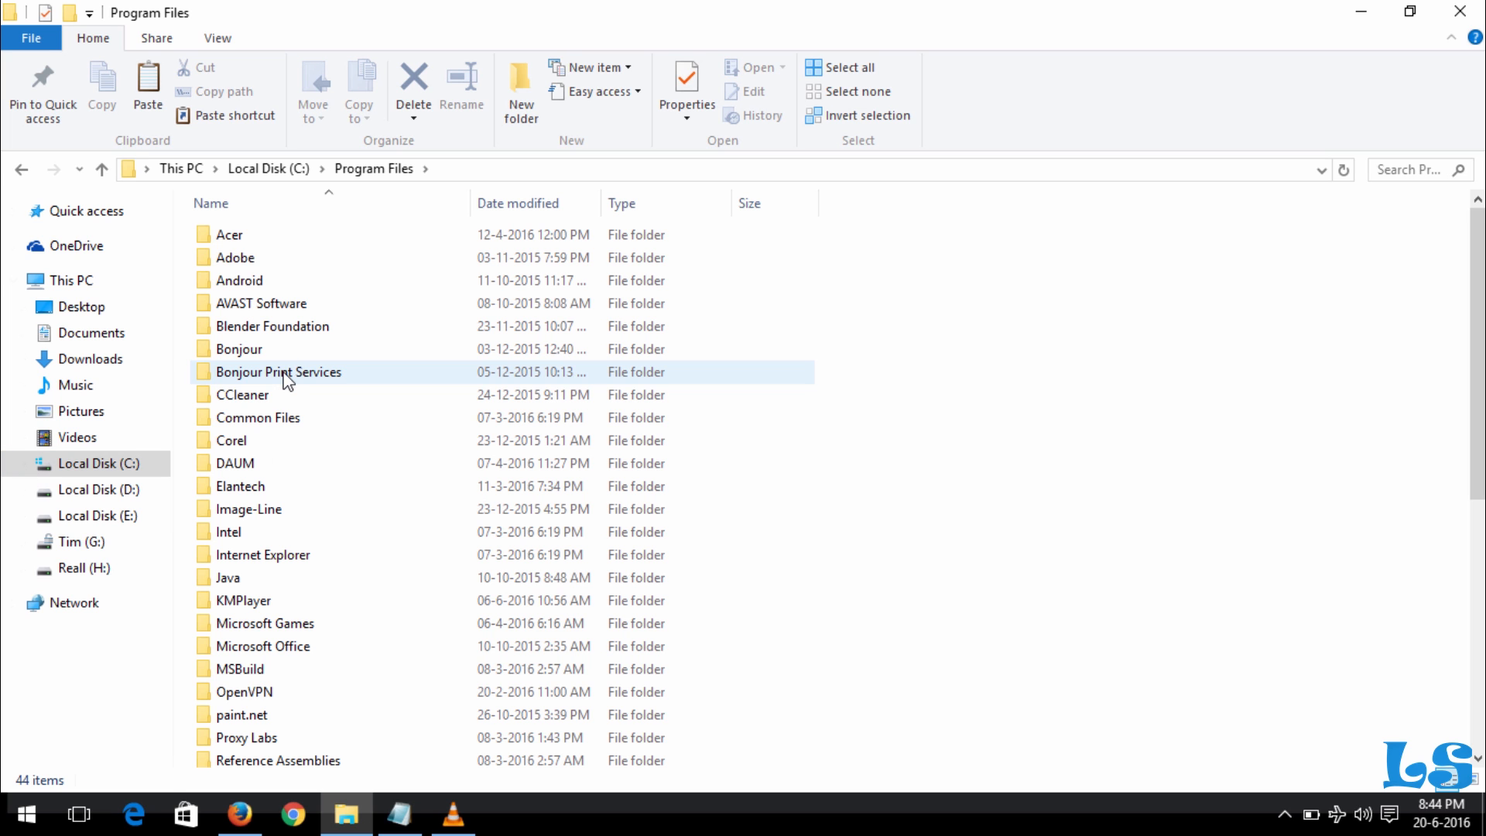
click(230, 531)
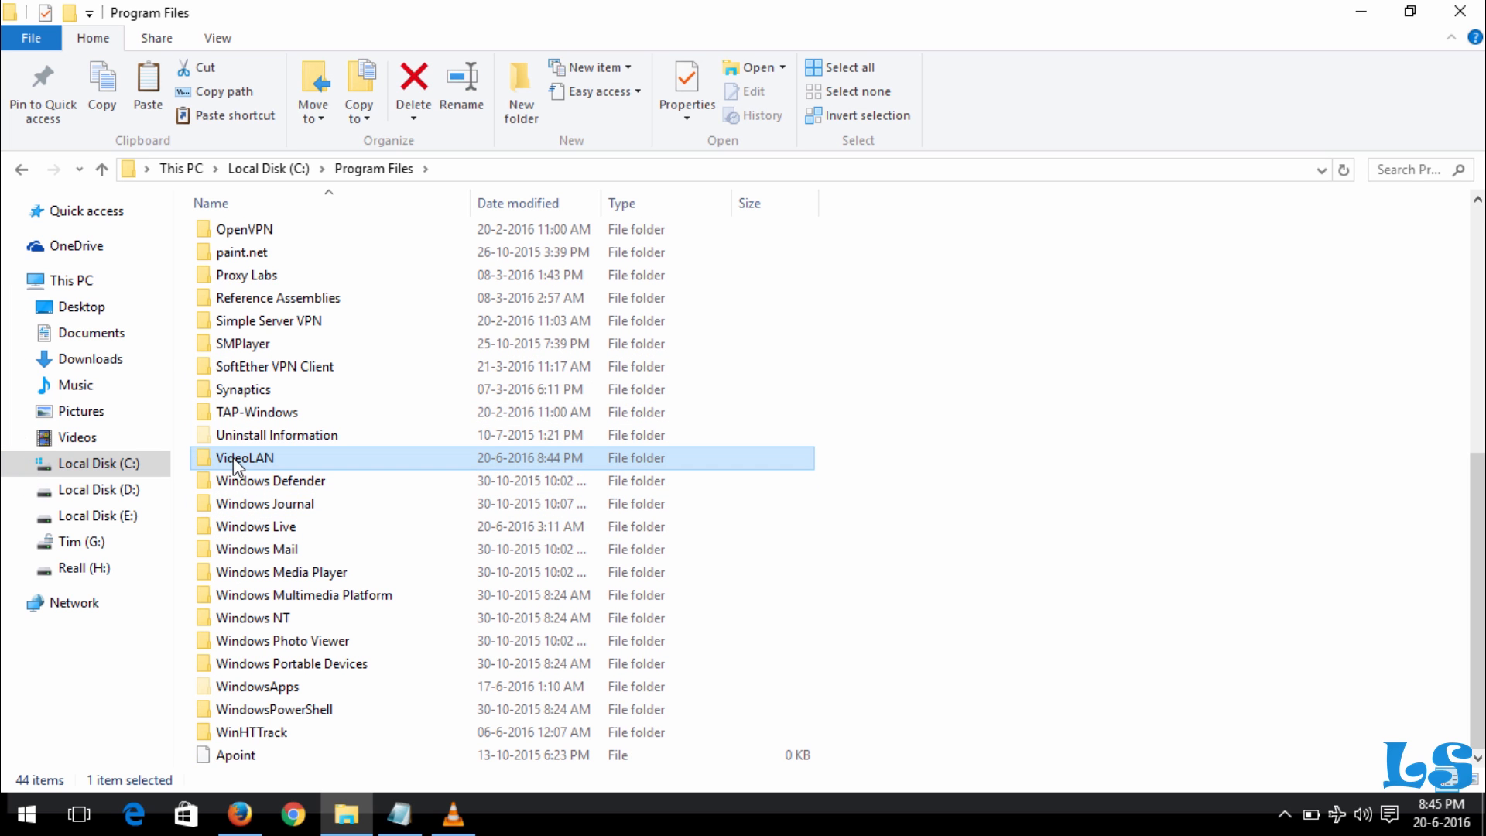
mouse_move(265, 464)
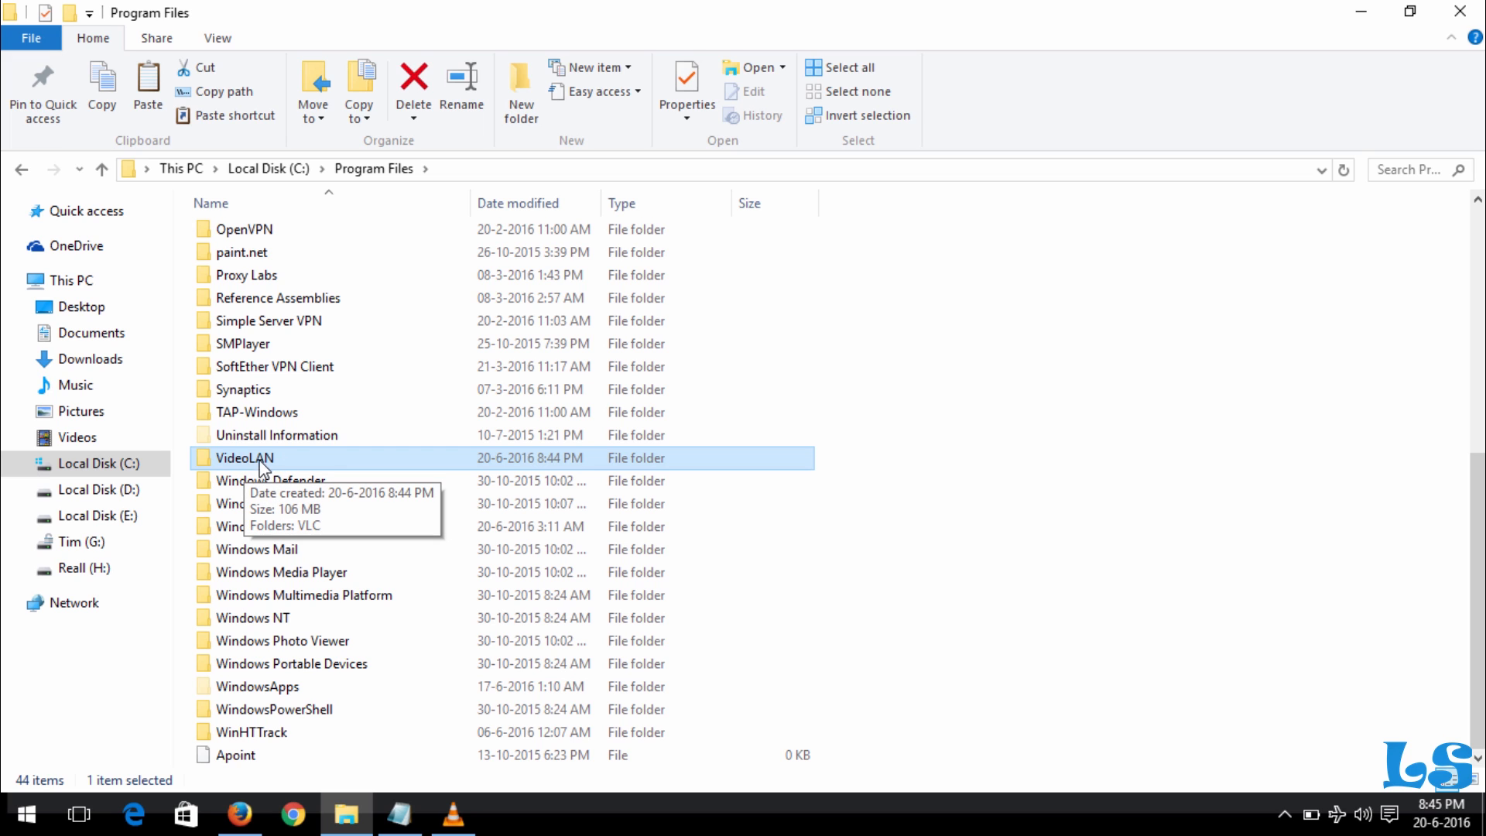
mouse_move(287, 470)
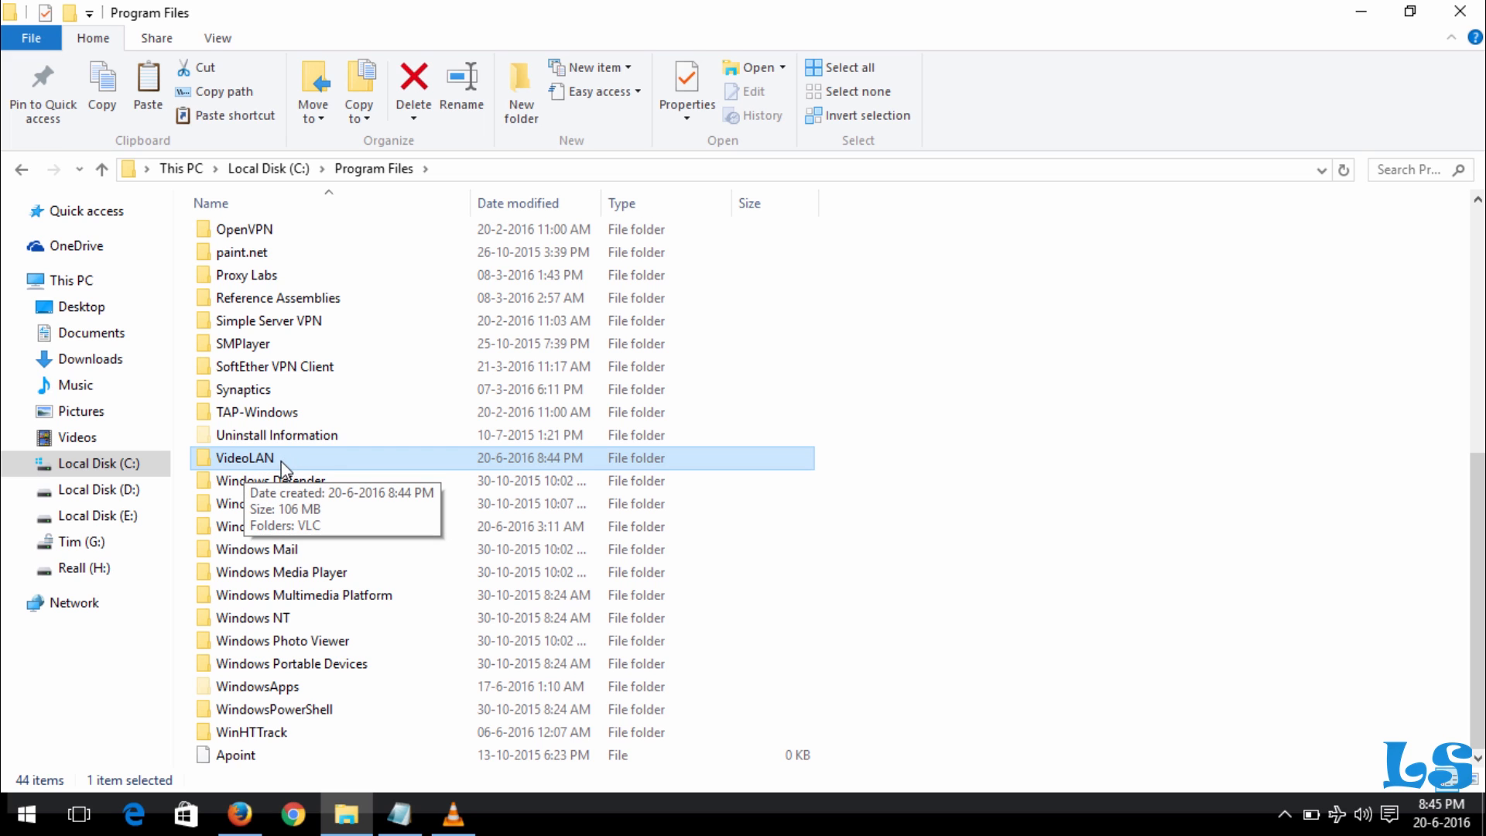
mouse_move(471, 786)
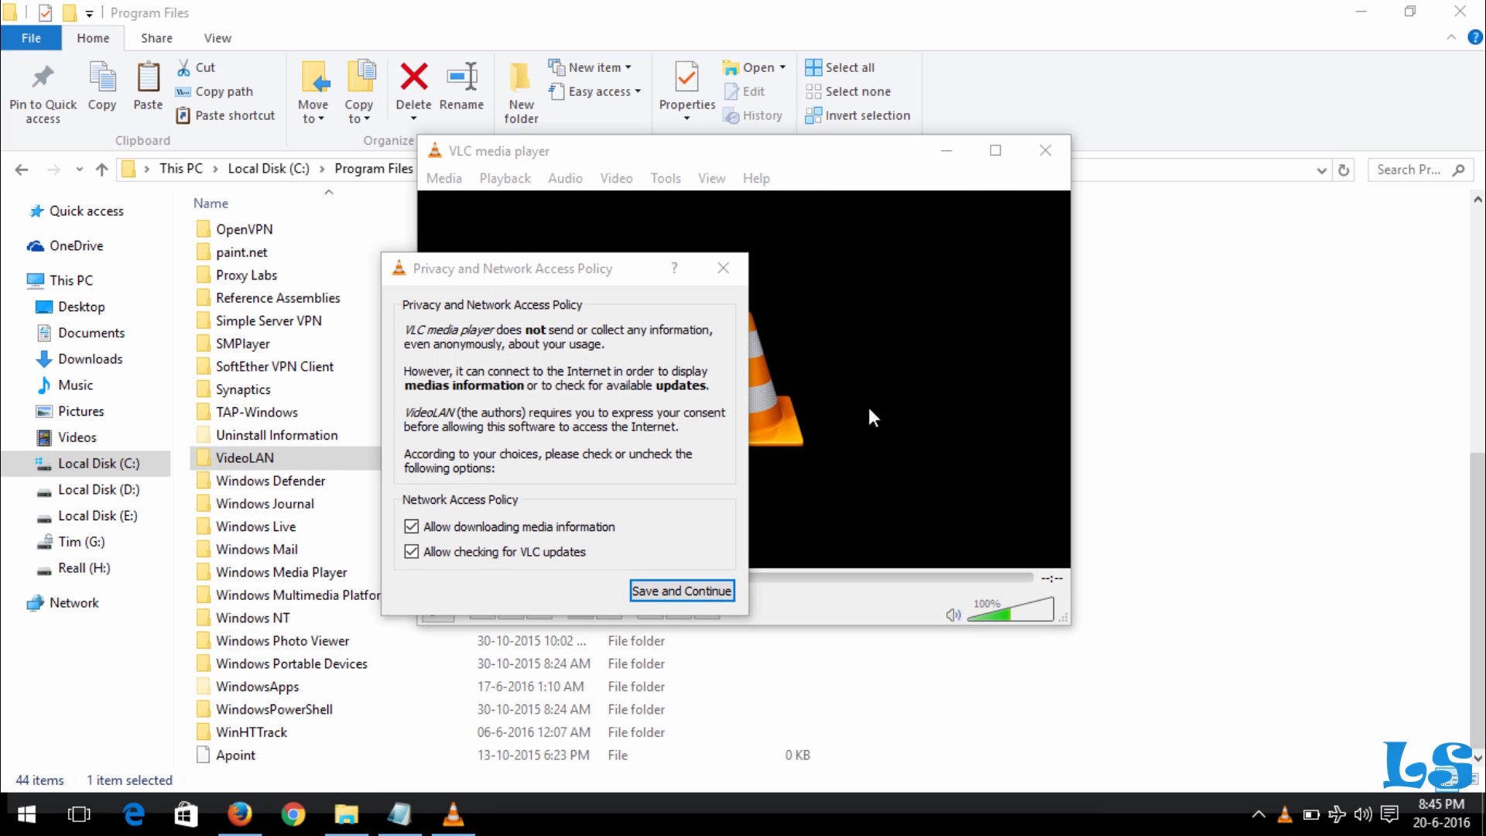
Step: Accept VLC's default privacy and network access choices, then close the player
click(681, 590)
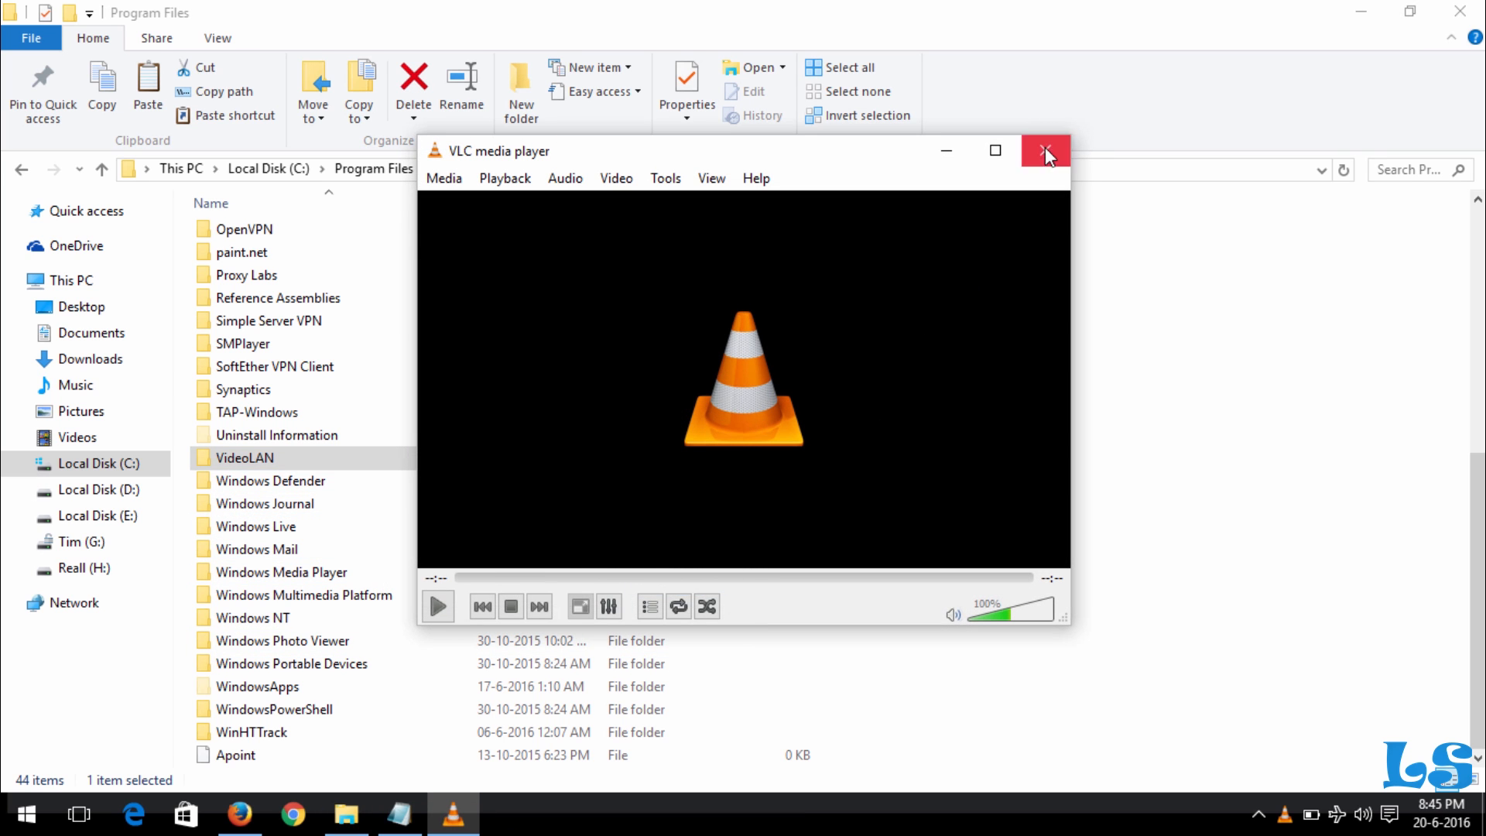
click(1047, 151)
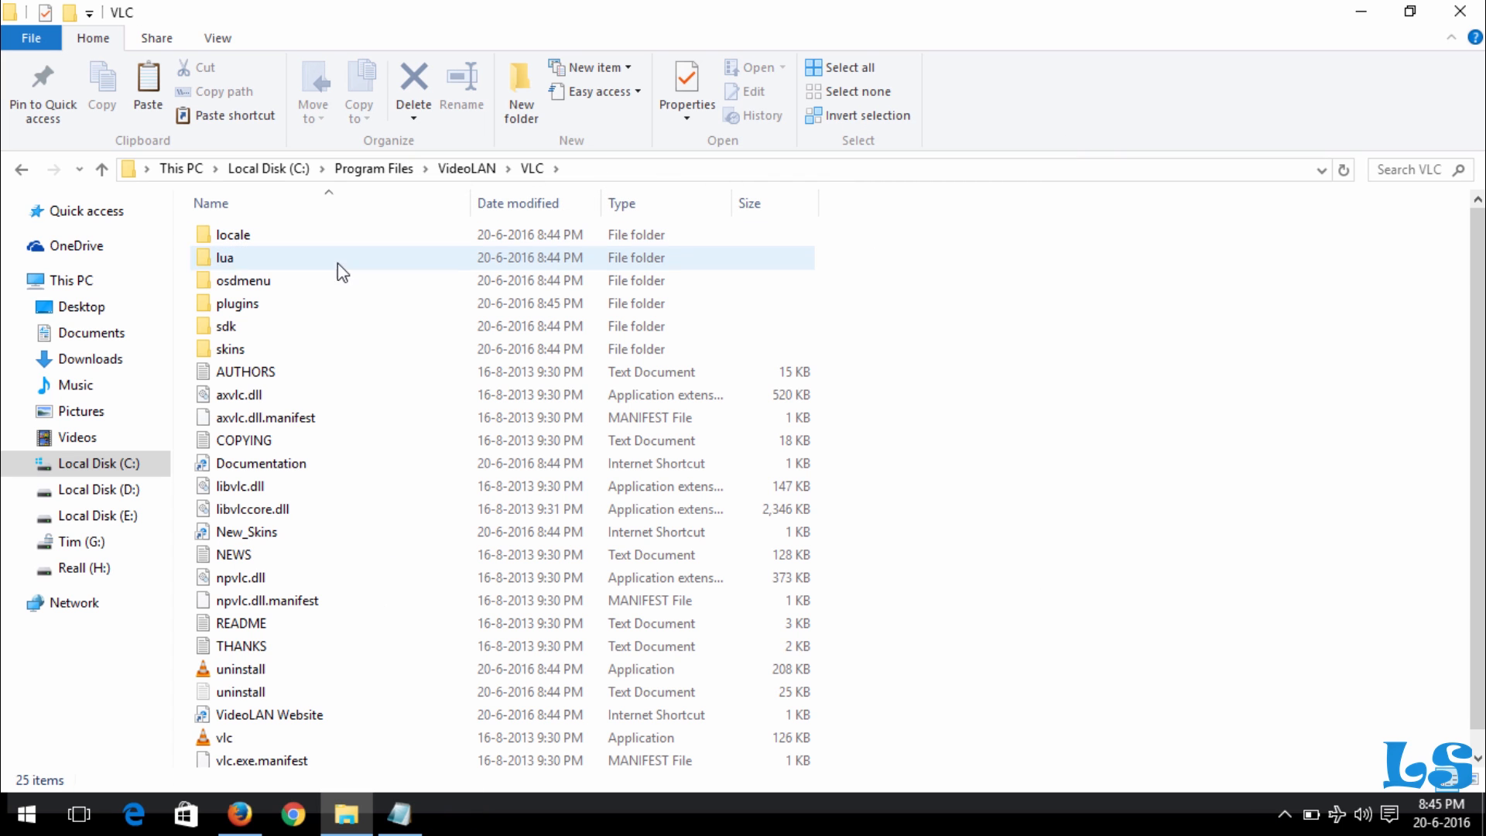
Step: Open the lua folder inside C:\Program Files\VideoLAN\VLC
click(225, 257)
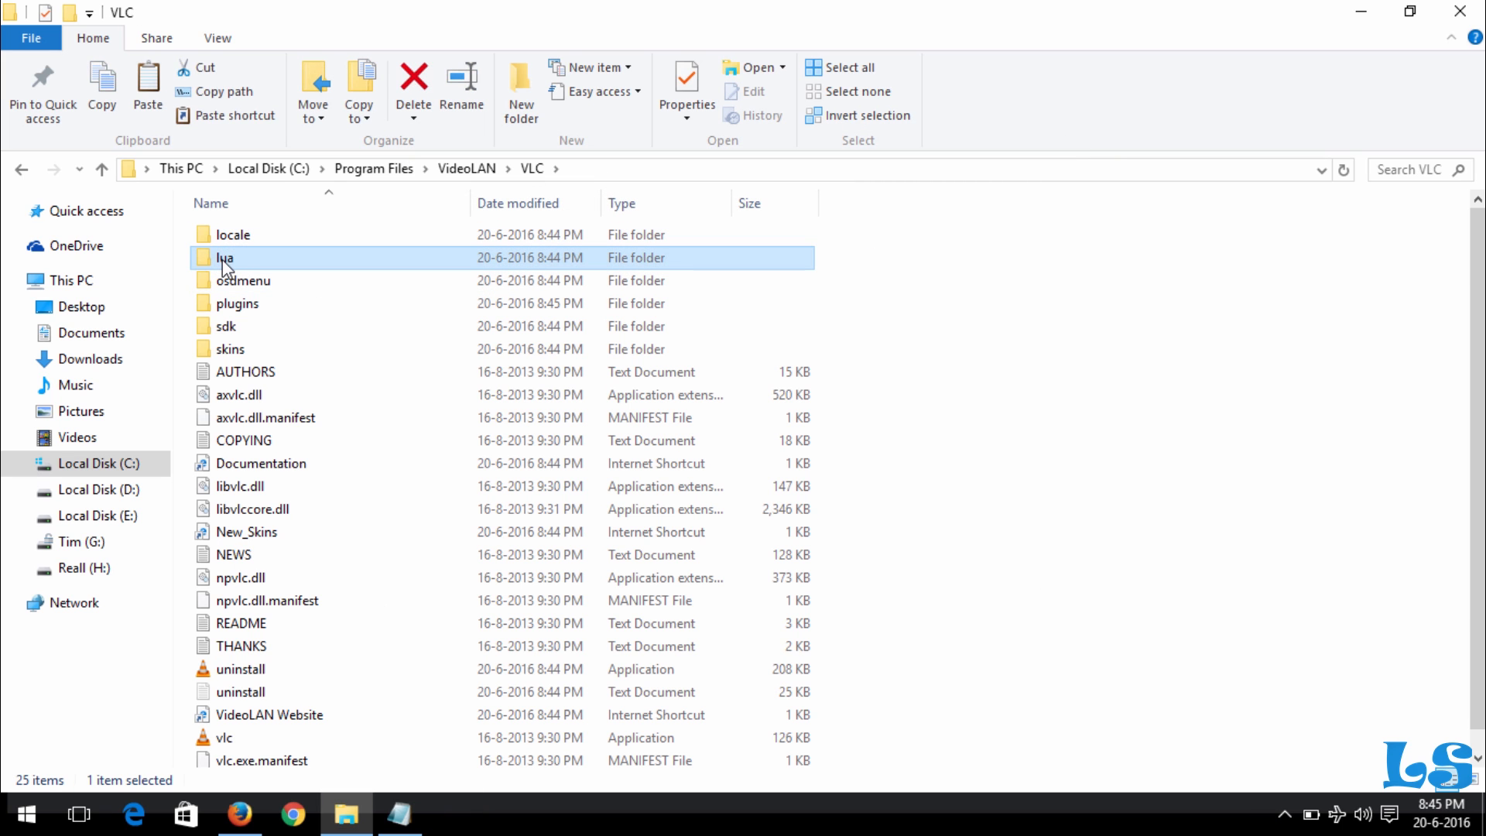
mouse_move(224, 258)
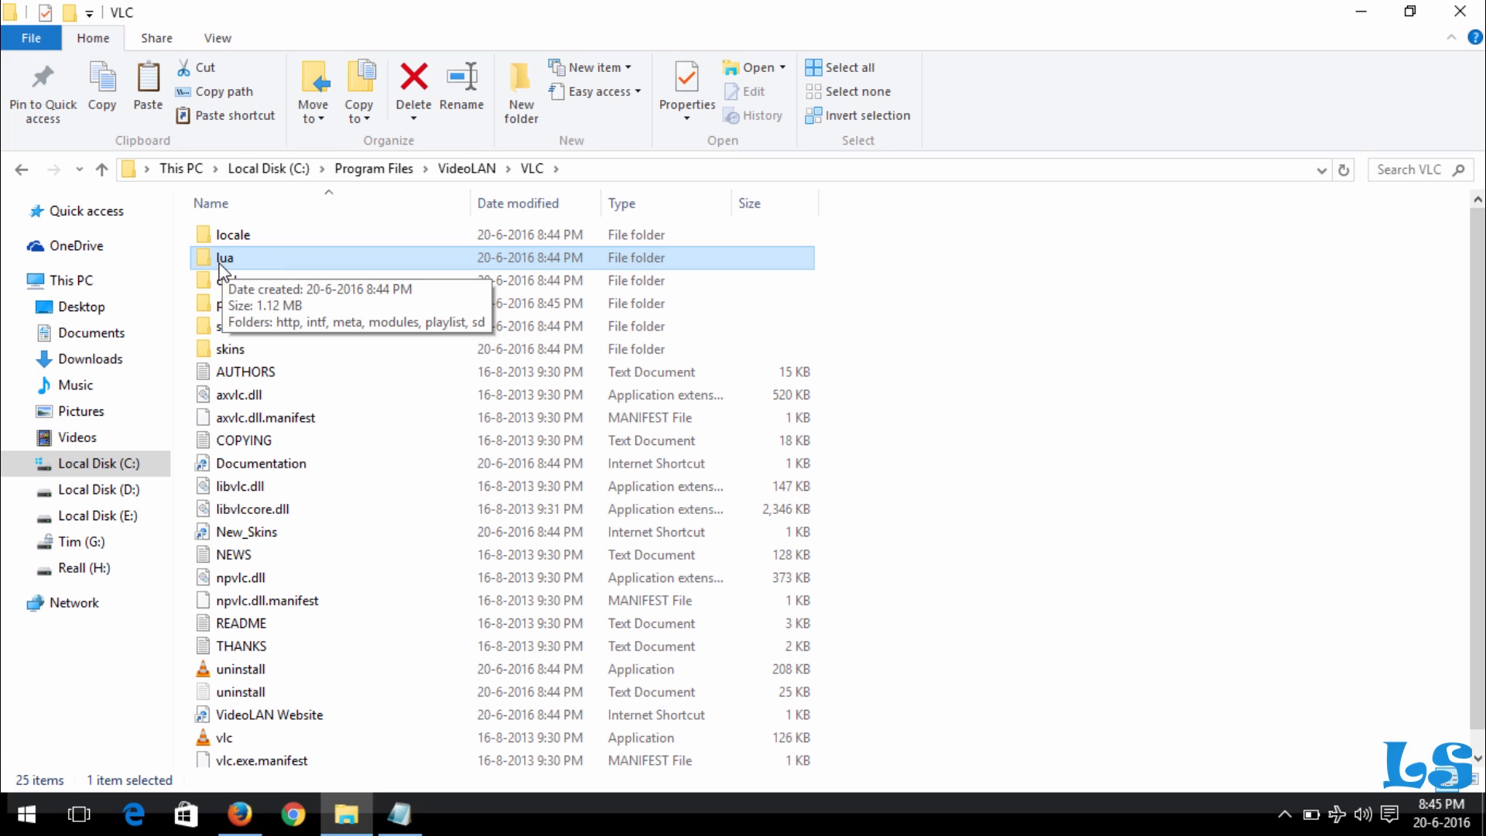
double_click(224, 257)
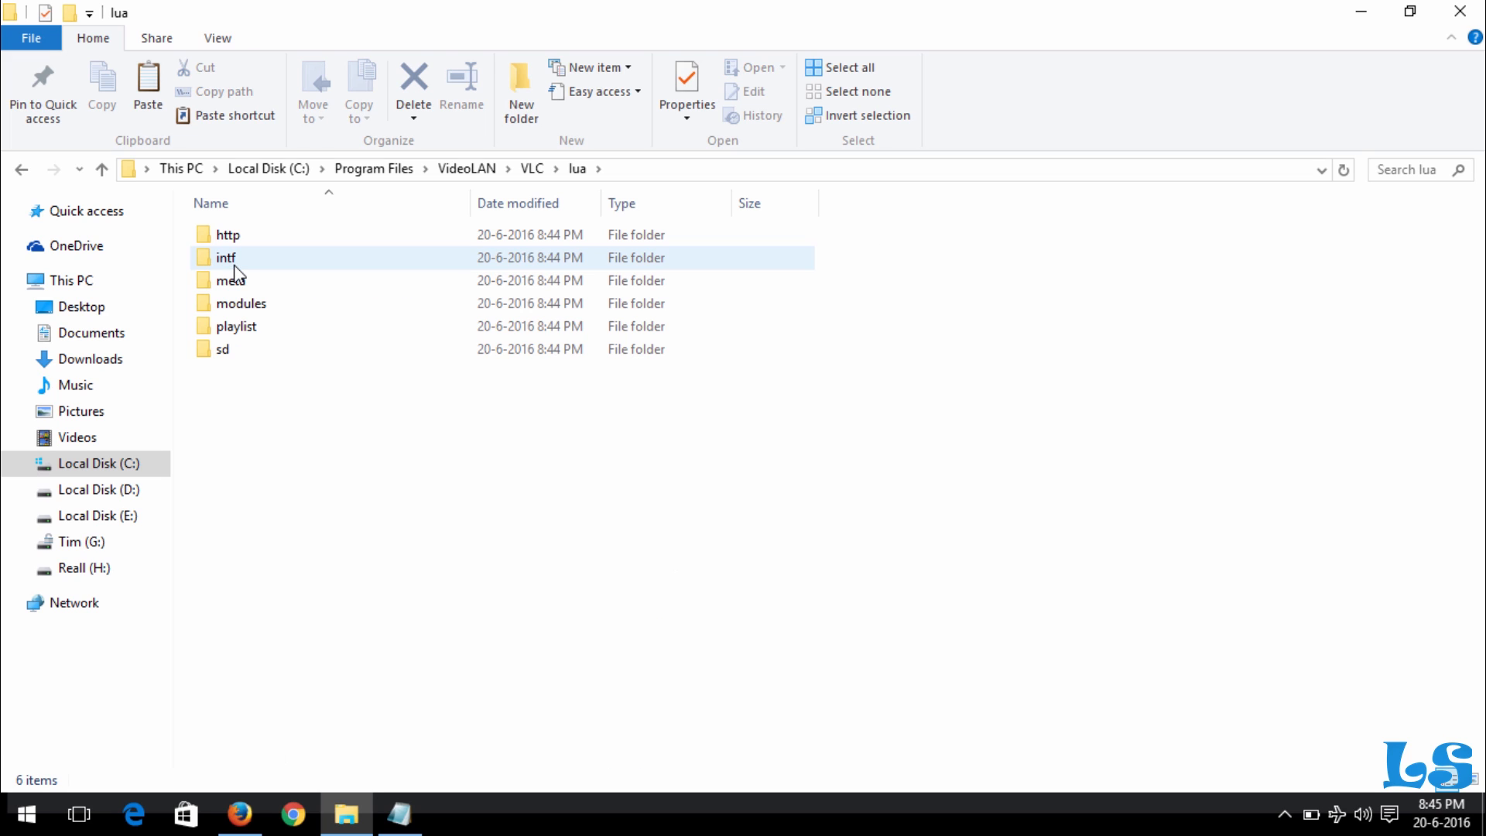
mouse_move(235, 273)
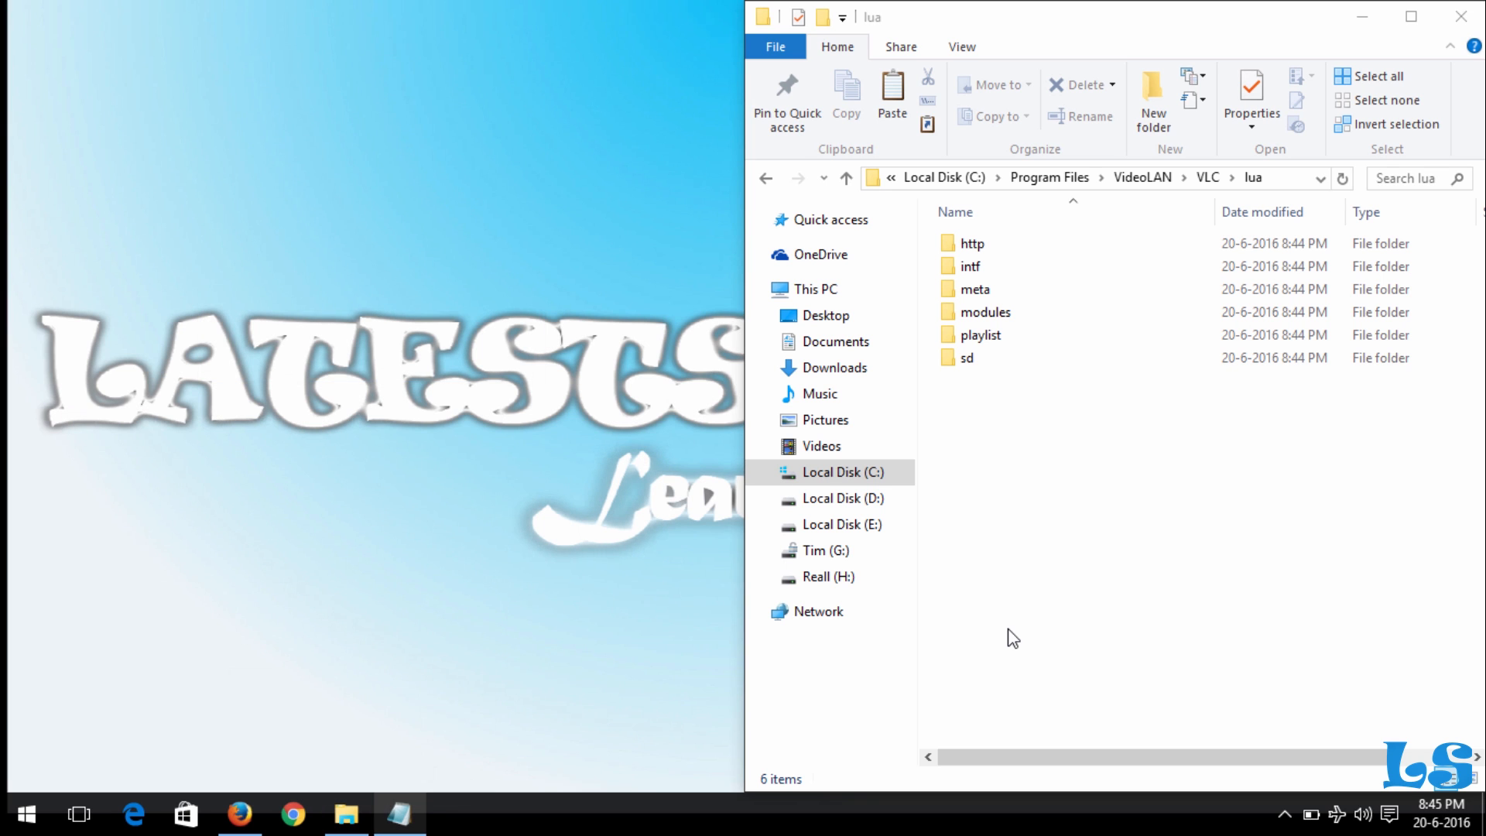
Step: Open the Time folder on drive Reall (H:) in a second Explorer window
click(345, 813)
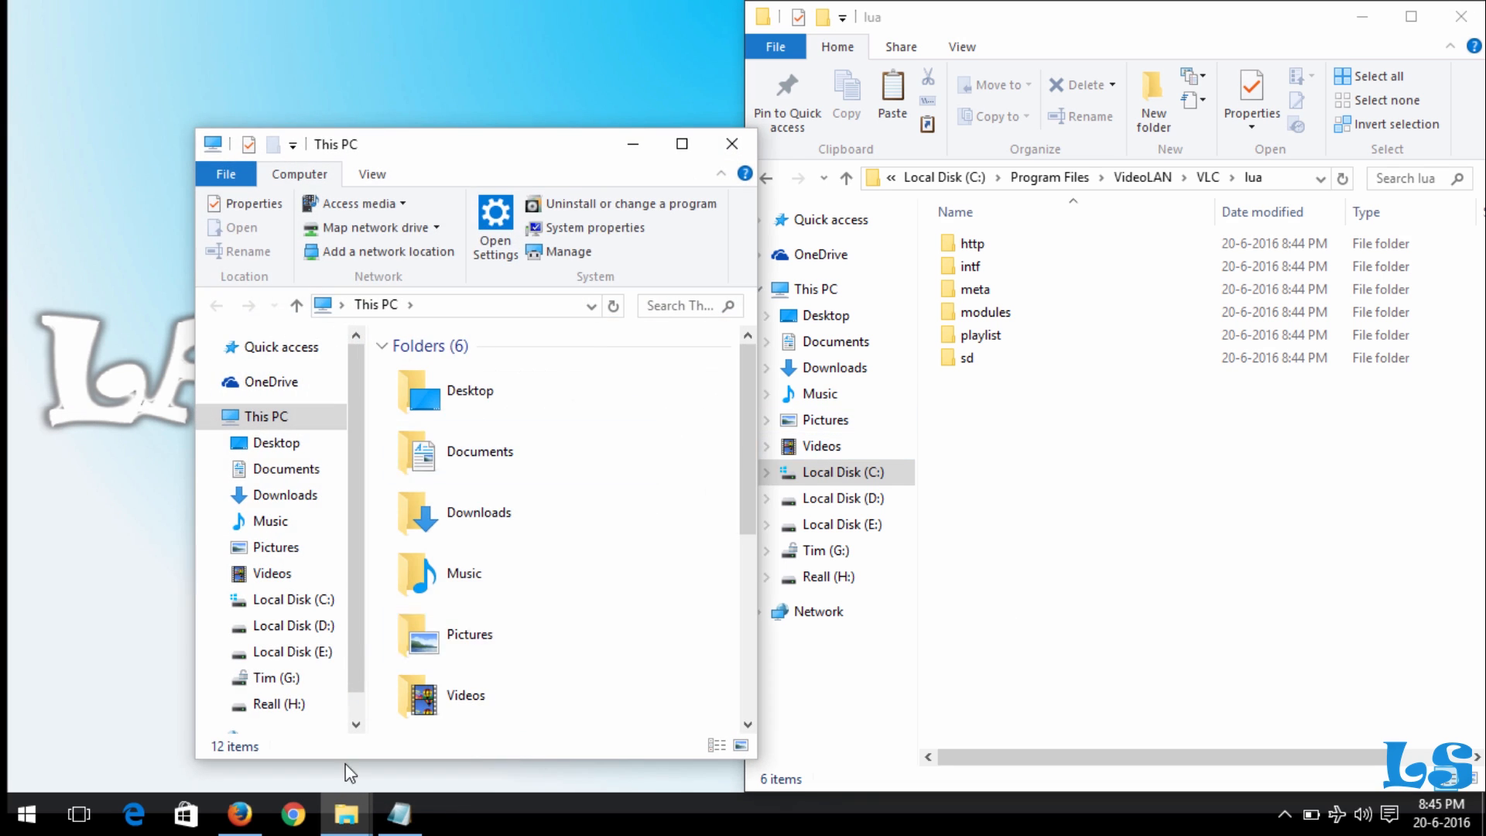
click(268, 703)
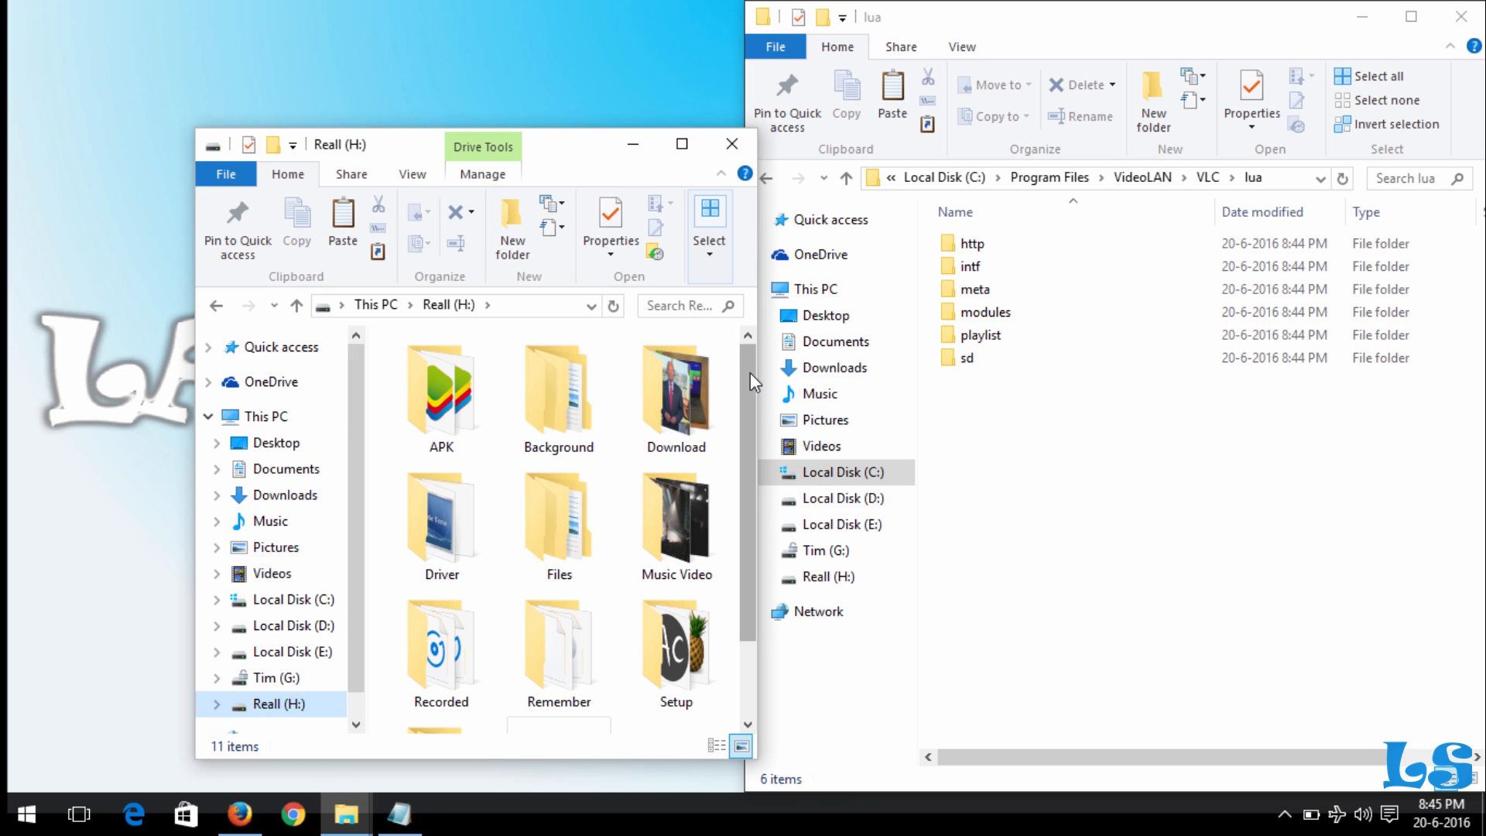
click(441, 664)
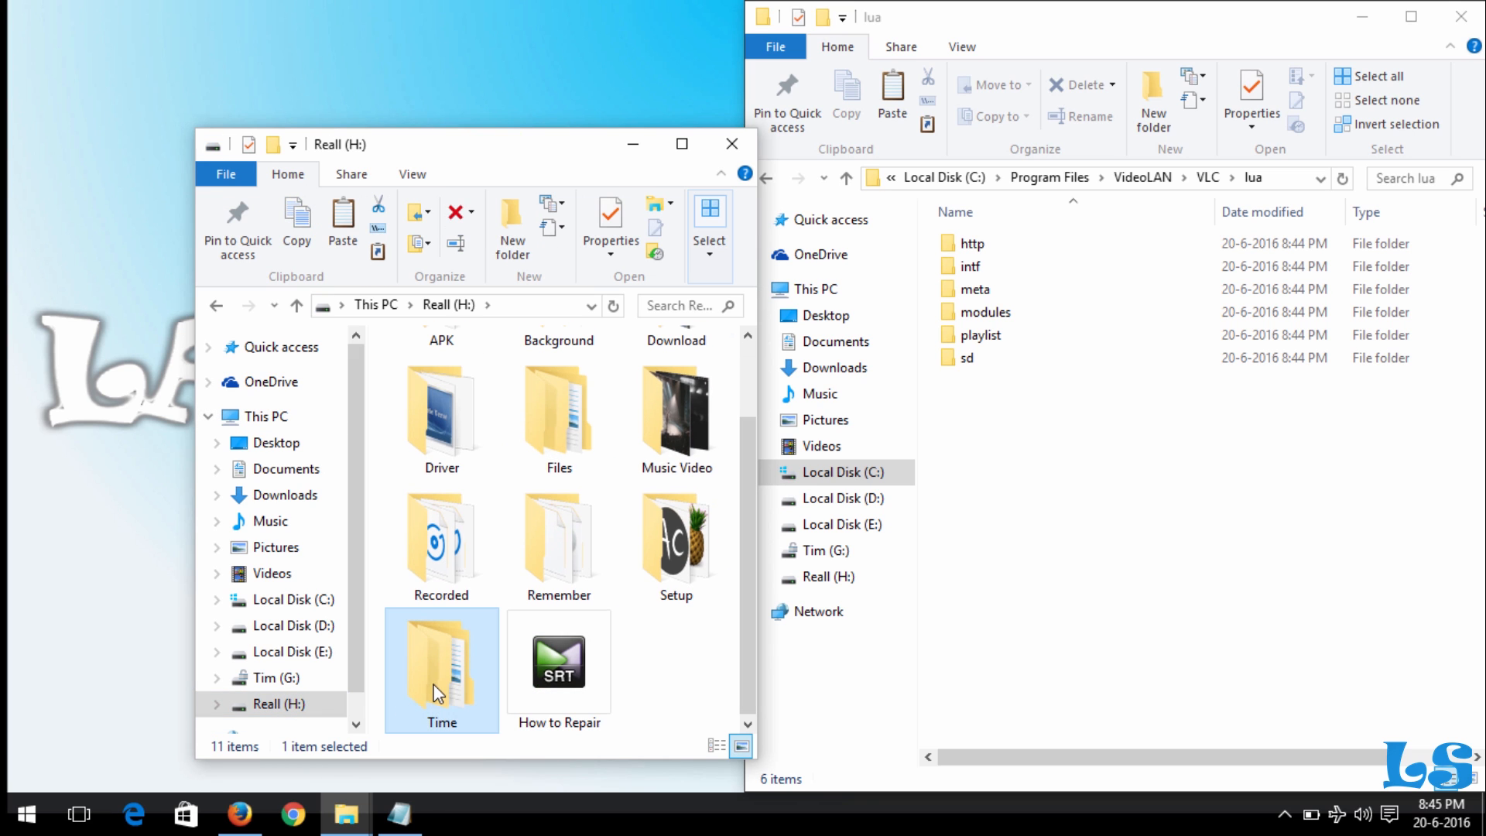
double_click(442, 653)
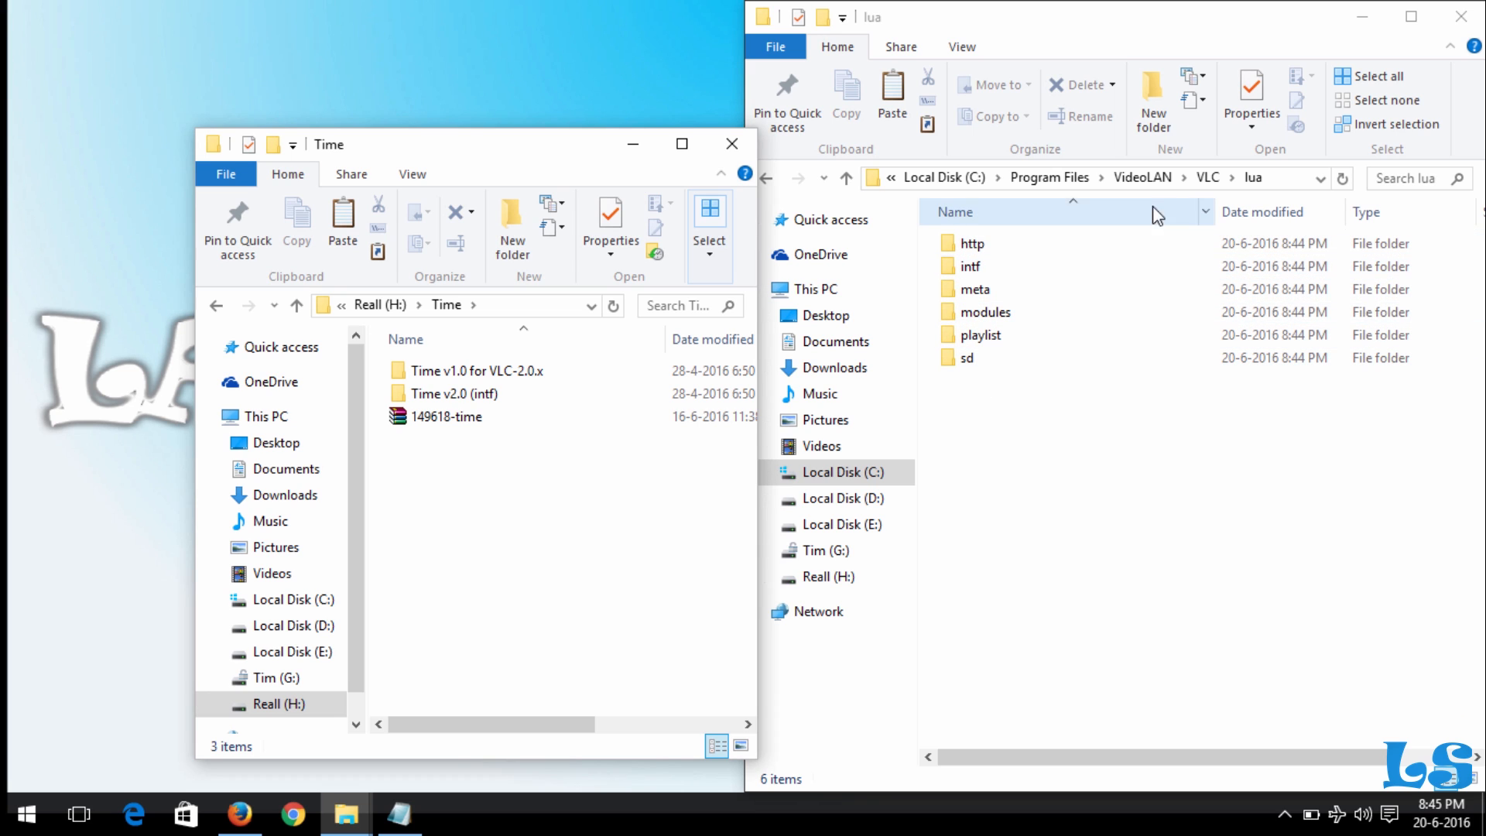
mouse_move(1151, 96)
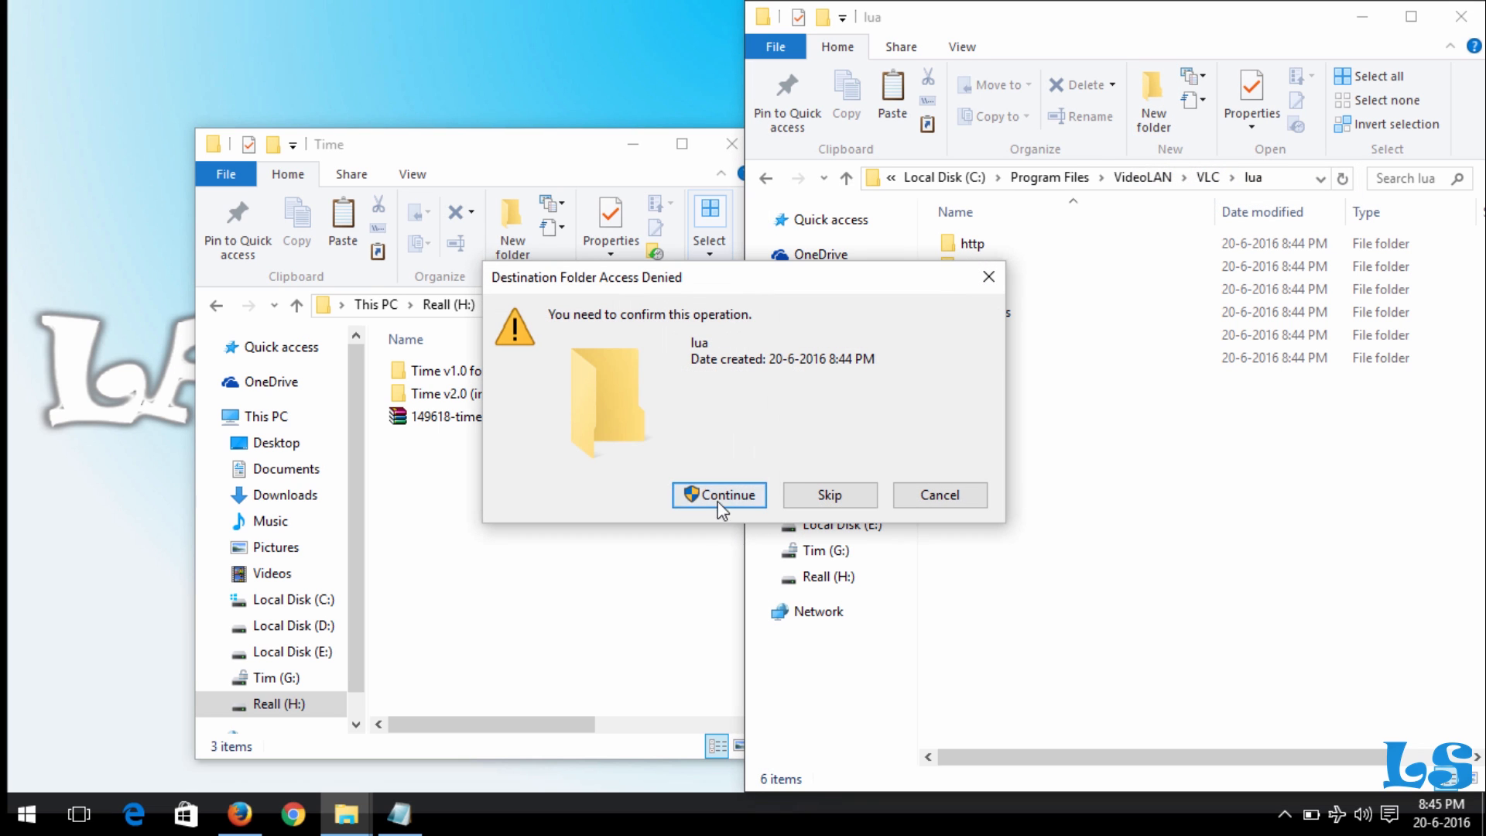
Step: Create the extensions folder inside lua with administrator rights and open it
click(720, 495)
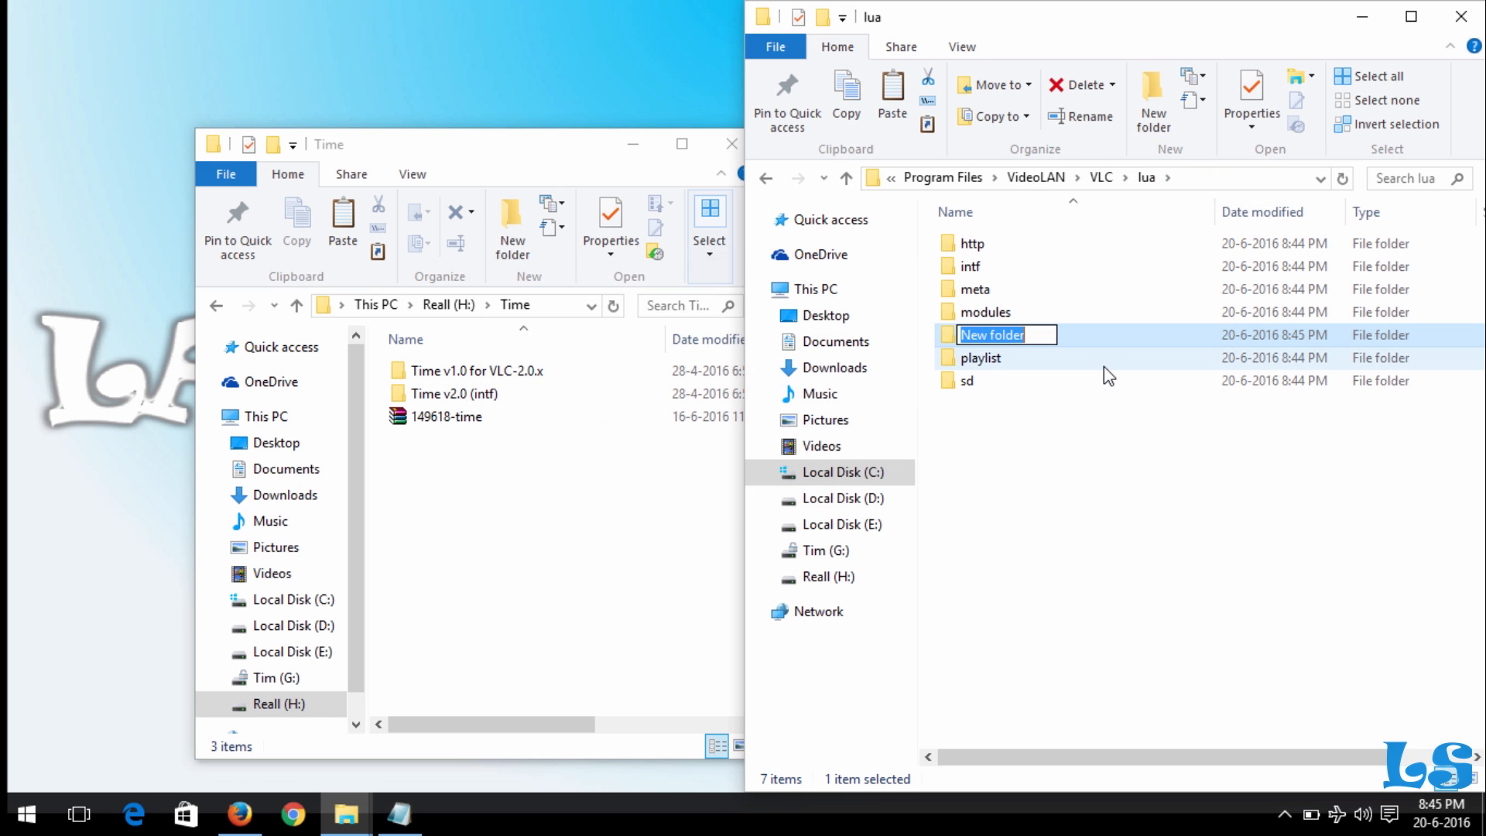
text(extensions)
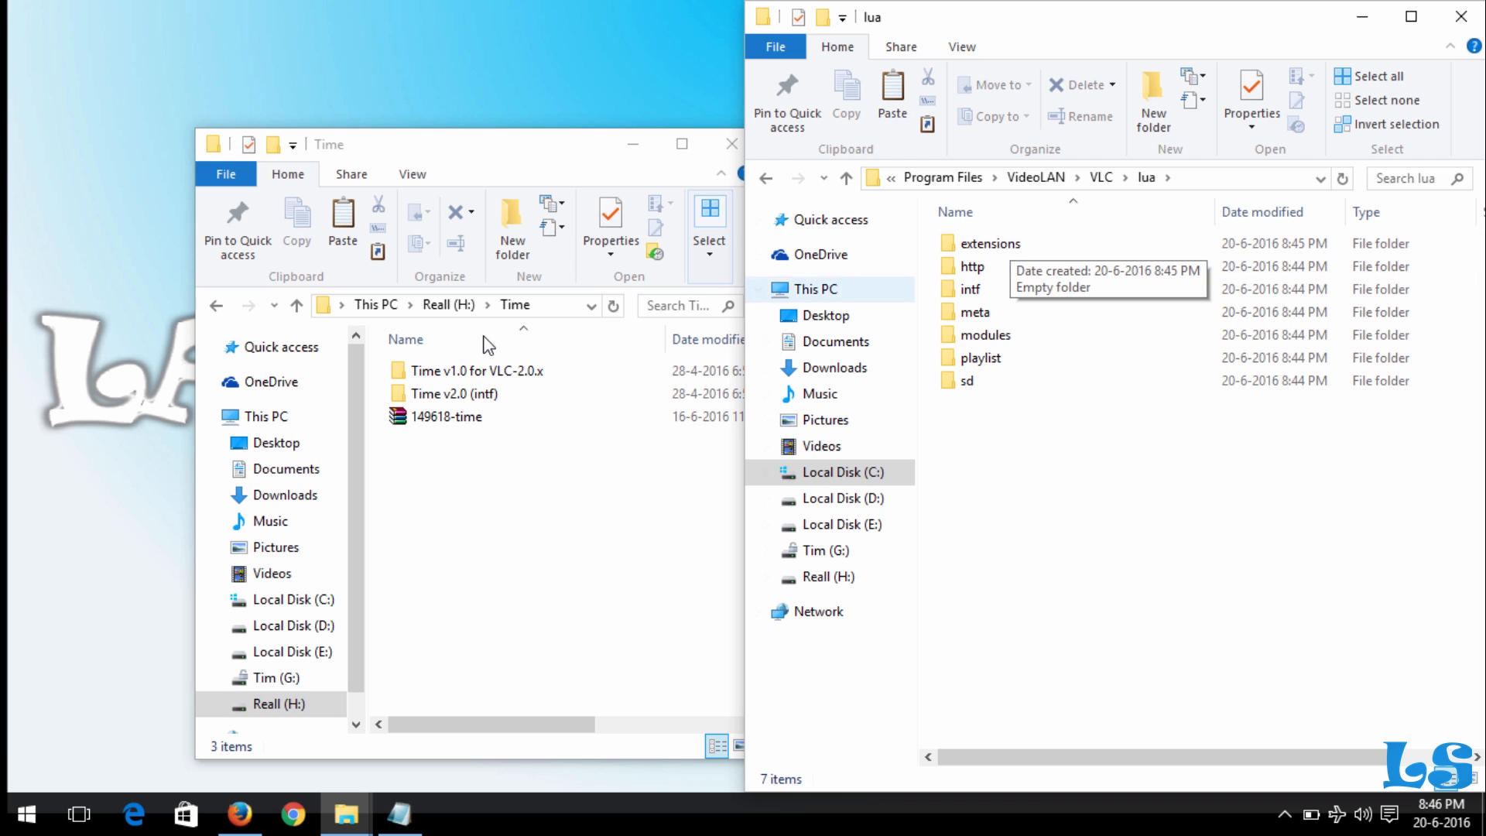
double_click(452, 393)
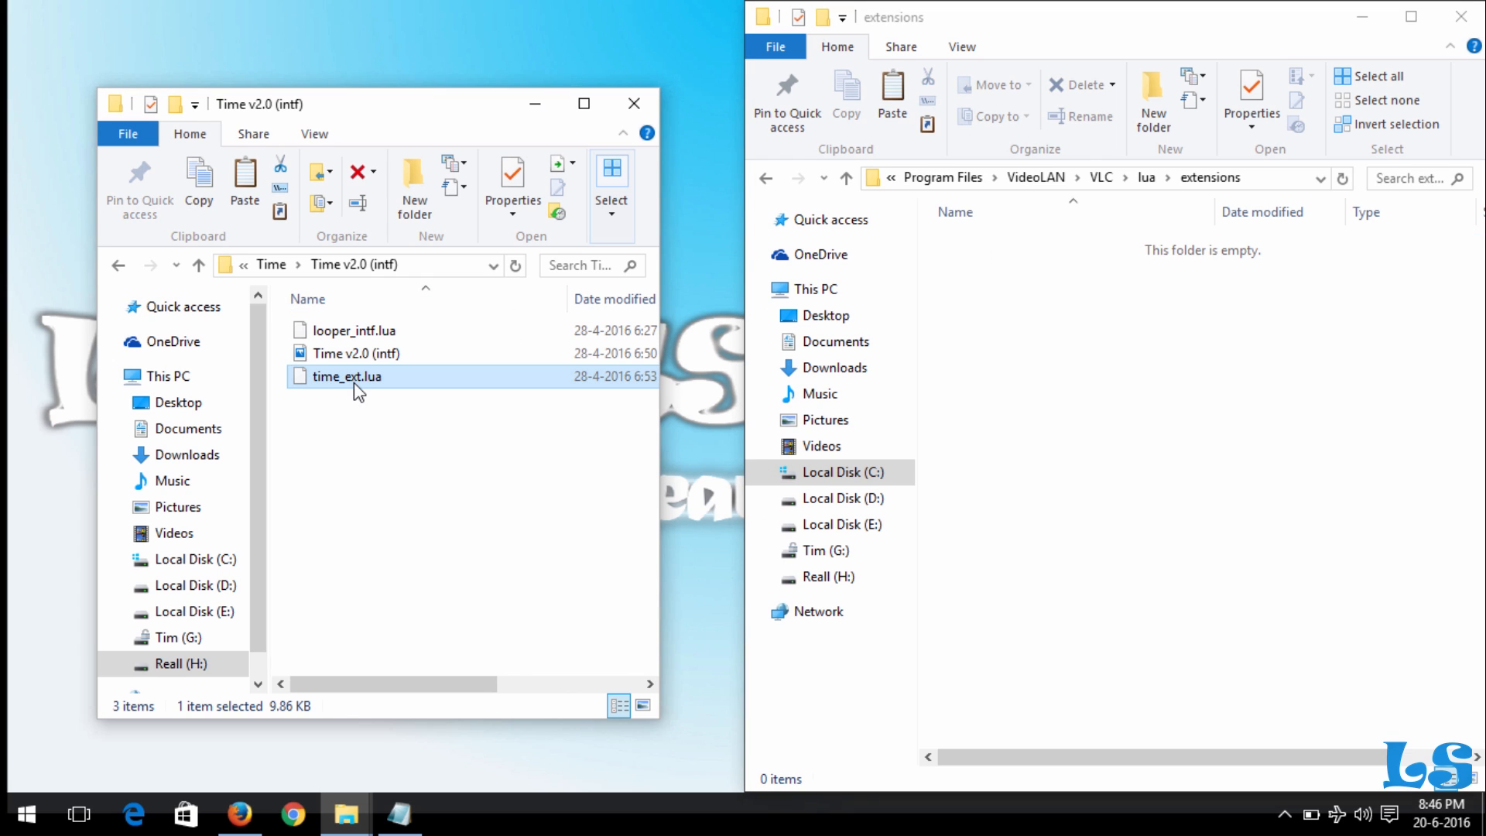
mouse_move(356, 388)
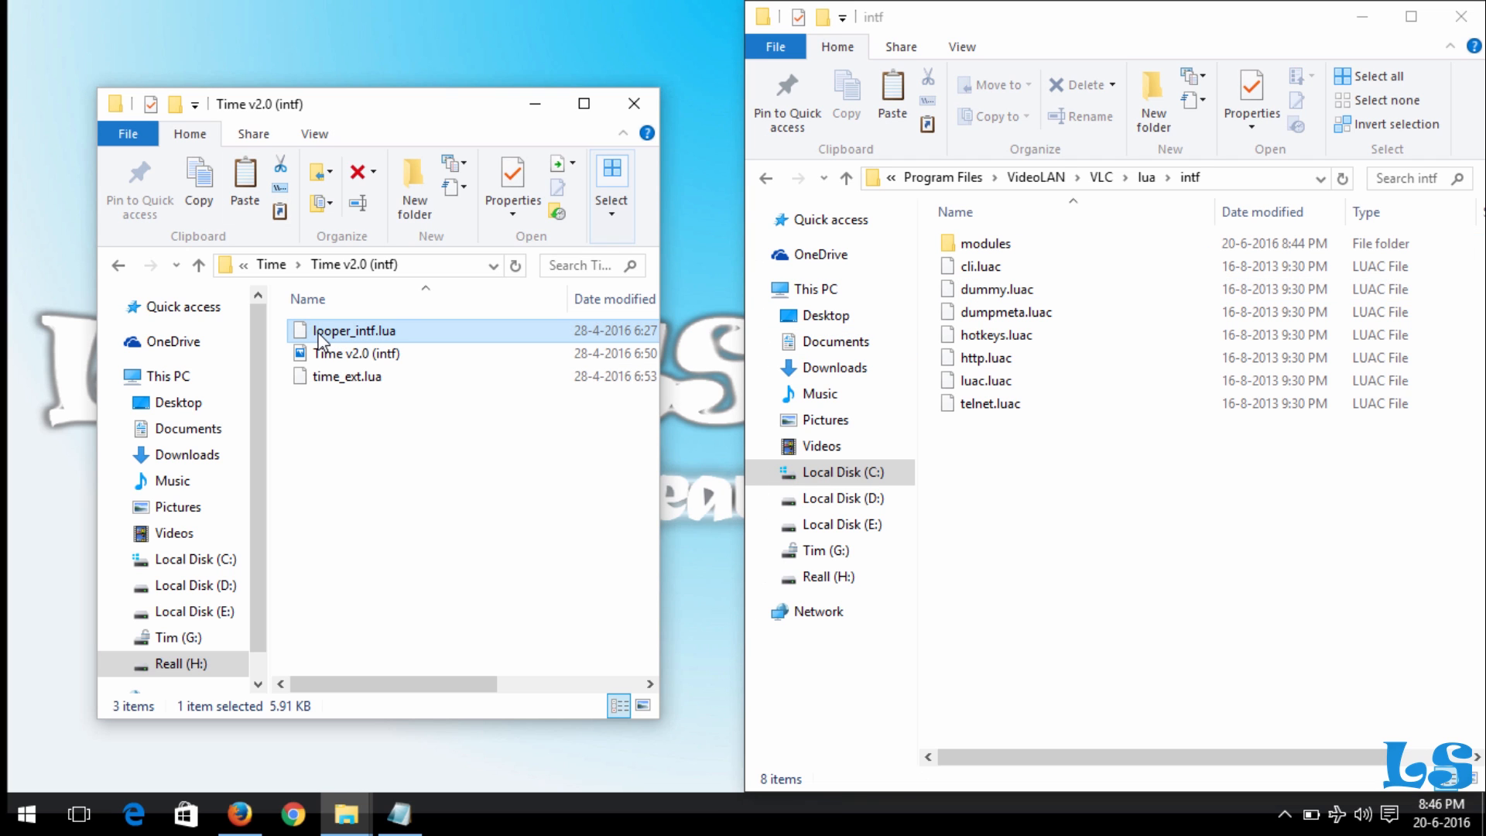
Step: Paste looper_intf.lua into lua\intf with administrator permission, then close that window
click(892, 94)
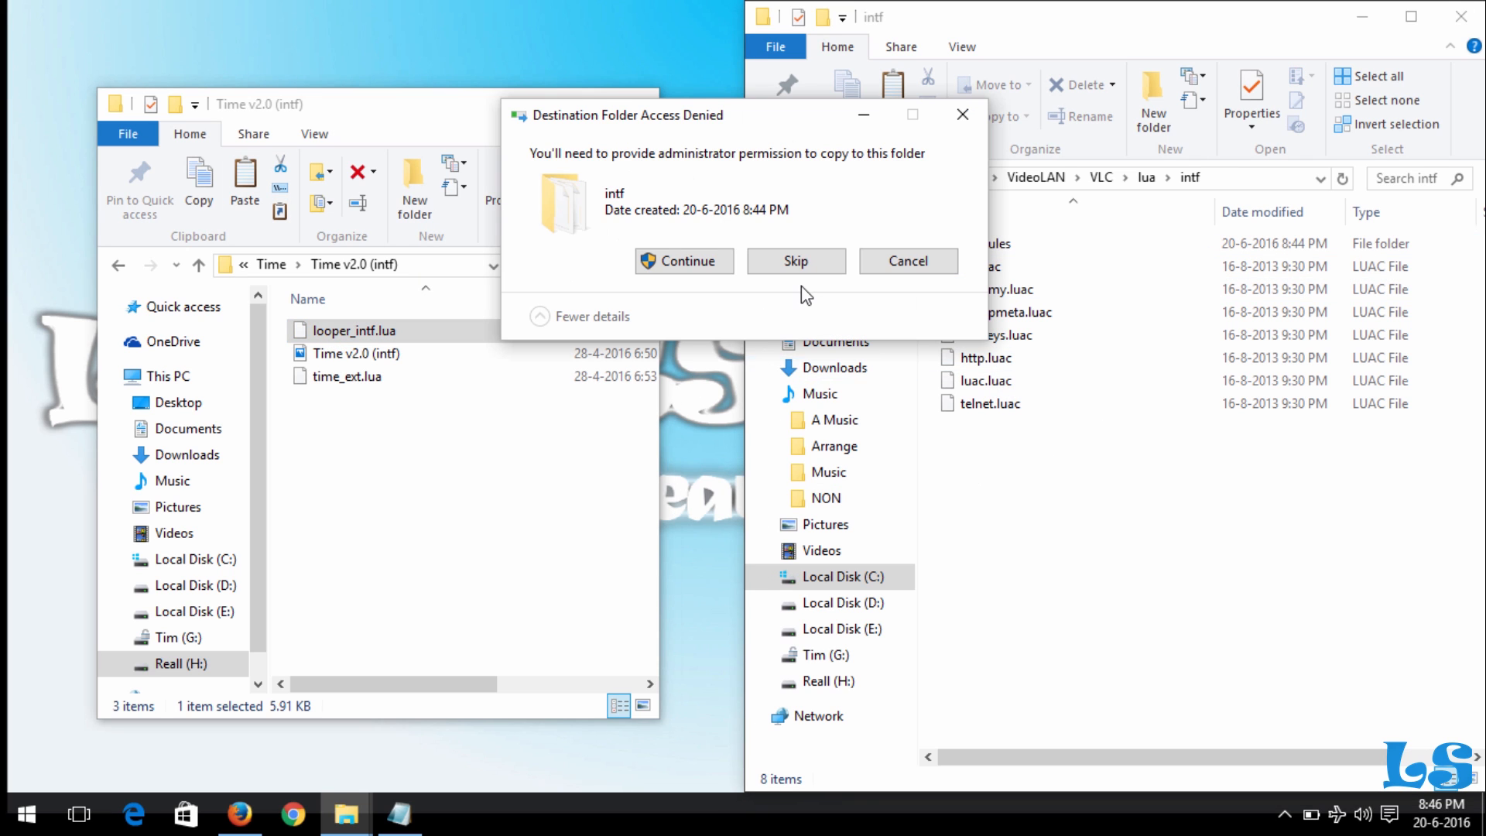
click(682, 260)
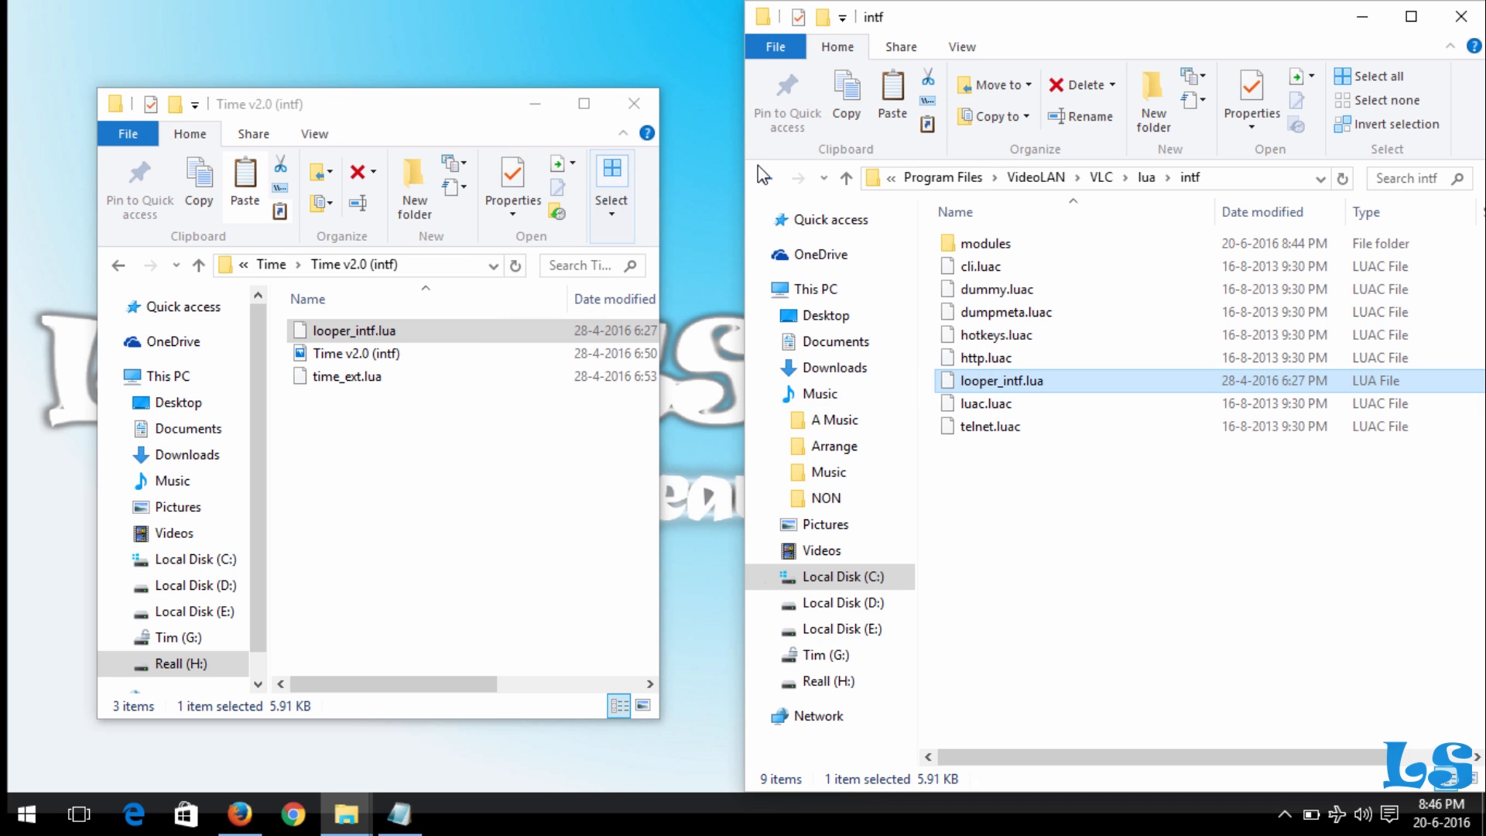
click(1459, 17)
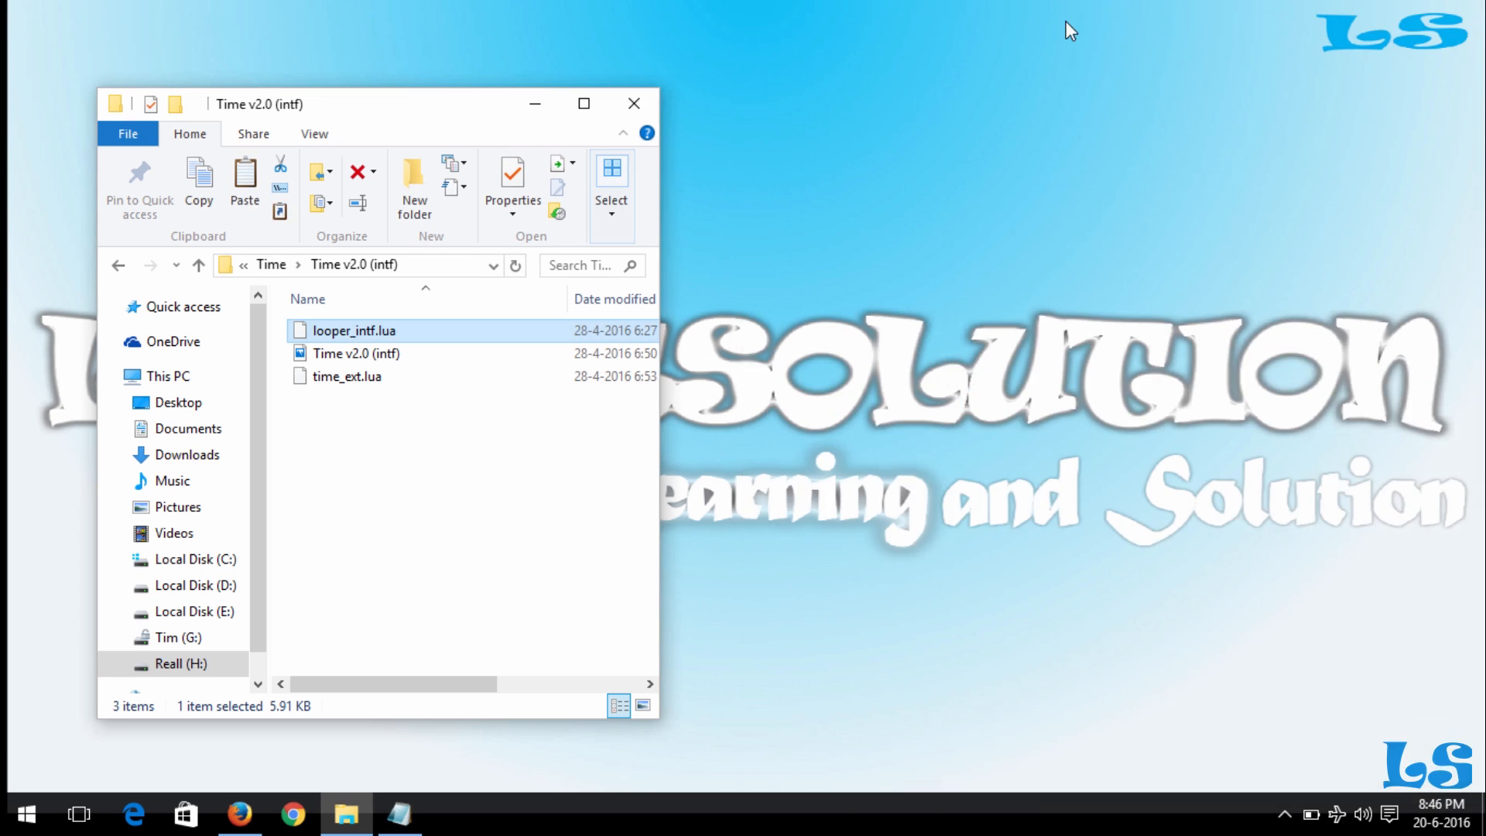
Step: Close the extension folder window, launch VLC media player from Start and maximize it
click(633, 104)
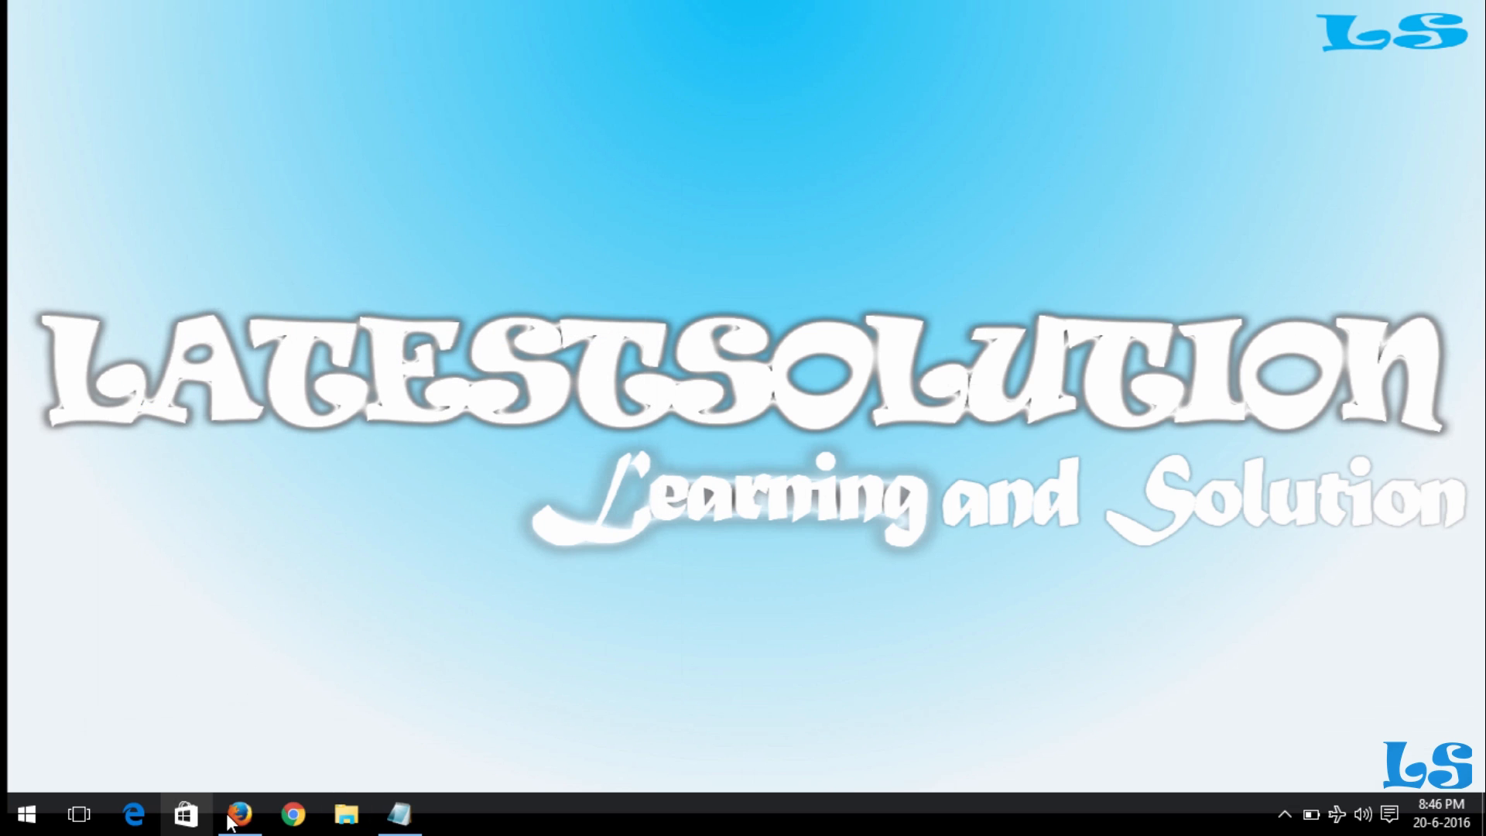
click(27, 812)
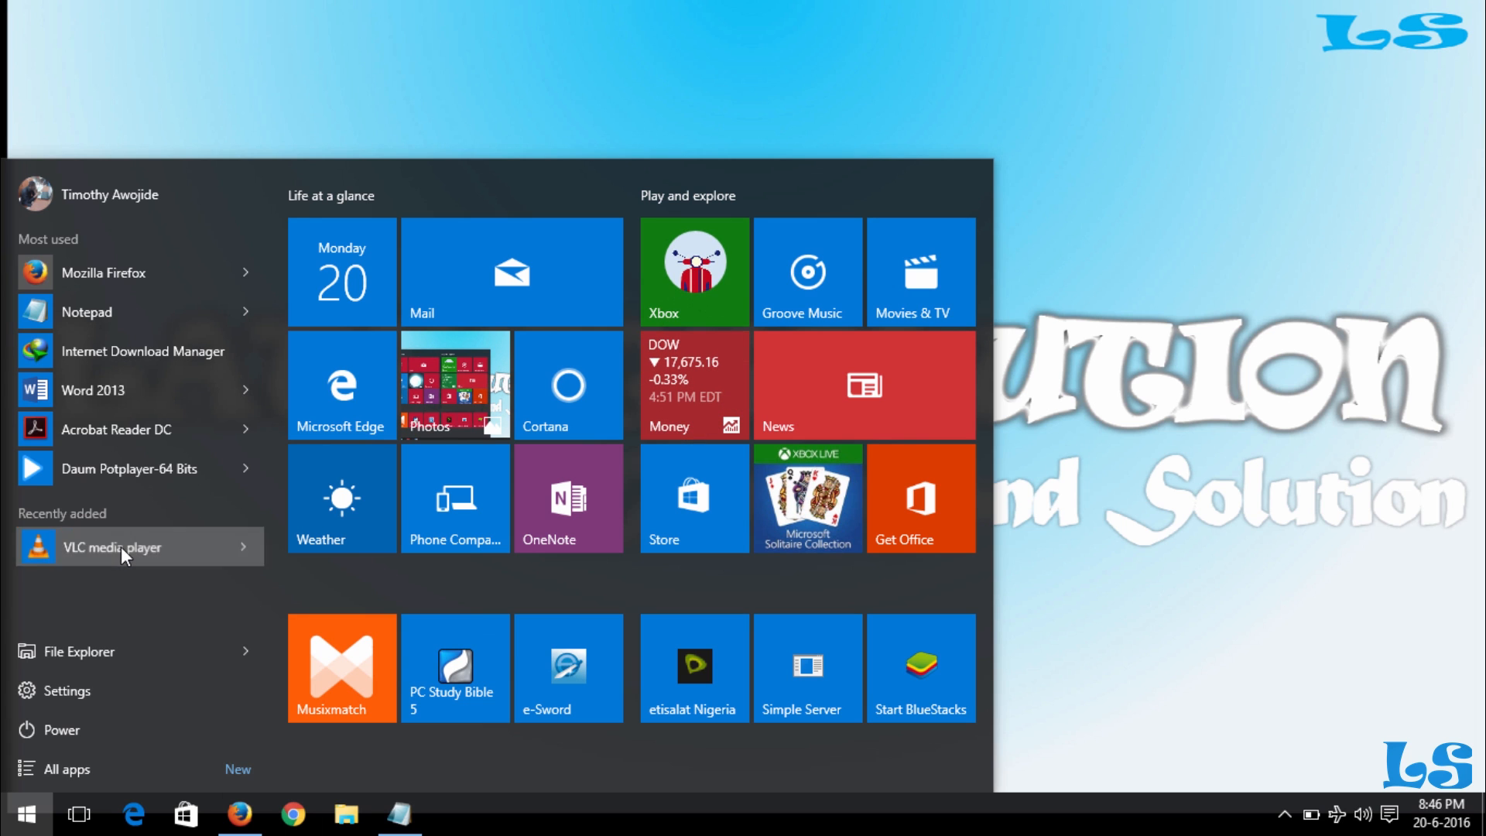
click(113, 547)
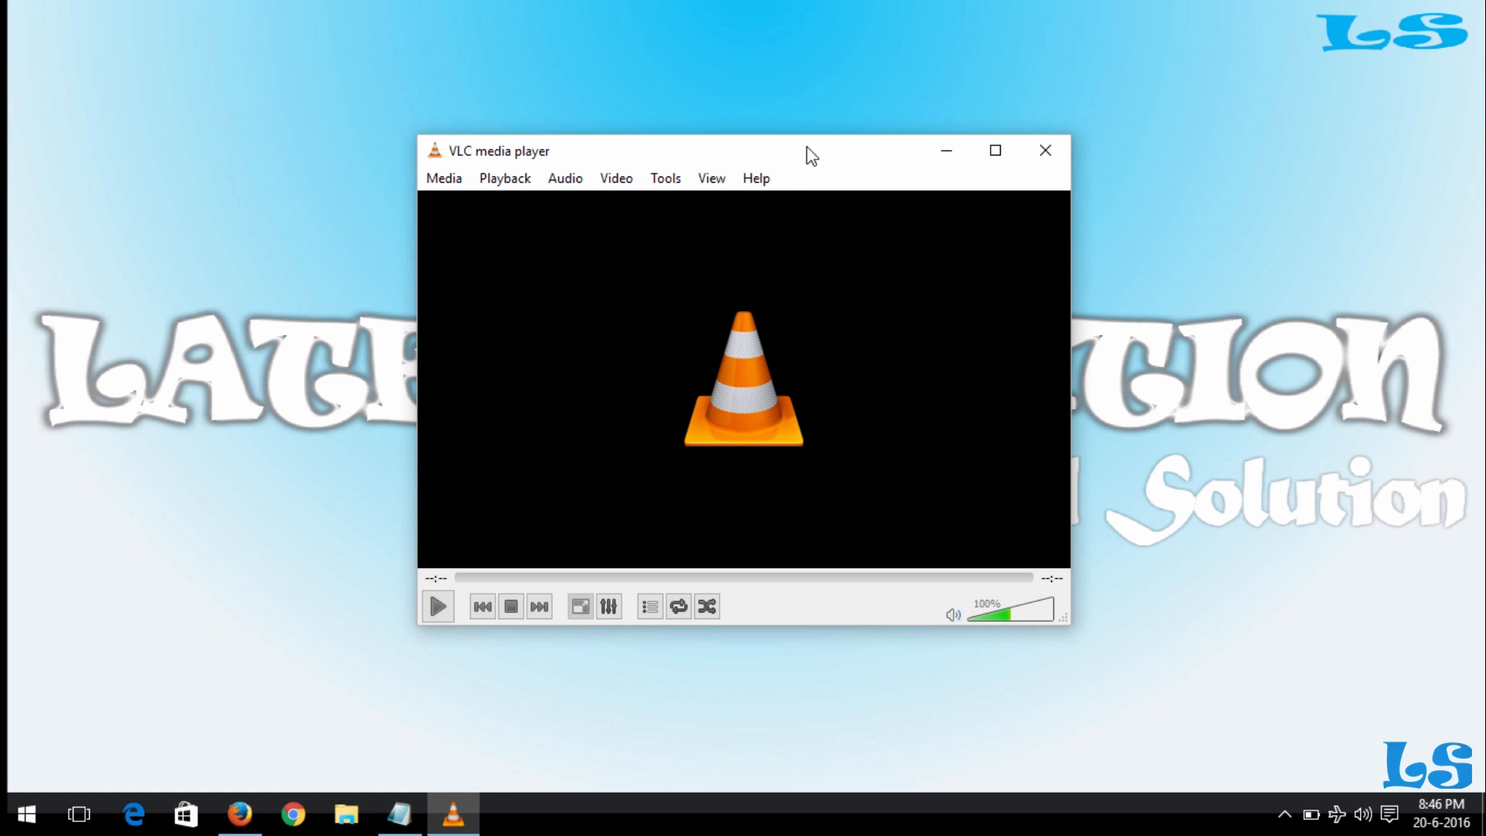
drag(810, 150, 757, 132)
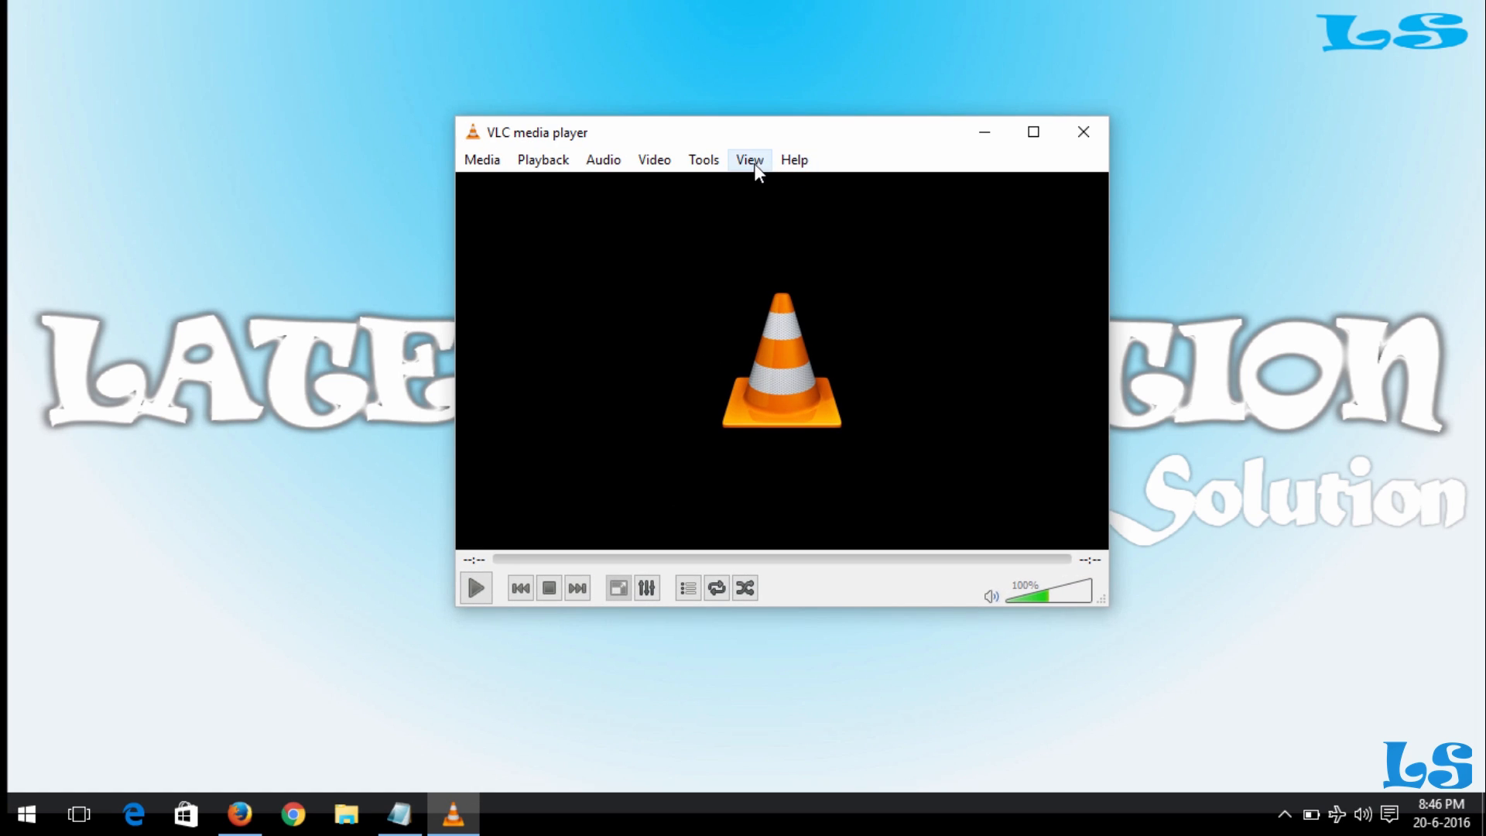
click(750, 158)
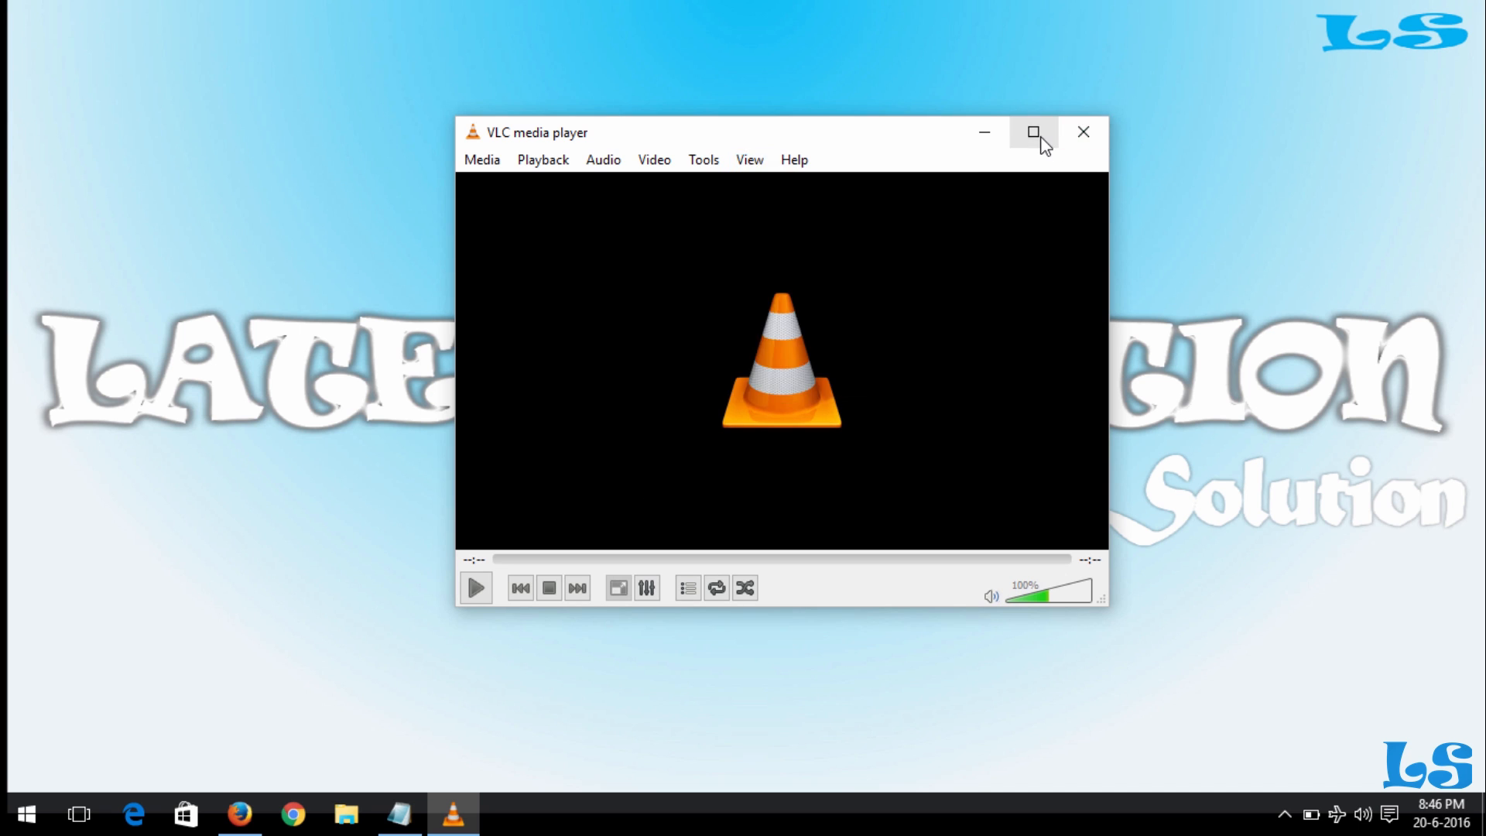
click(1033, 131)
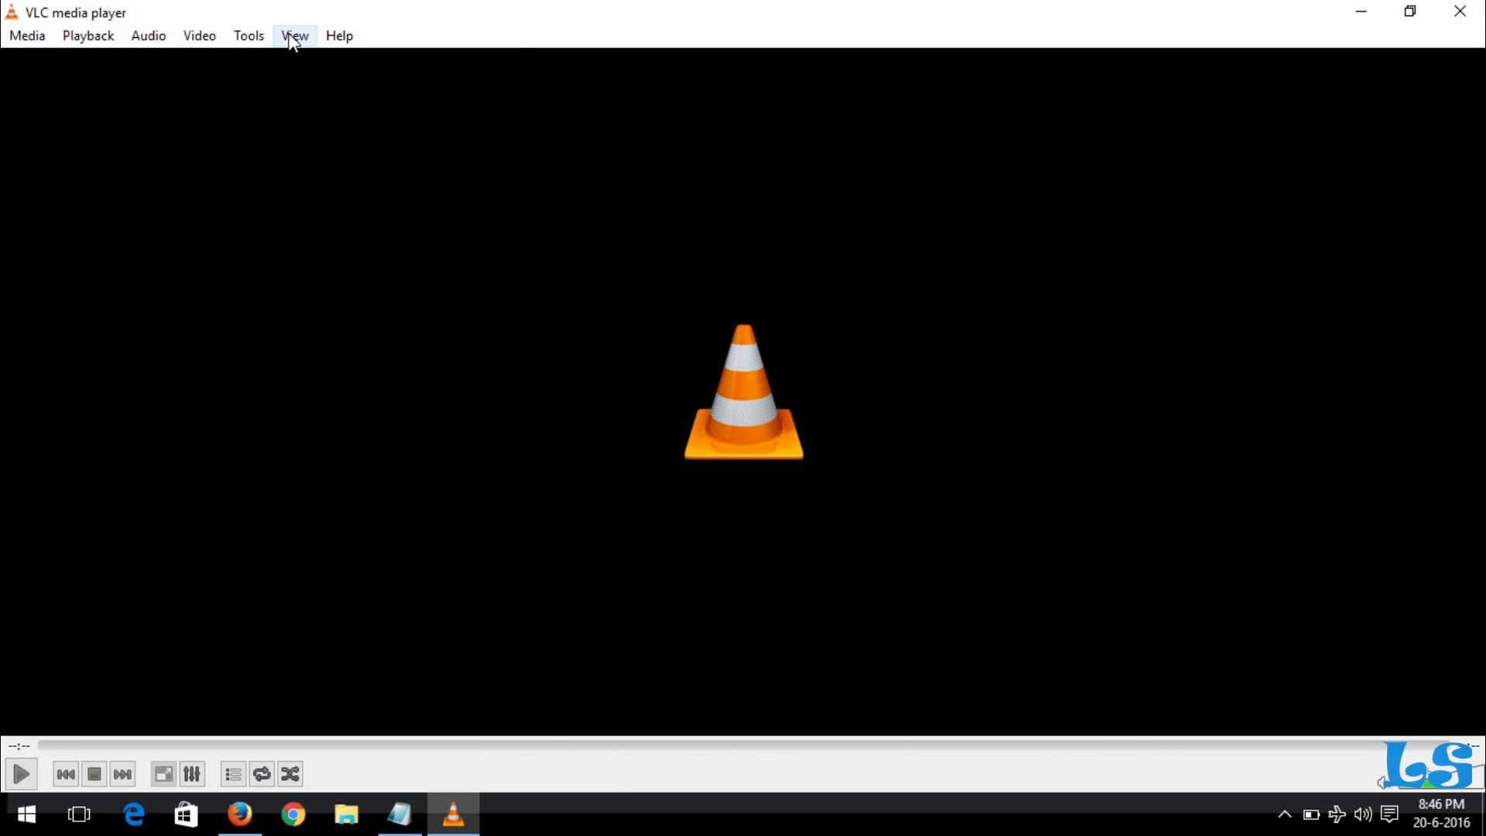
Step: Enable the Time v2.0 (intf) looper_intf interface via View, save it and close VLC
click(294, 35)
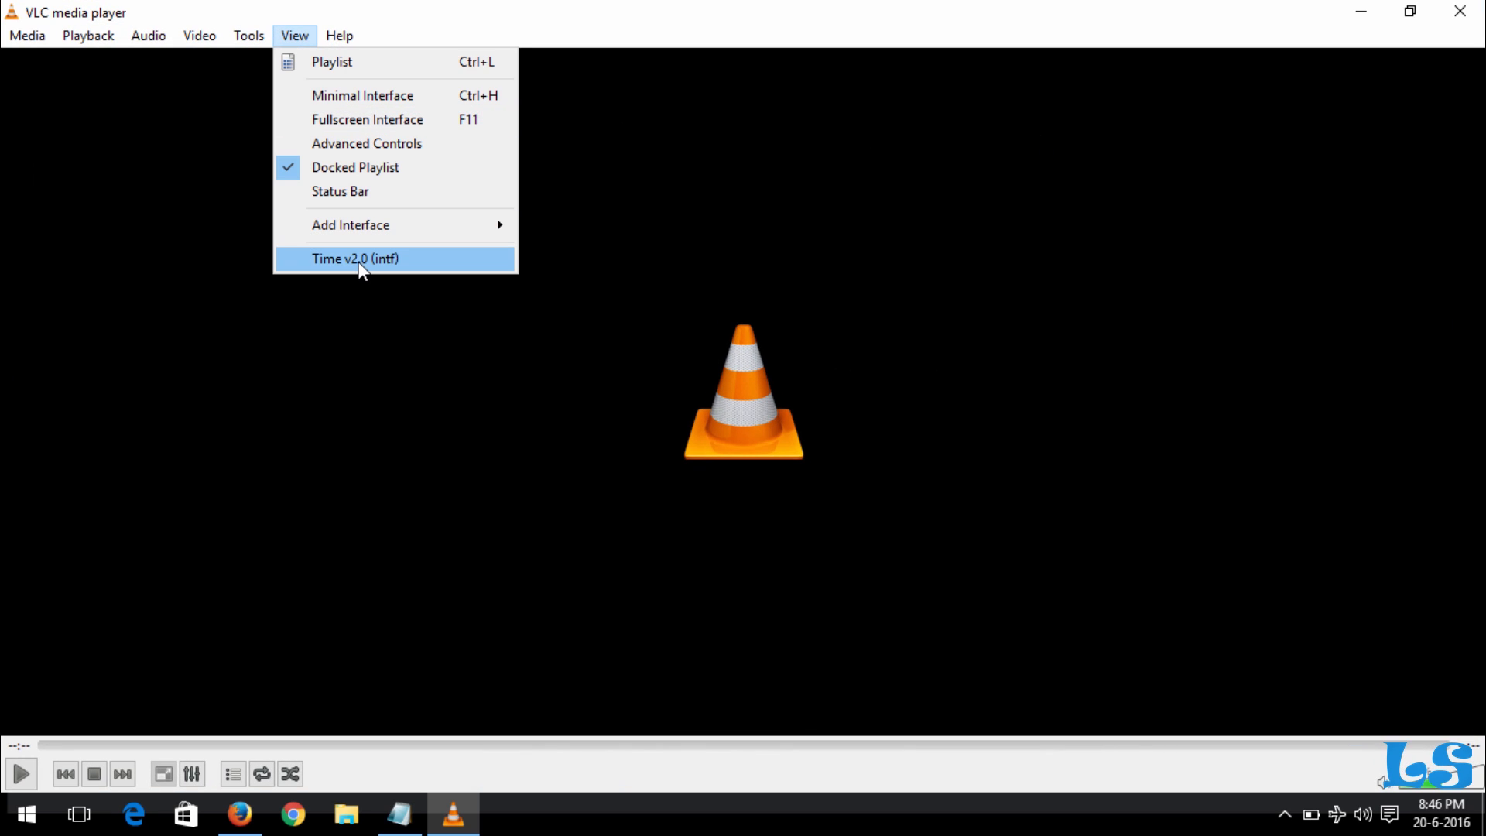
click(356, 259)
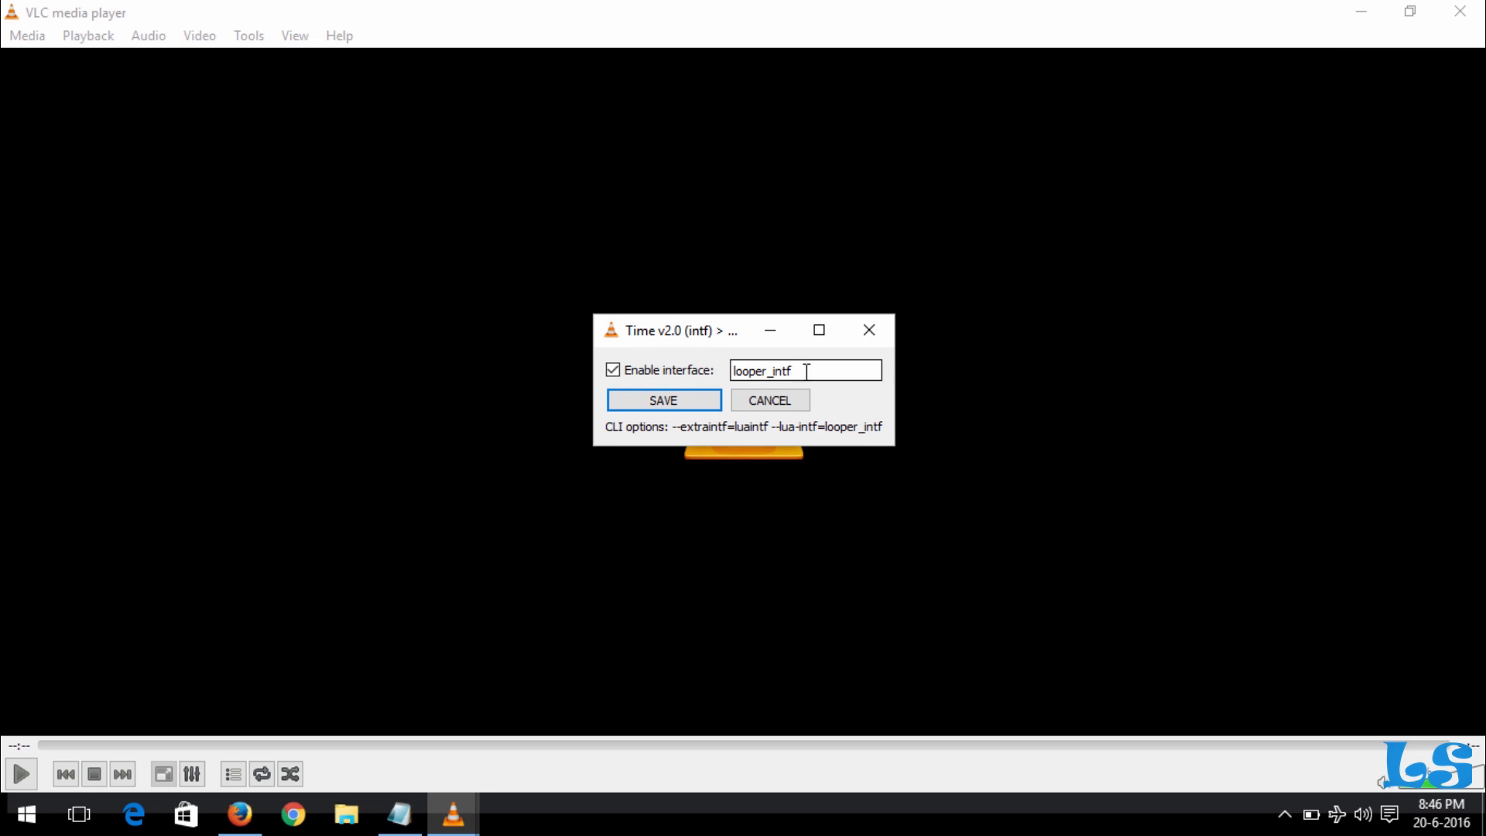
click(662, 400)
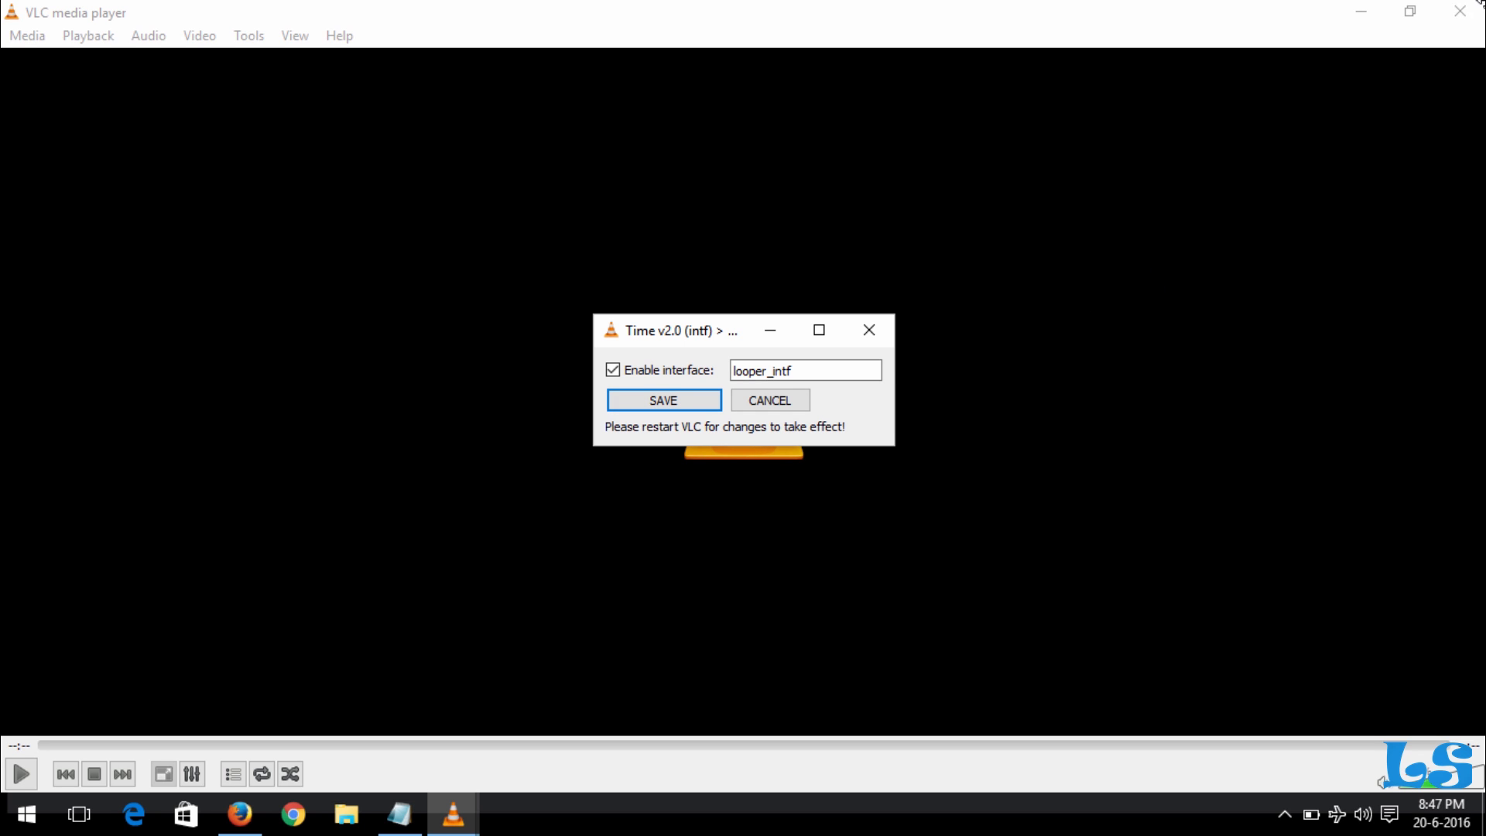
click(662, 399)
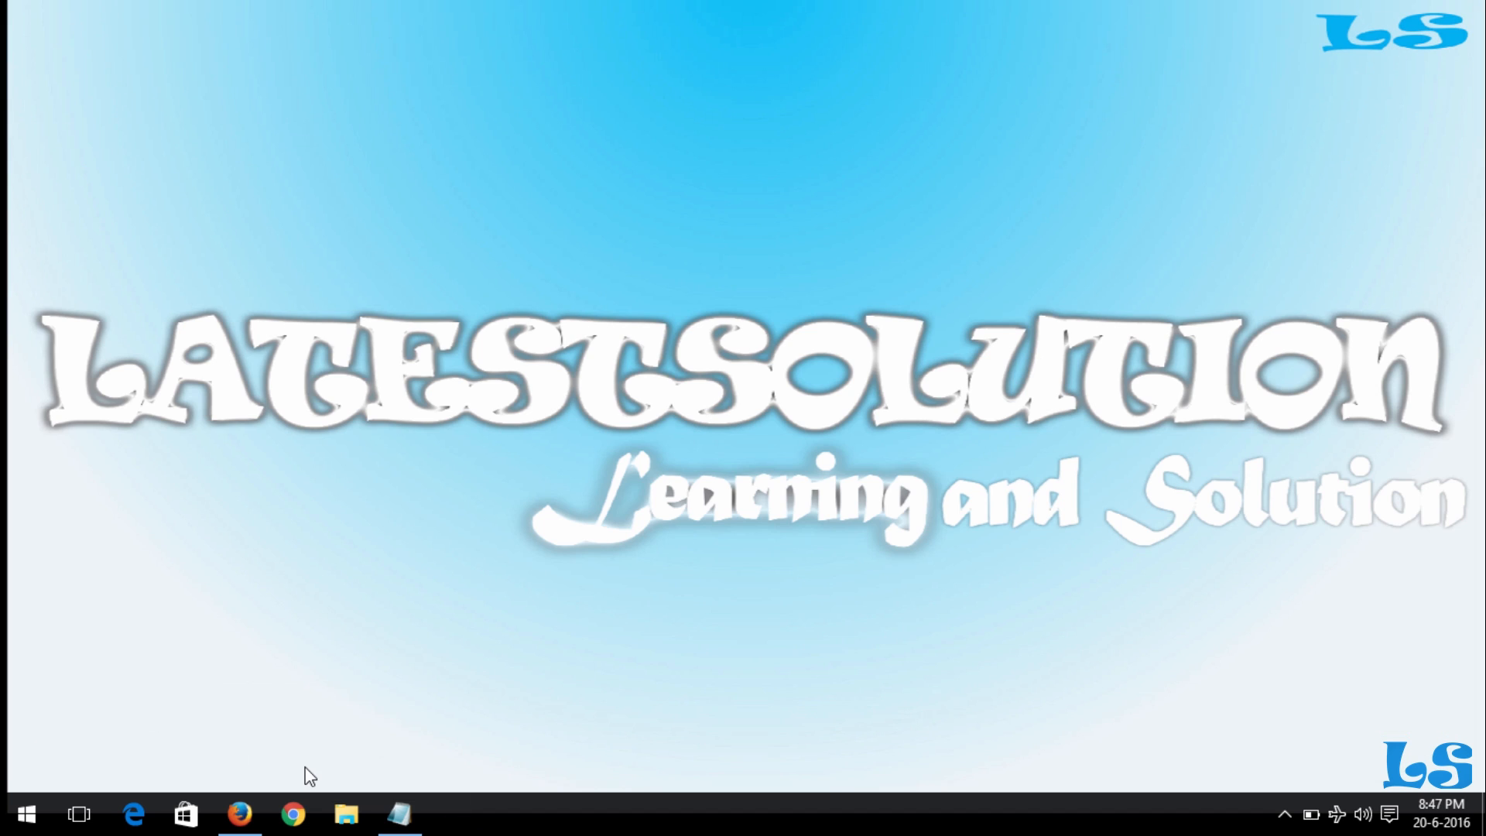
Step: Browse to the 26-5 videos folder and play What is Freeware.mp4 in VLC
click(345, 813)
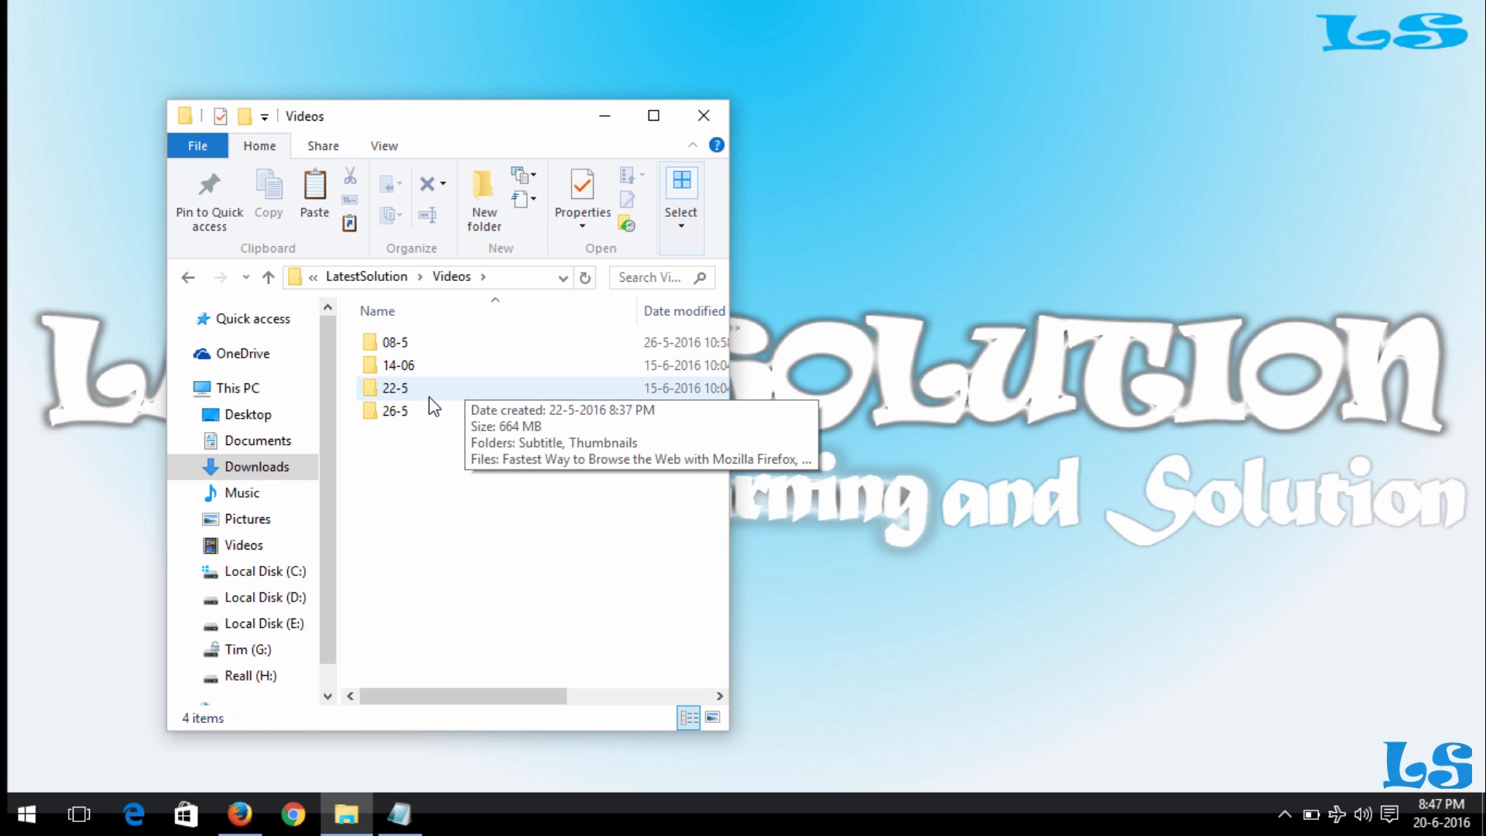
double_click(395, 409)
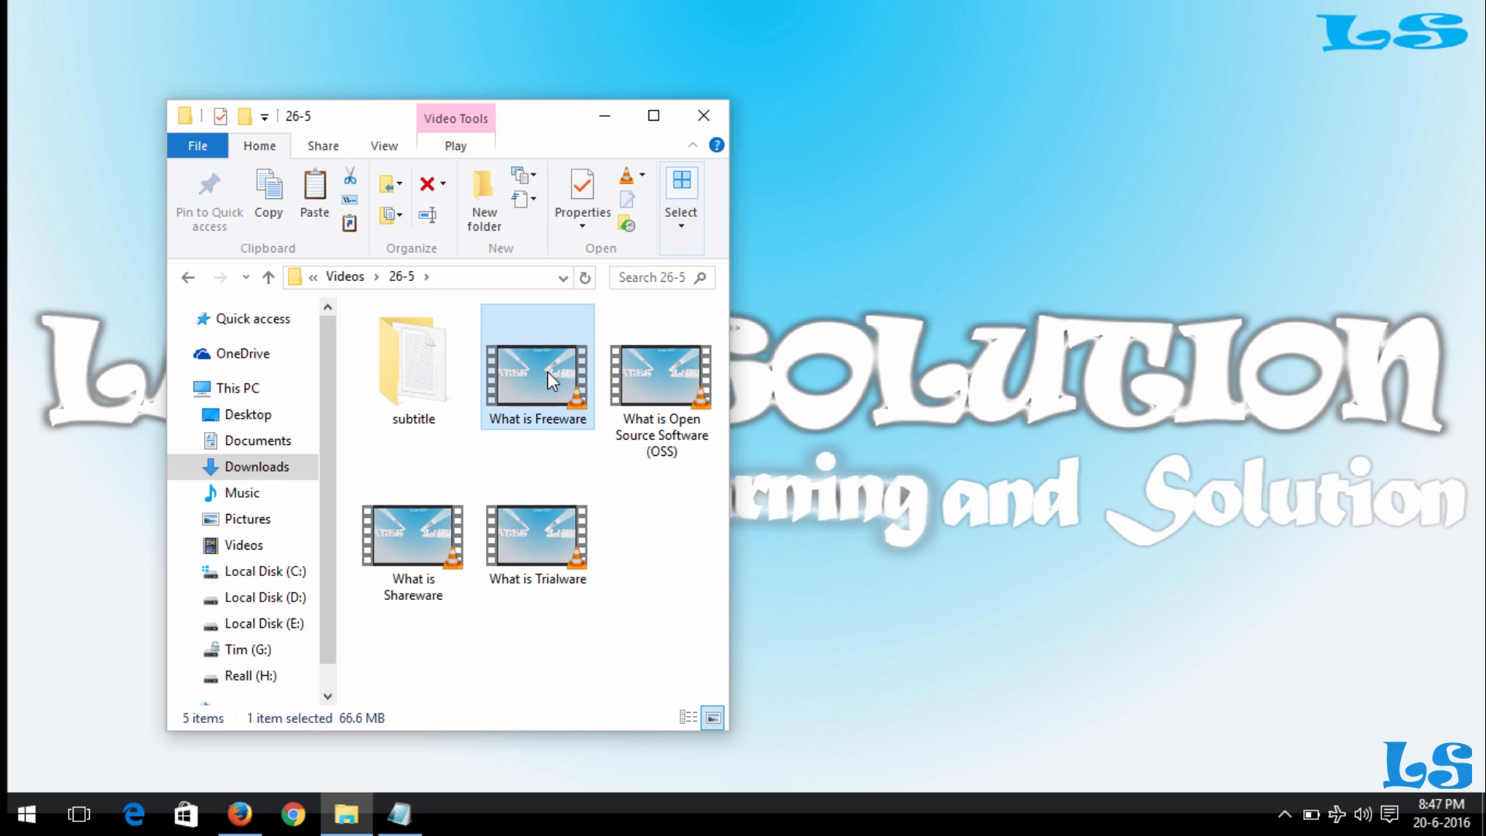
double_click(537, 367)
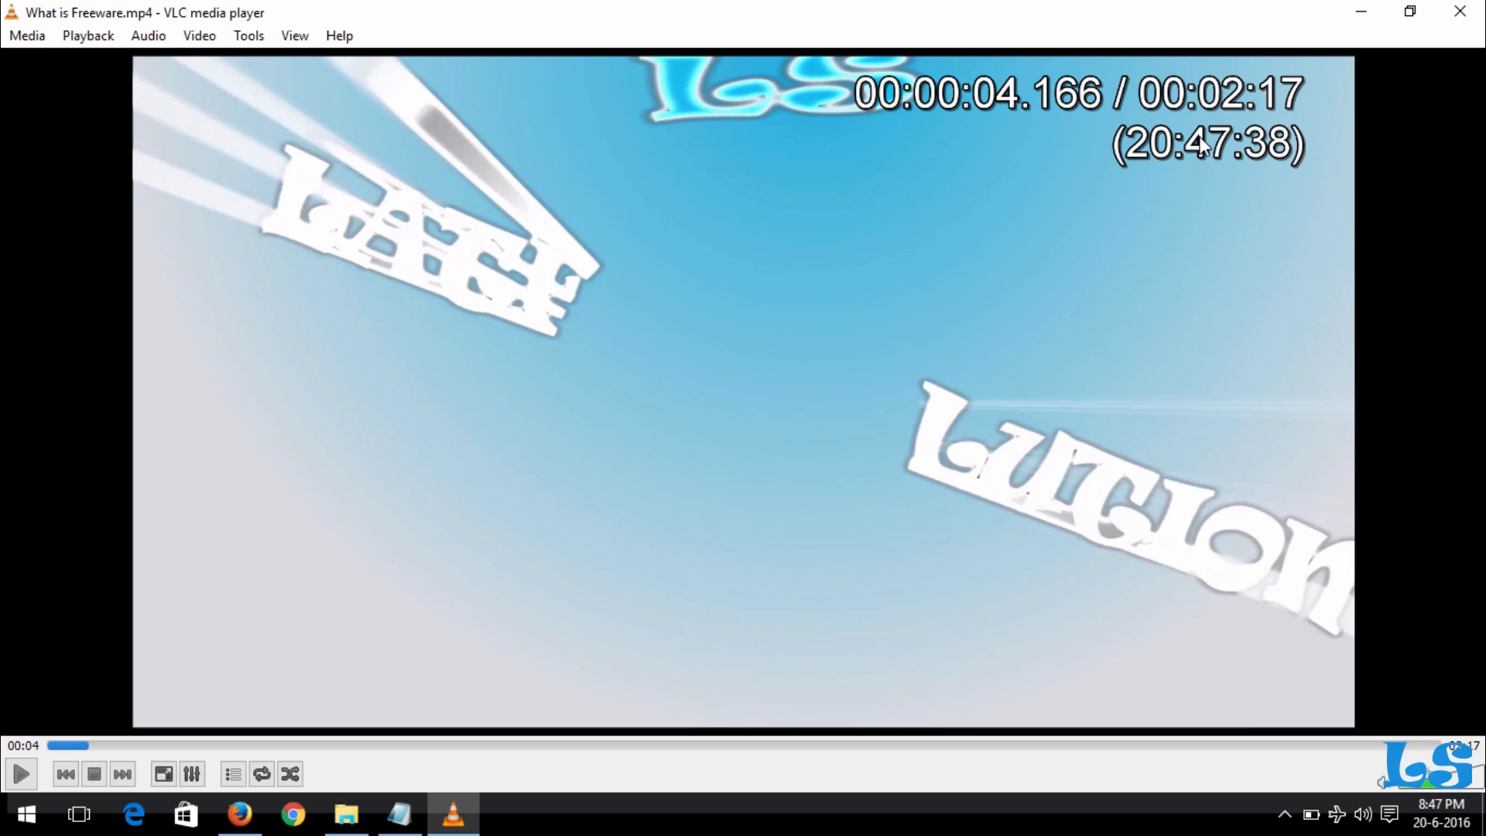
mouse_move(965, 183)
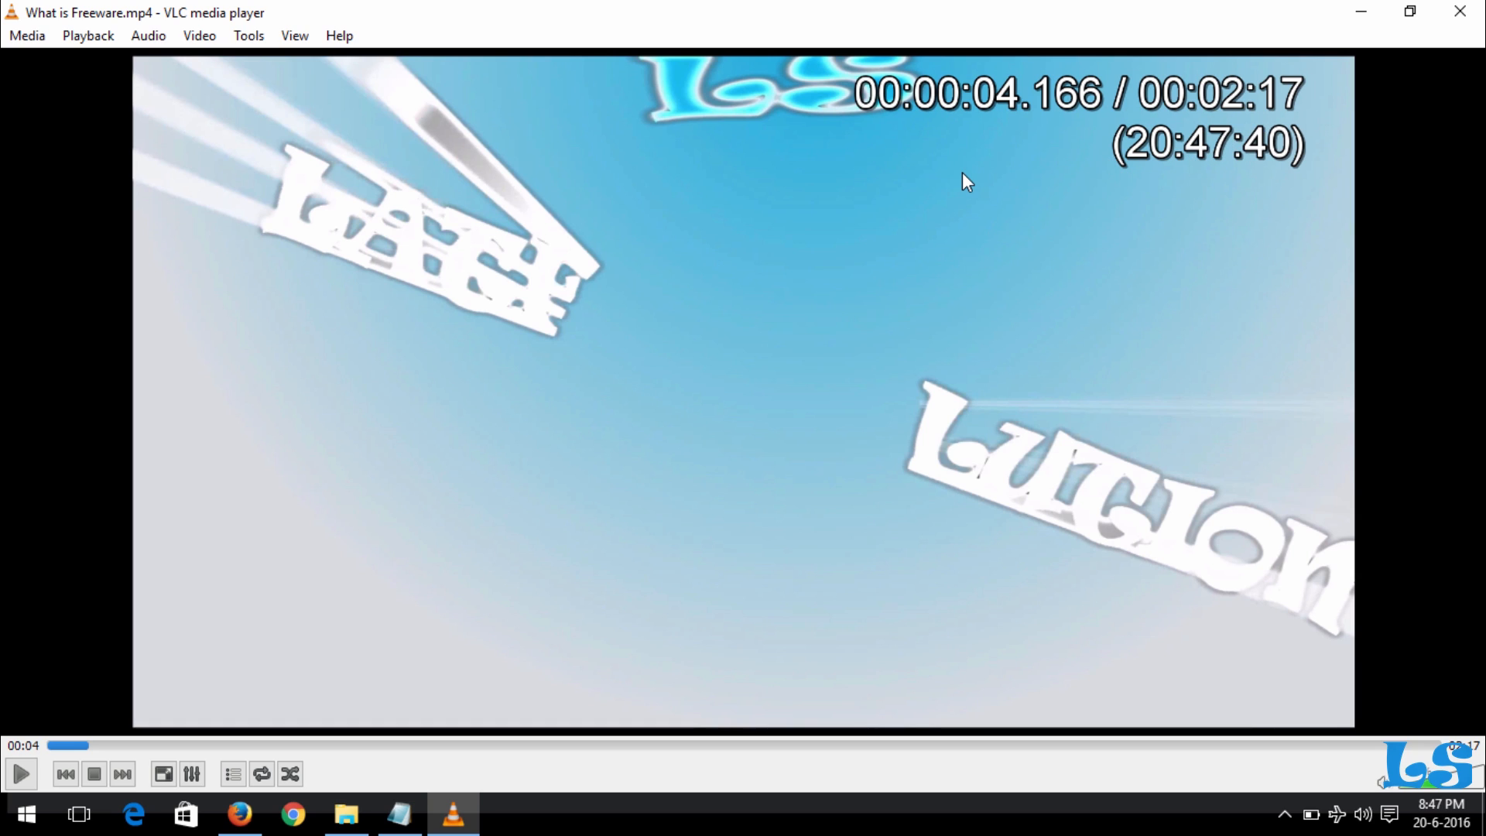